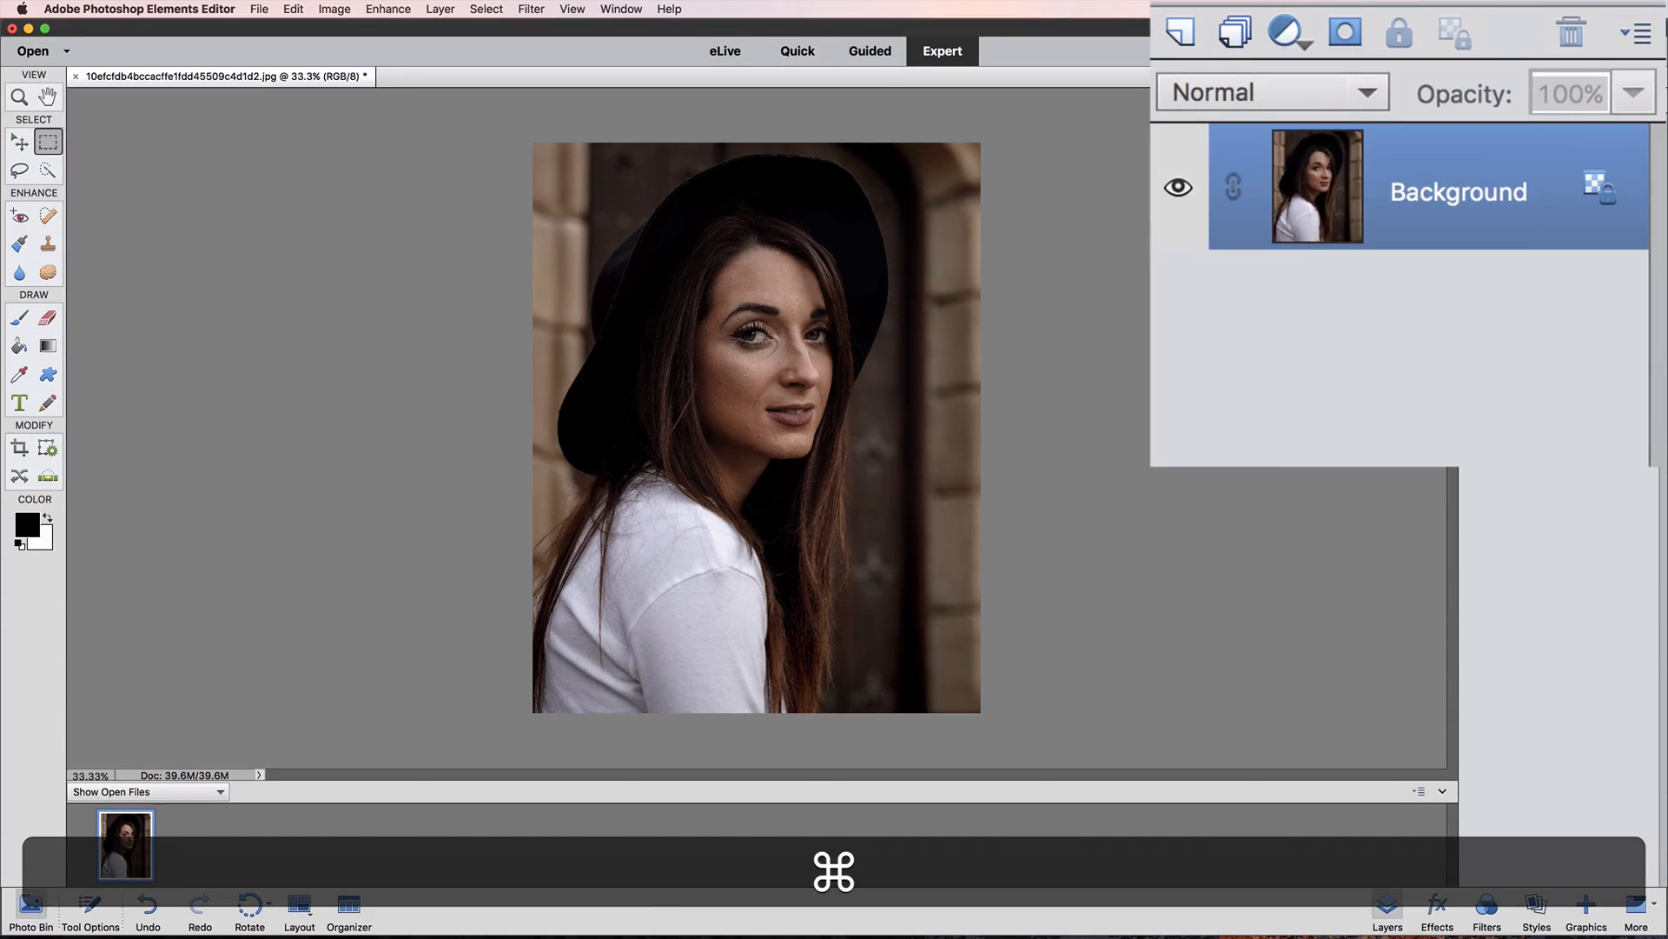
- Duplicate the Background layer into Layer 1 with Cmd+J
{"action": "key", "text": "cmd+j"}
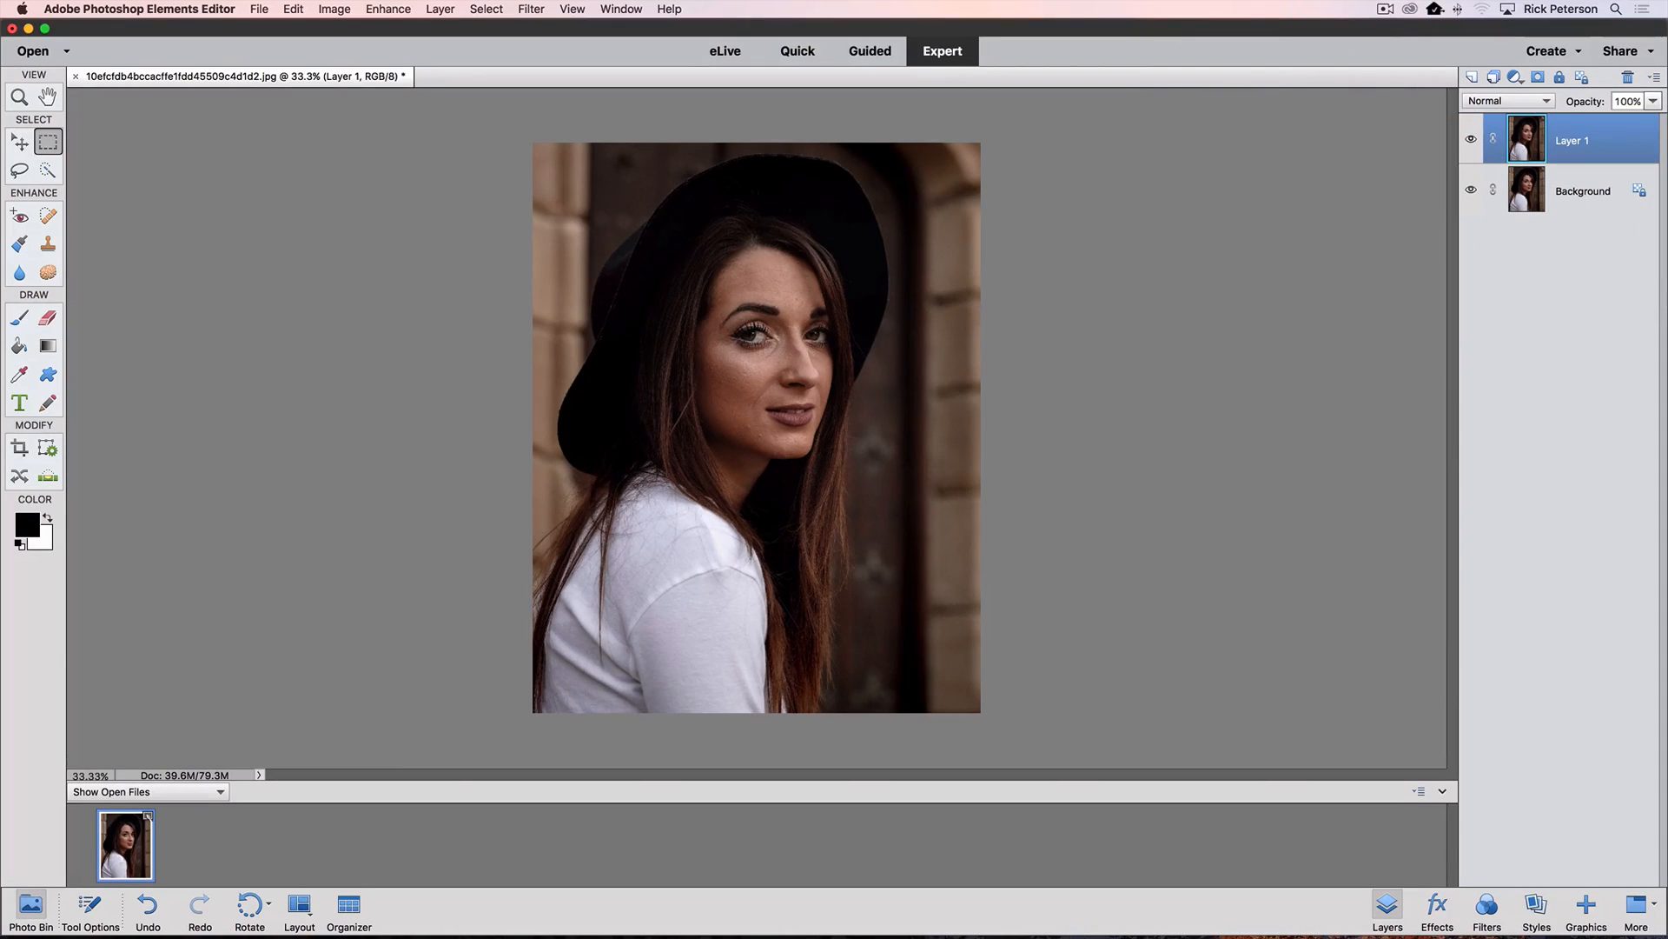
- Invert Layer 1 with Cmd+I and set its blend mode to Vivid Light
{"action": "key", "text": "cmd"}
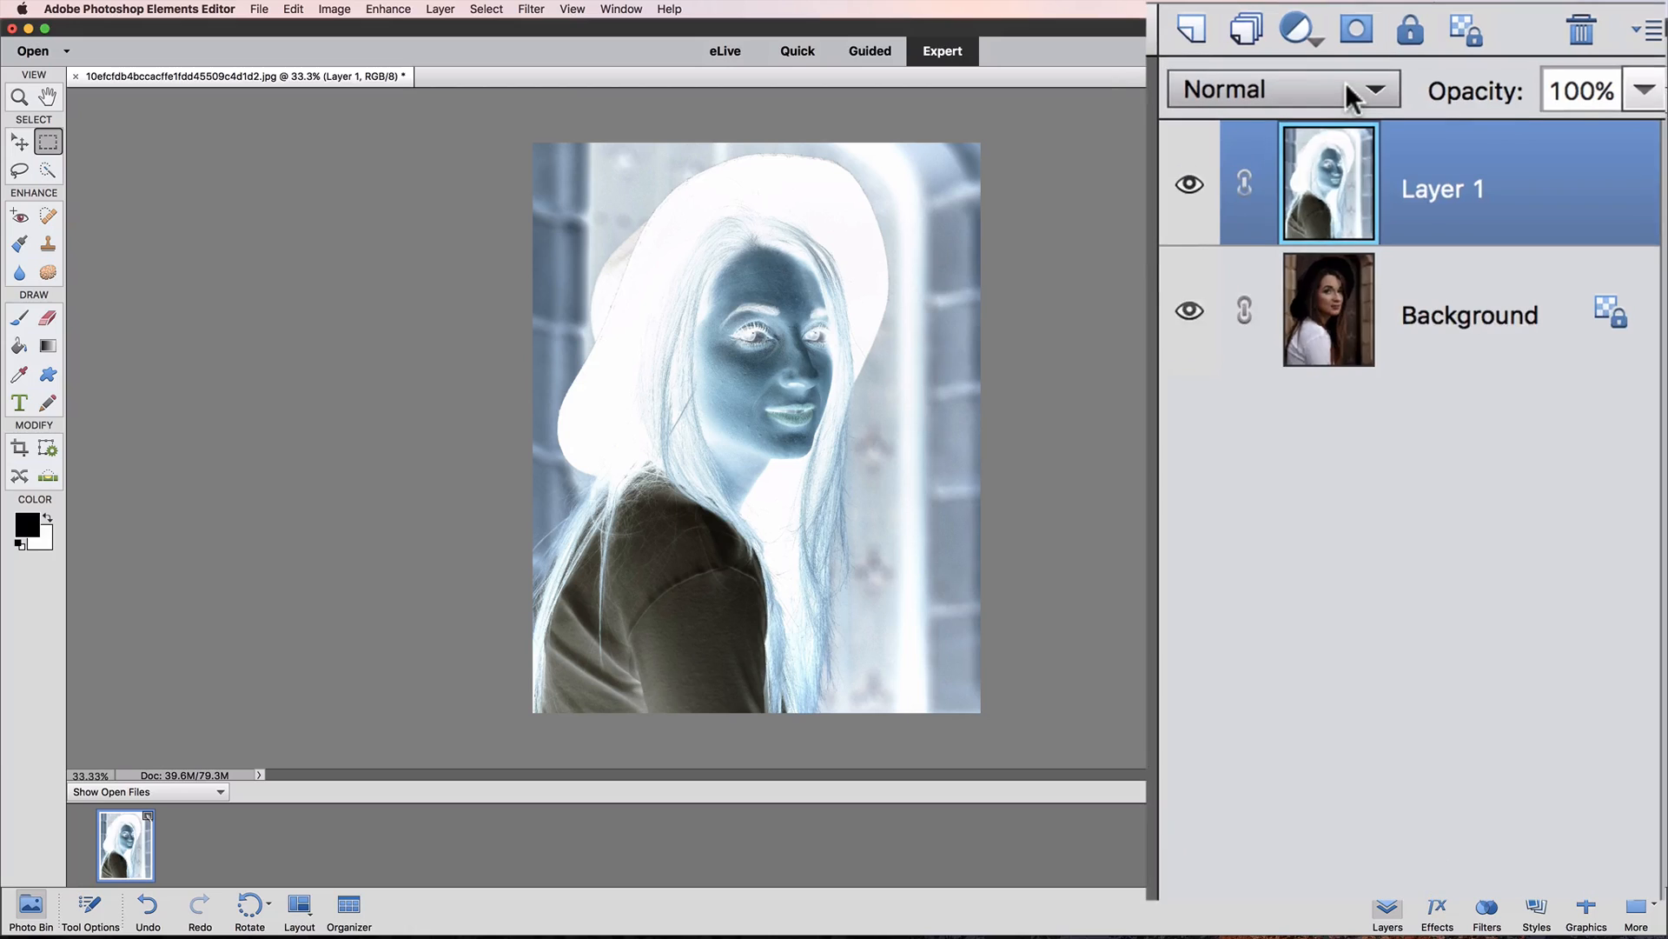
{"action": "left_click", "coordinate": [1278, 89]}
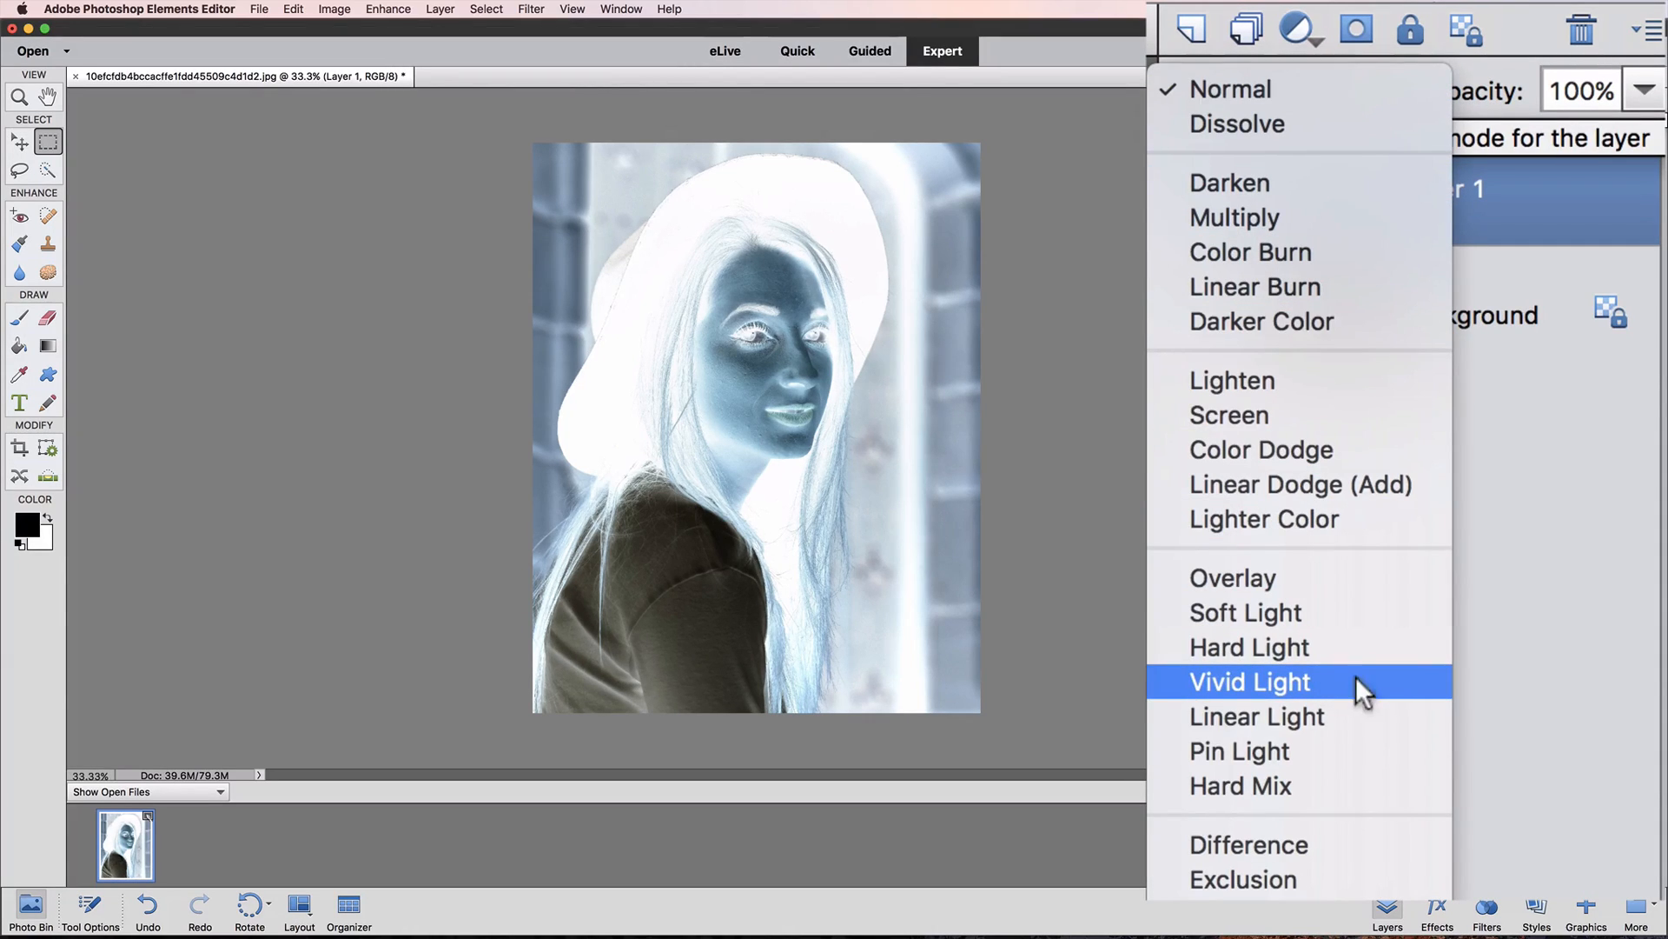
{"action": "left_click", "coordinate": [1250, 681]}
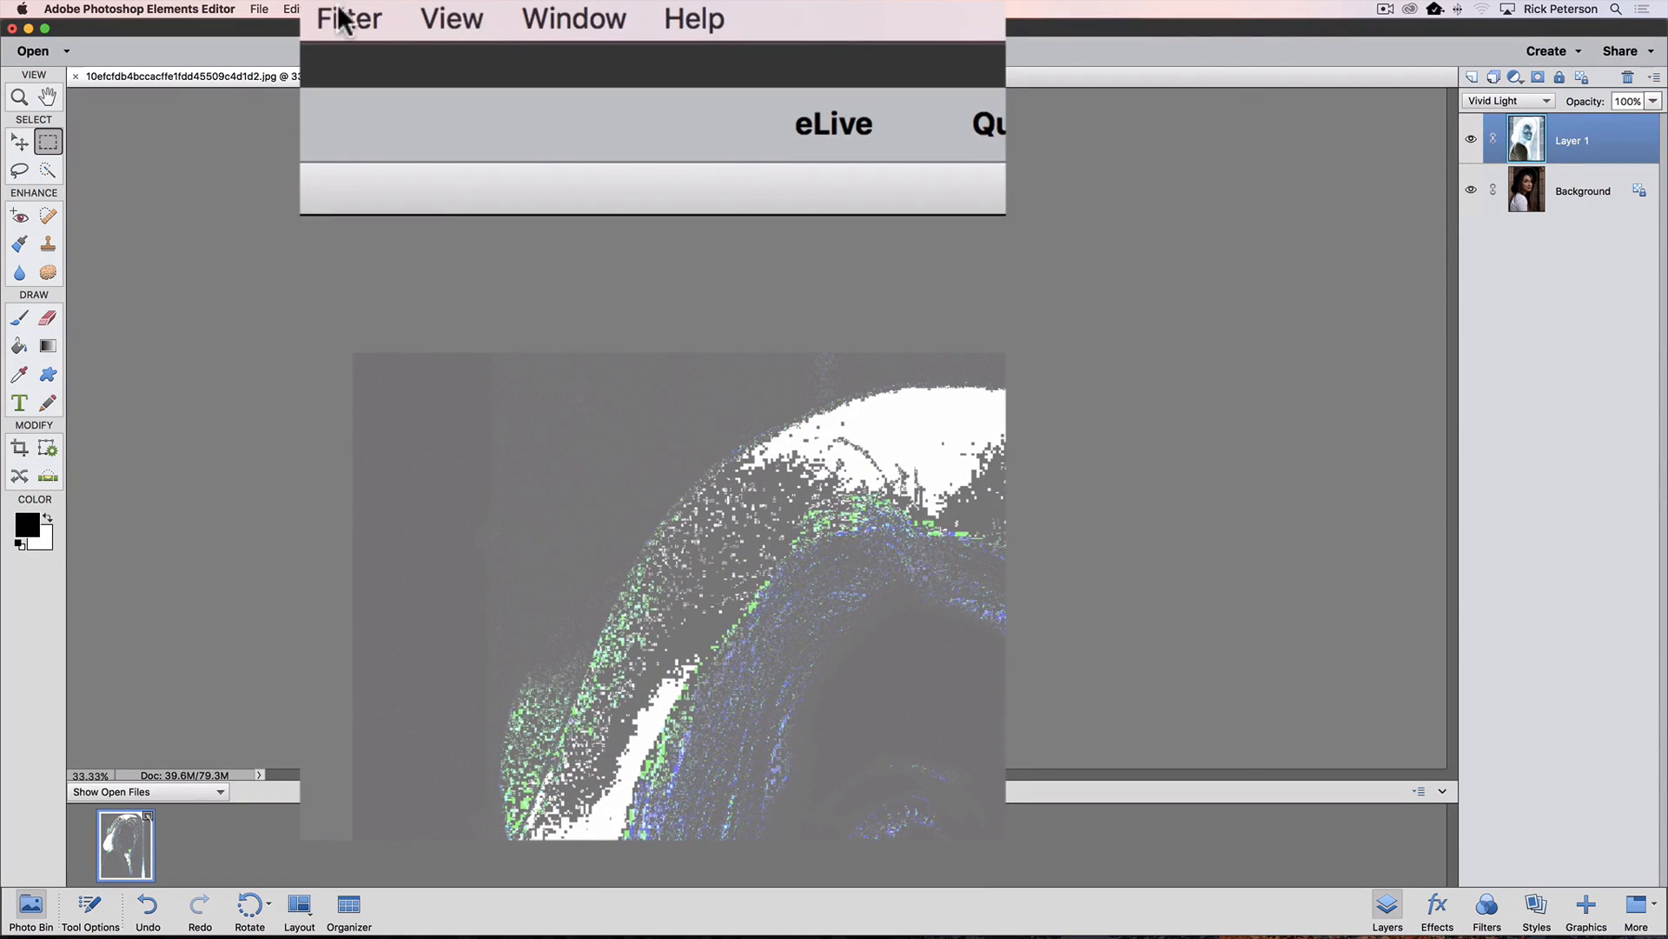
- Start the High Pass filter on Layer 1 from Filter > Other
{"action": "left_click", "coordinate": [349, 17]}
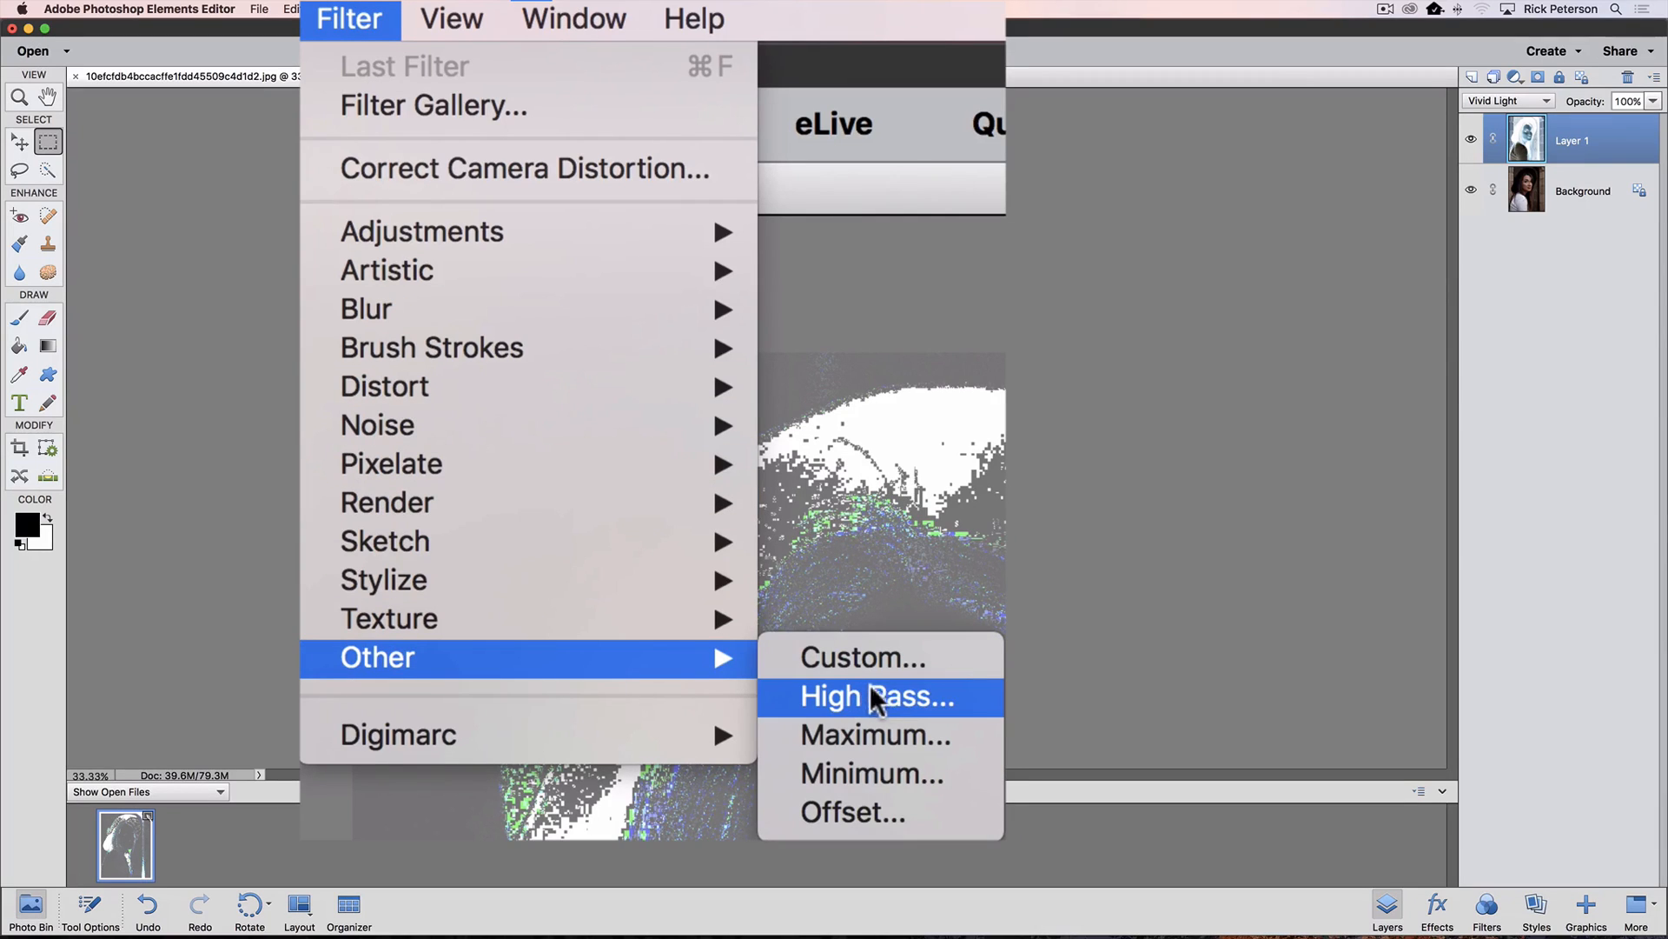
{"action": "left_click", "coordinate": [876, 695]}
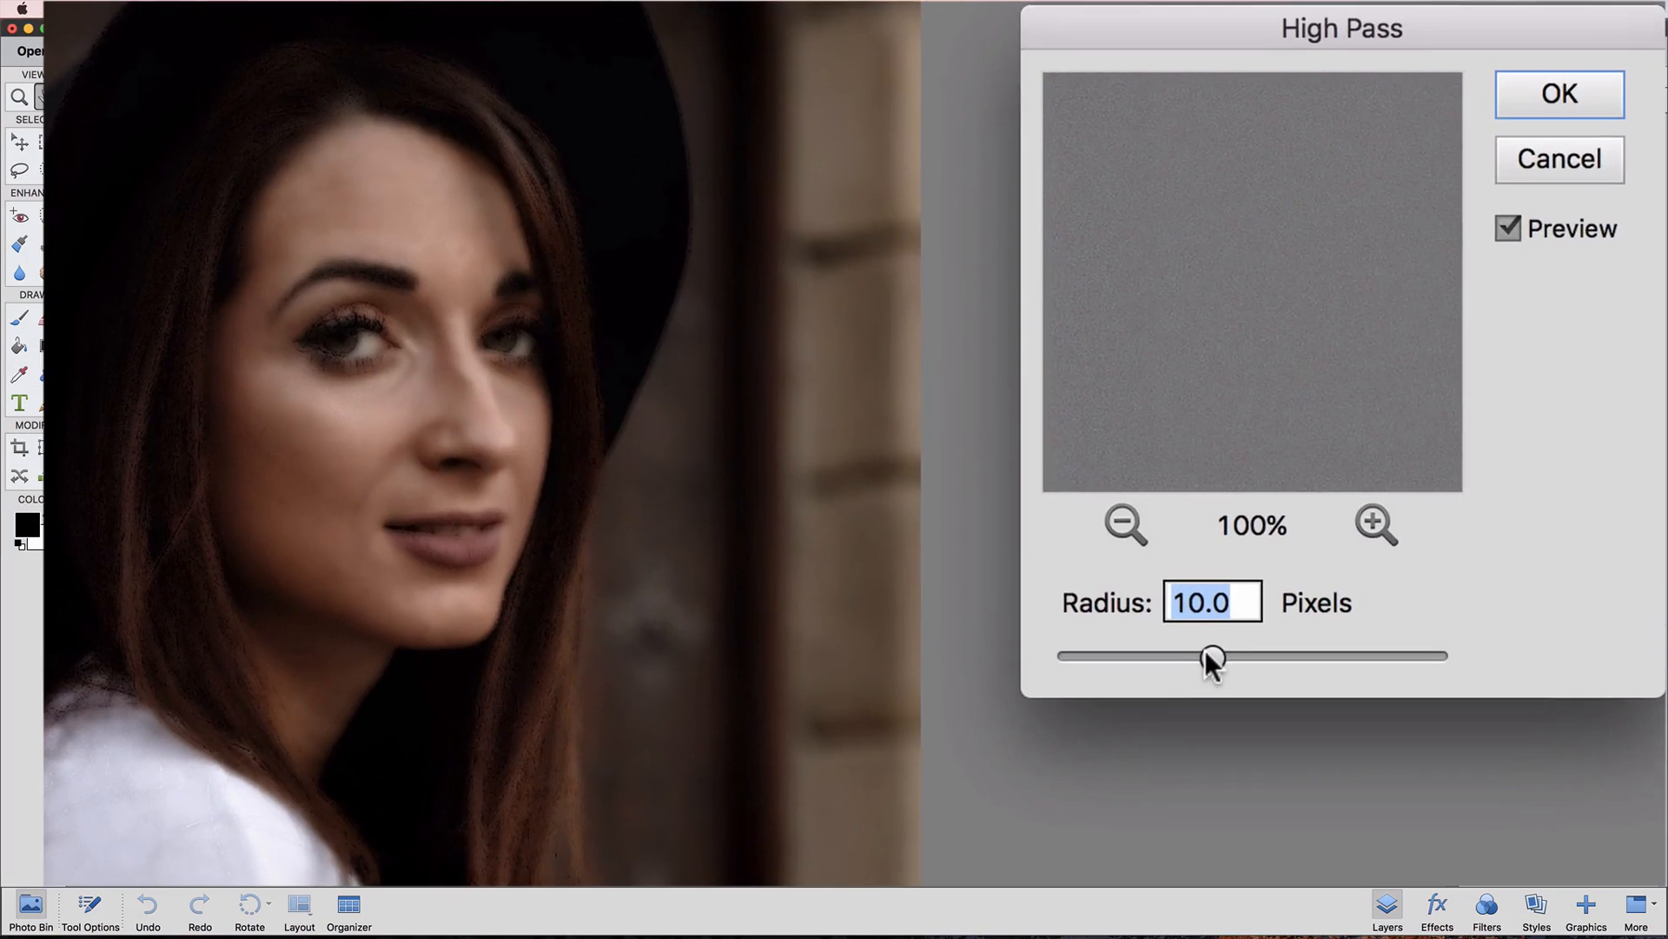
- Try several High Pass radii, settle on 23.5 pixels and apply it to Layer 1
{"action": "left_click_drag", "start_coordinate": [1212, 655], "coordinate": [1048, 656]}
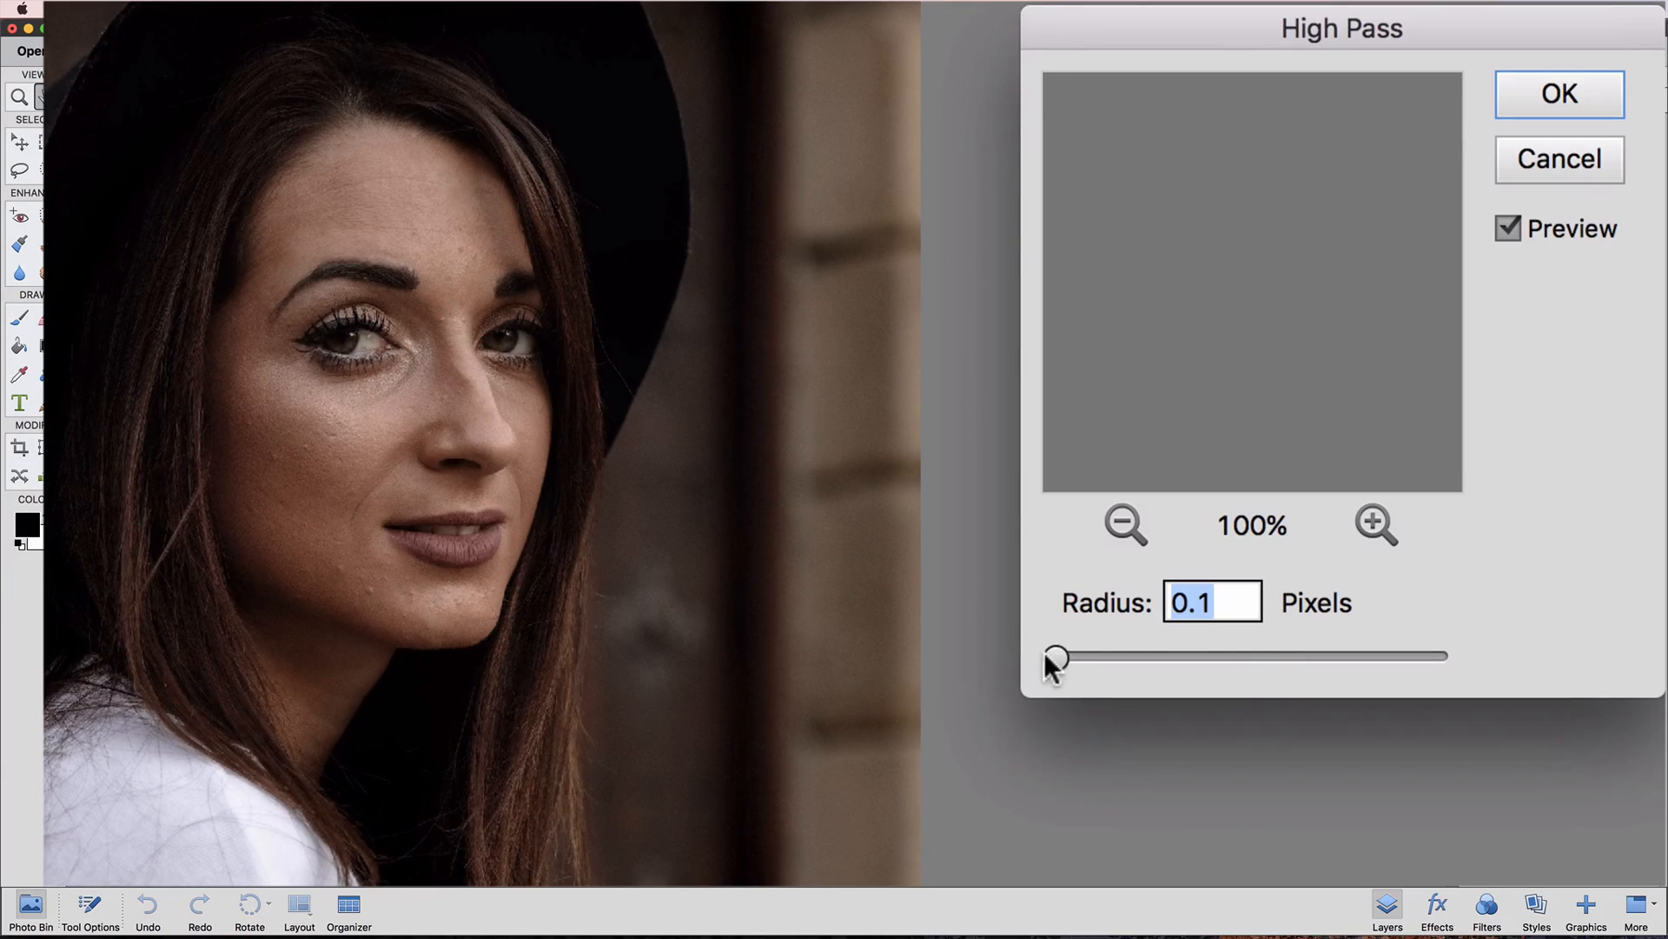
{"action": "left_click_drag", "start_coordinate": [1054, 657], "coordinate": [1144, 657]}
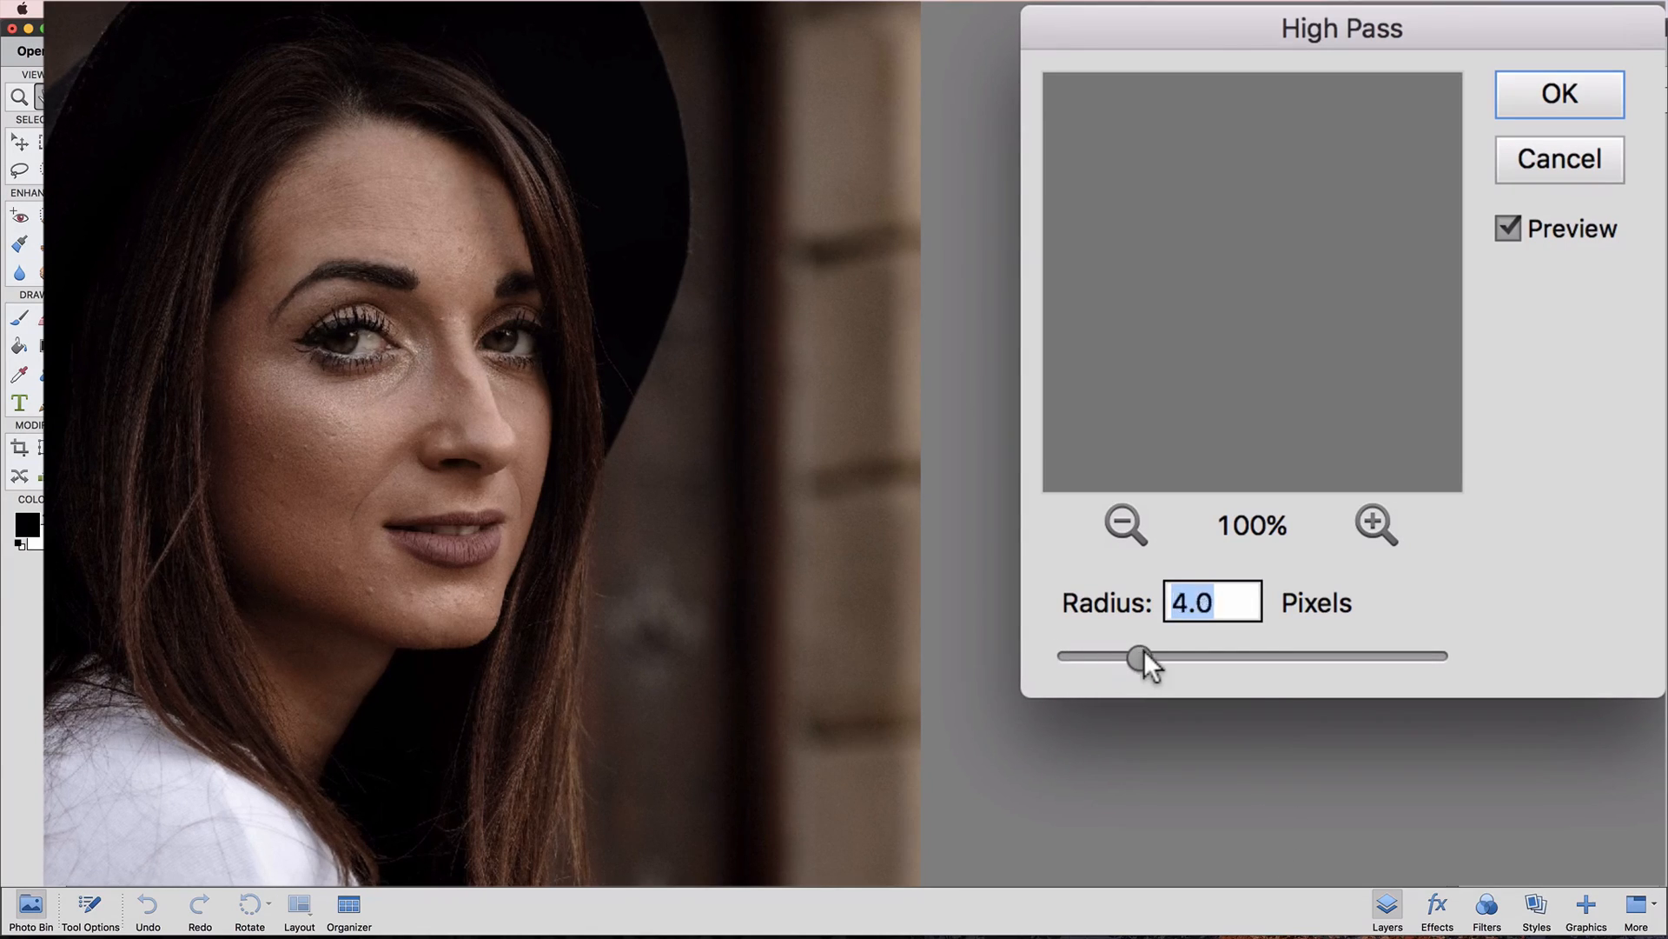
{"action": "left_click_drag", "start_coordinate": [1140, 657], "coordinate": [1239, 657]}
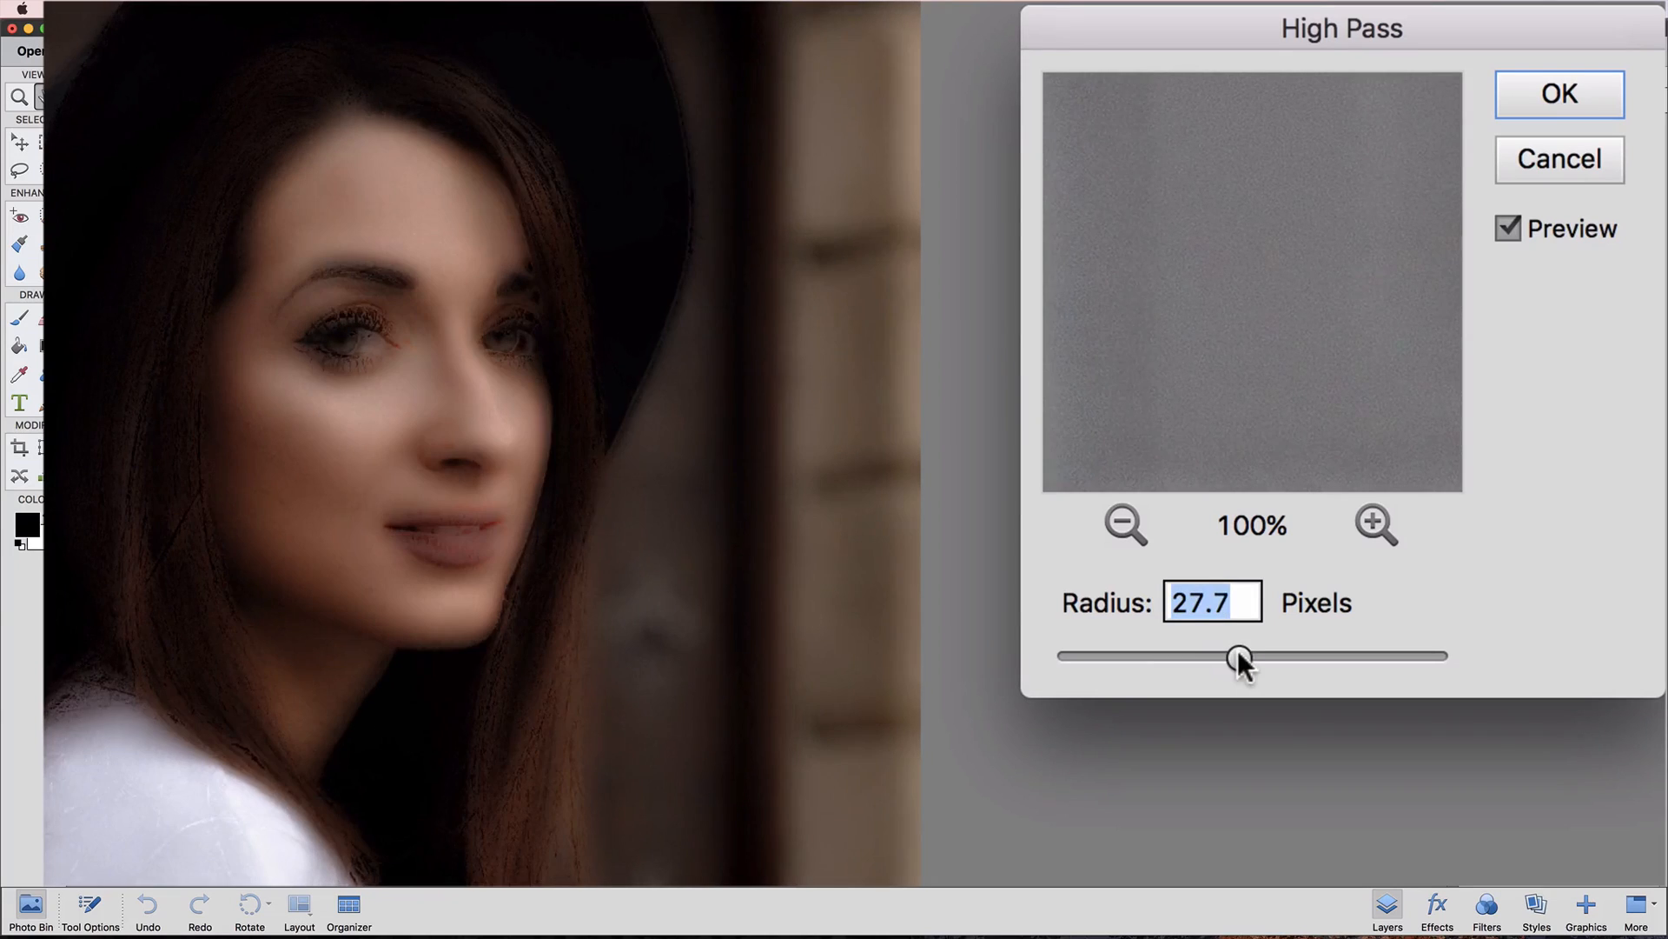
{"action": "left_click_drag", "start_coordinate": [1240, 656], "coordinate": [1282, 655]}
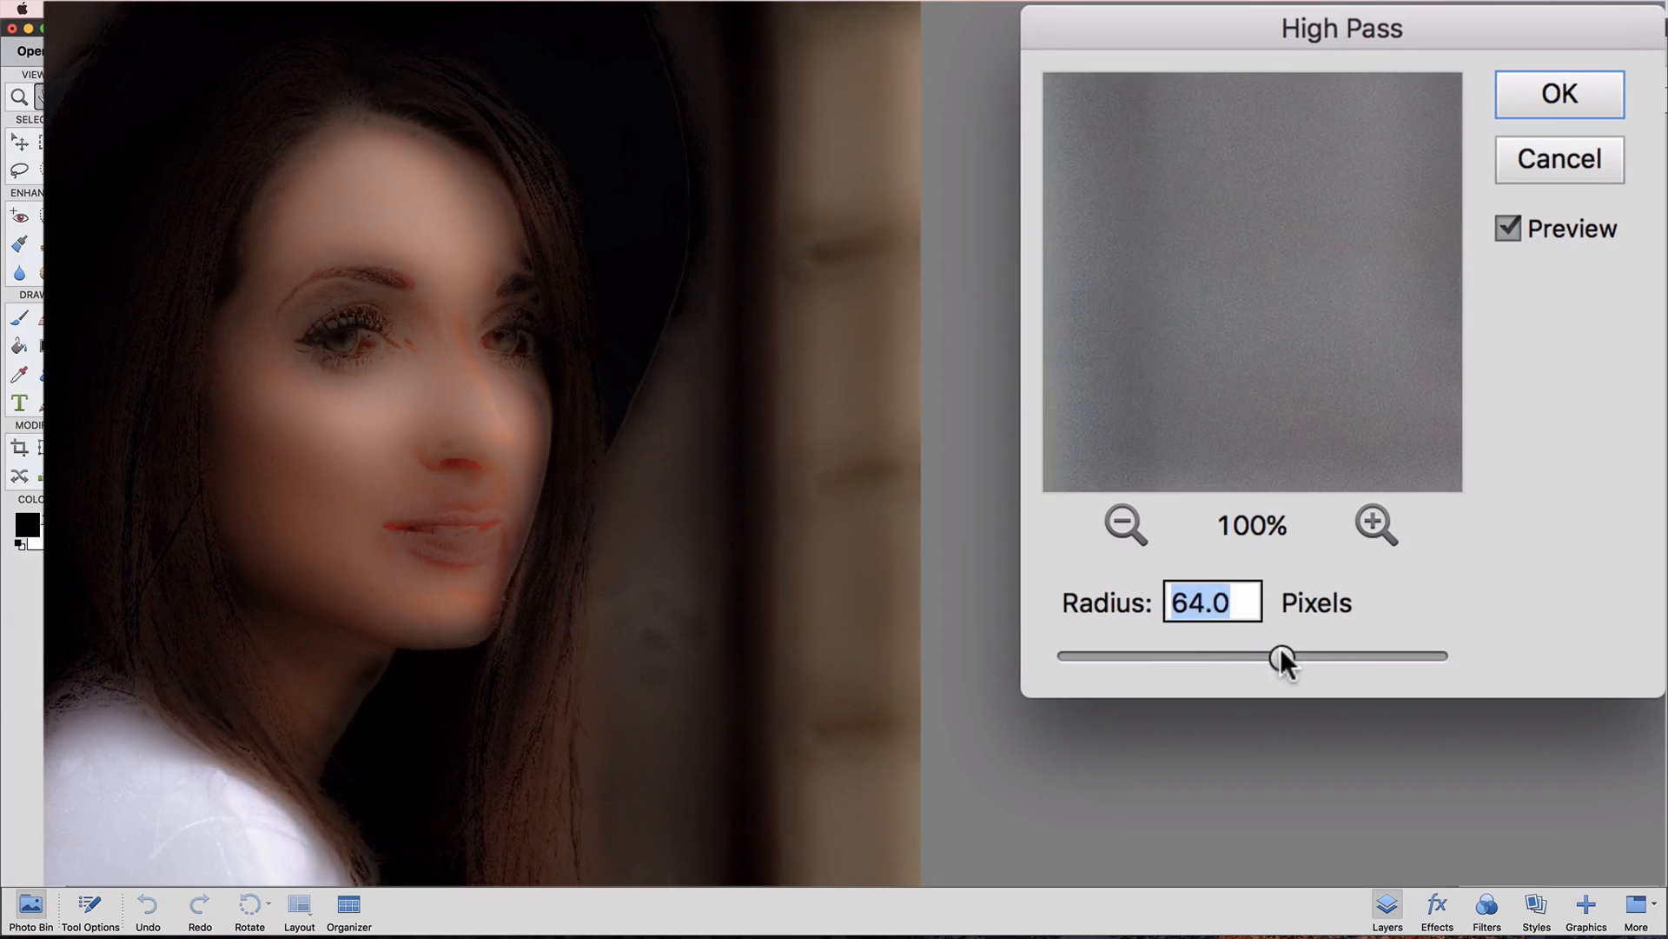
{"action": "left_click_drag", "start_coordinate": [1283, 656], "coordinate": [1222, 655]}
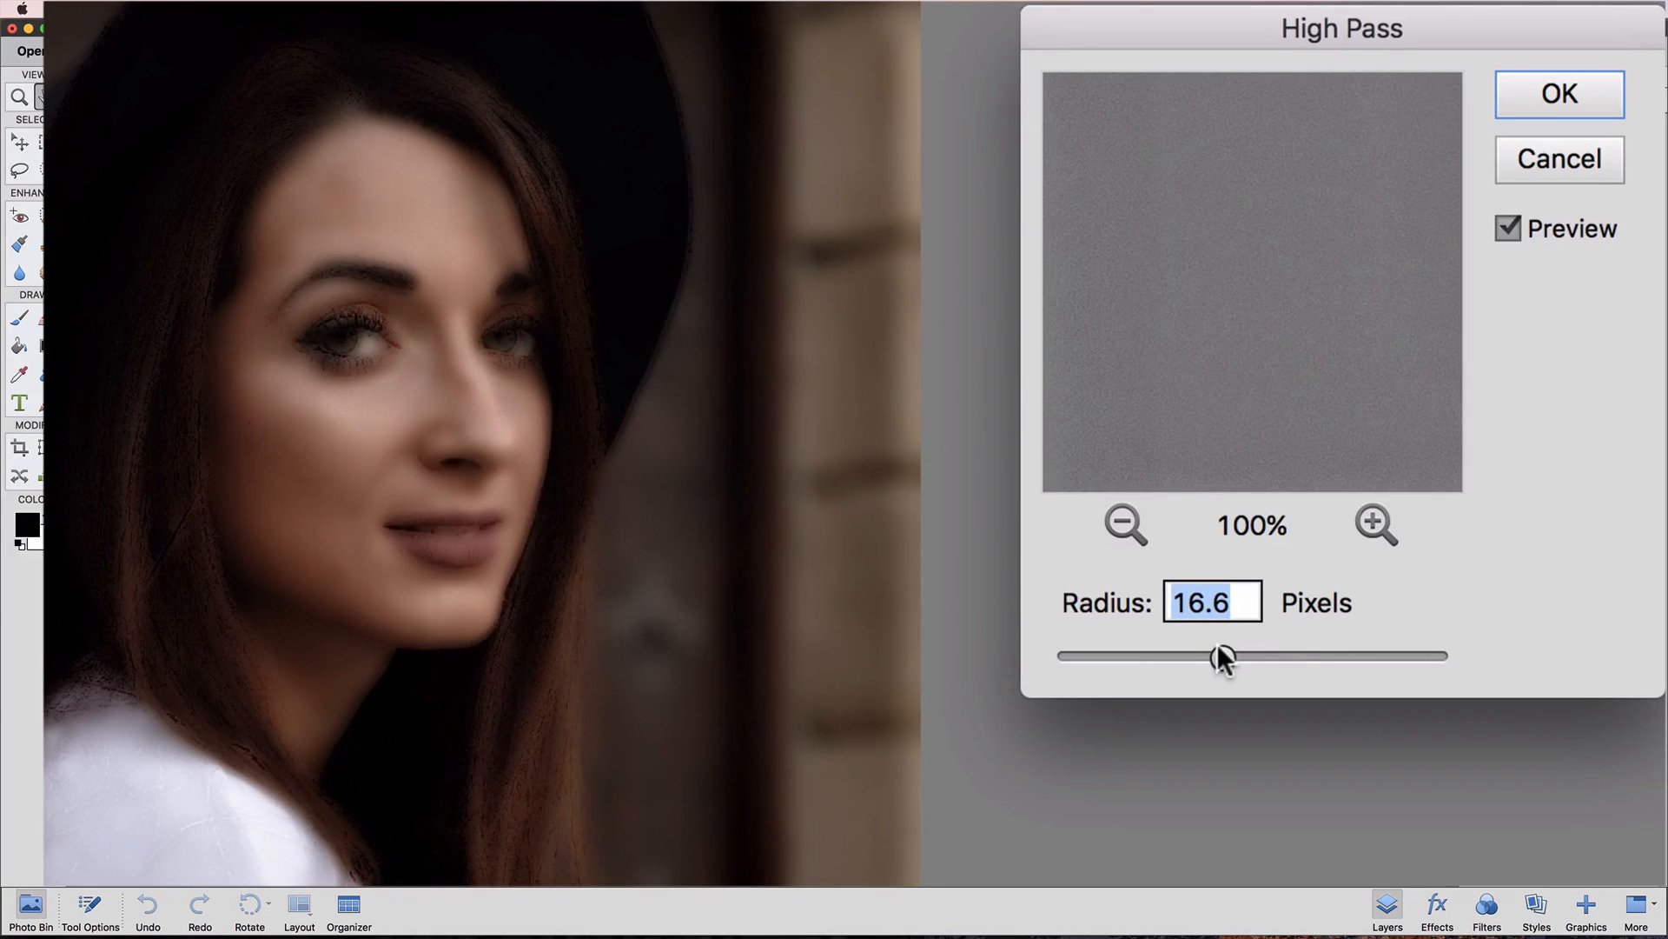
{"action": "left_click_drag", "start_coordinate": [1219, 655], "coordinate": [1208, 655]}
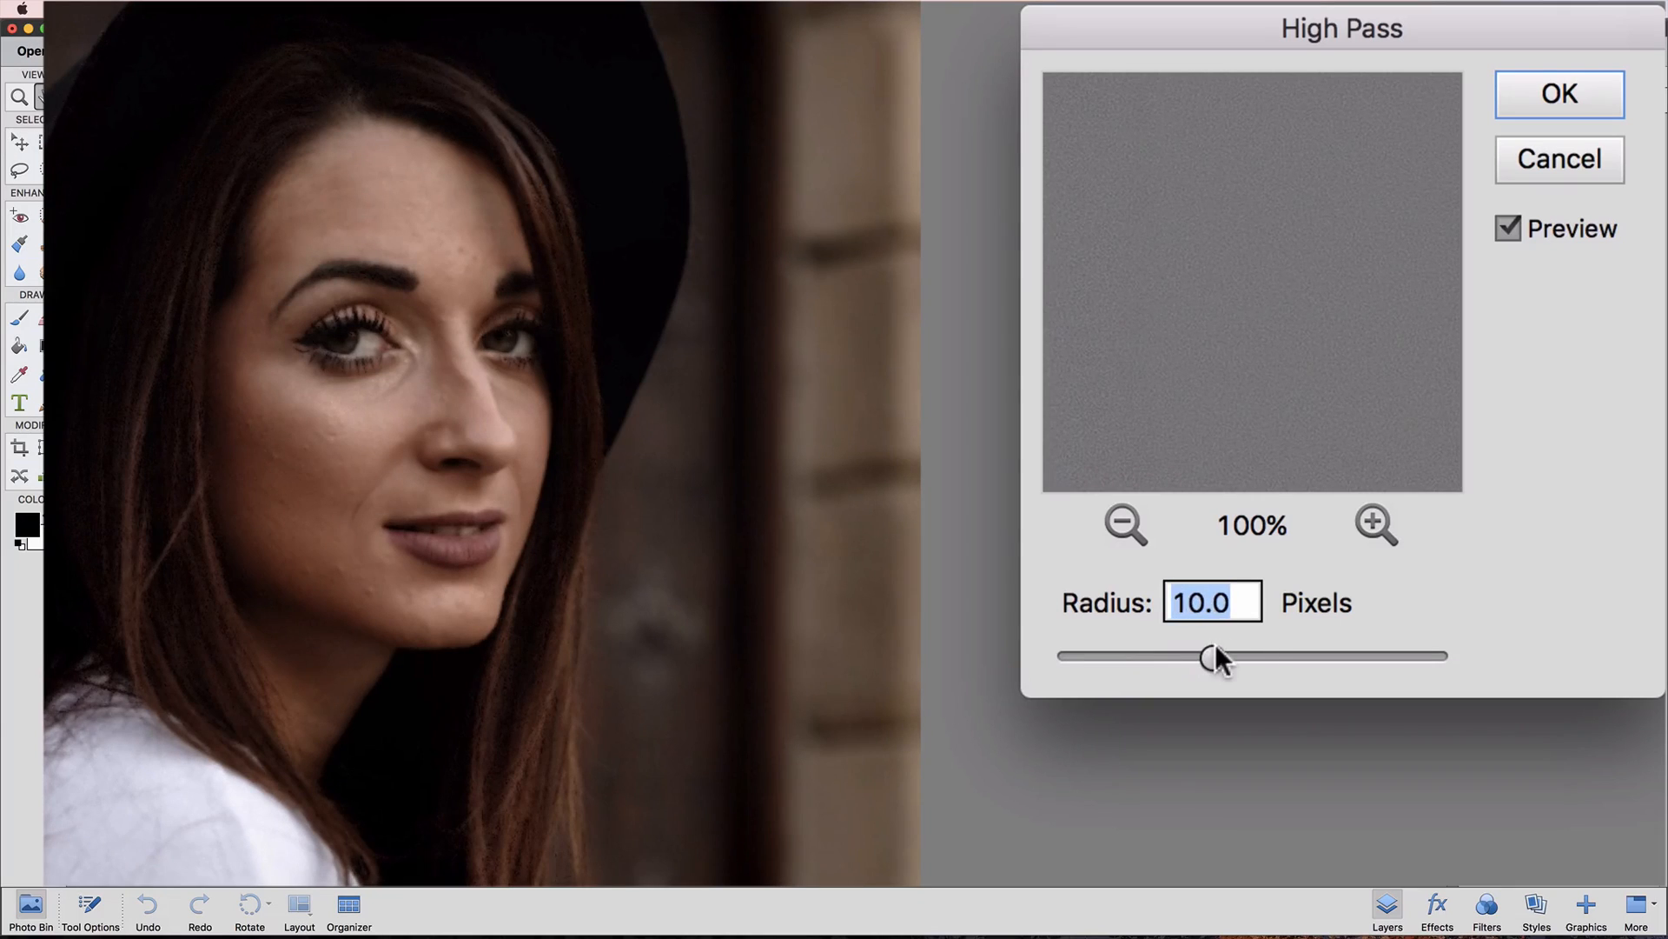
{"action": "left_click_drag", "start_coordinate": [1208, 655], "coordinate": [1262, 655]}
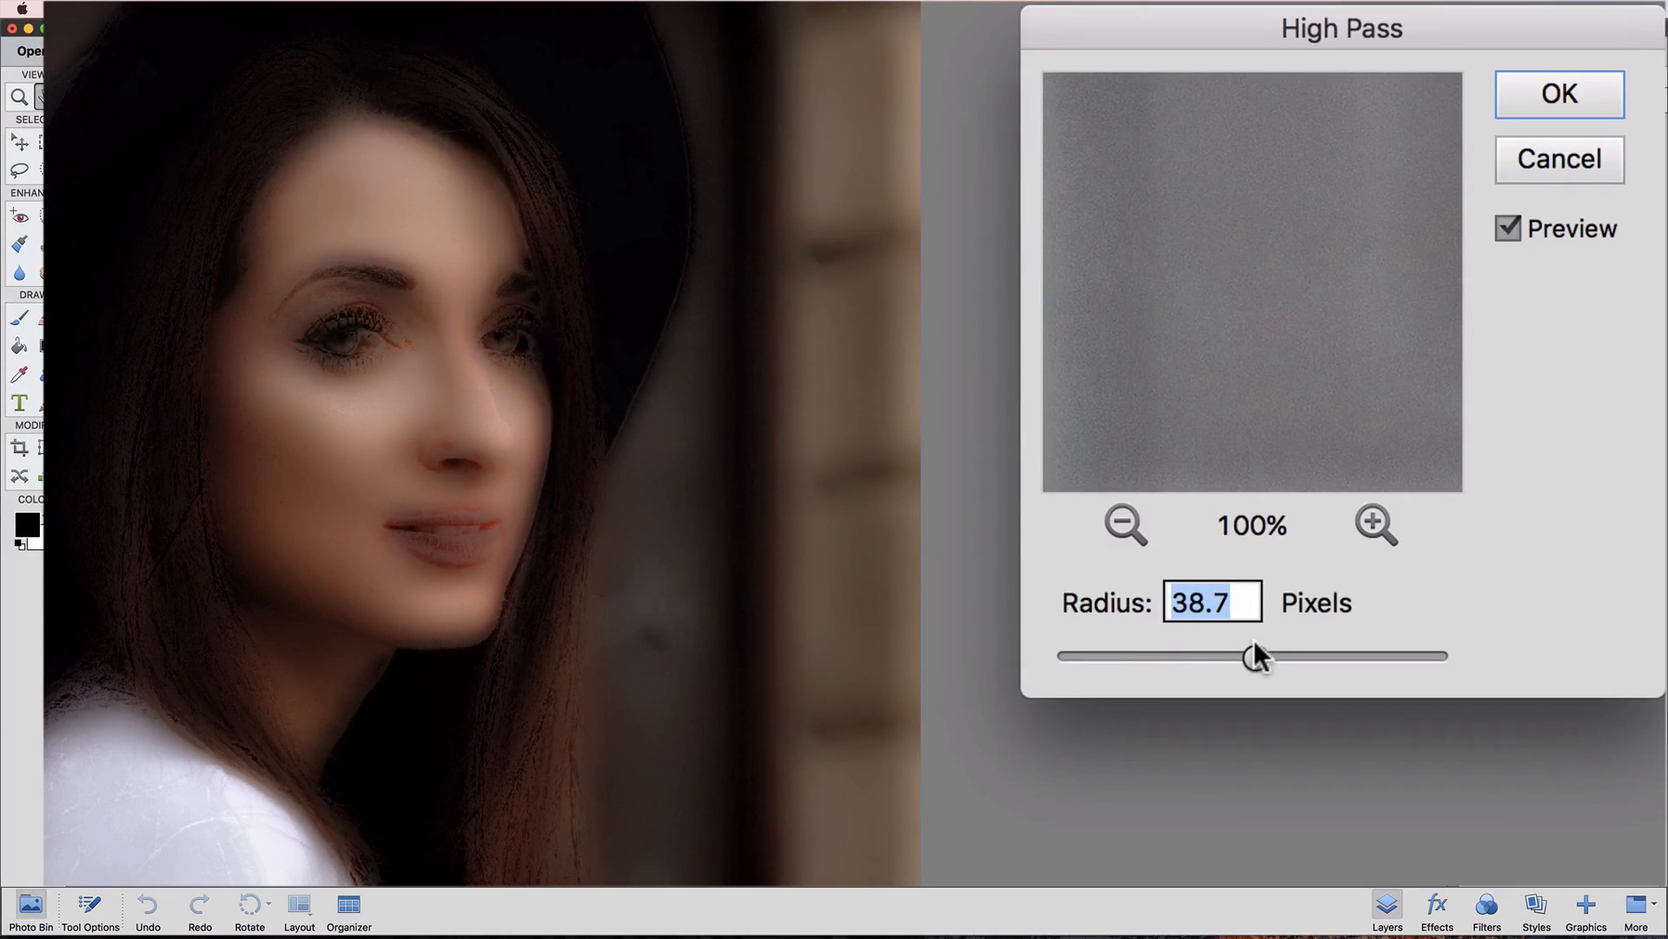
{"action": "left_click_drag", "start_coordinate": [1255, 655], "coordinate": [1236, 655]}
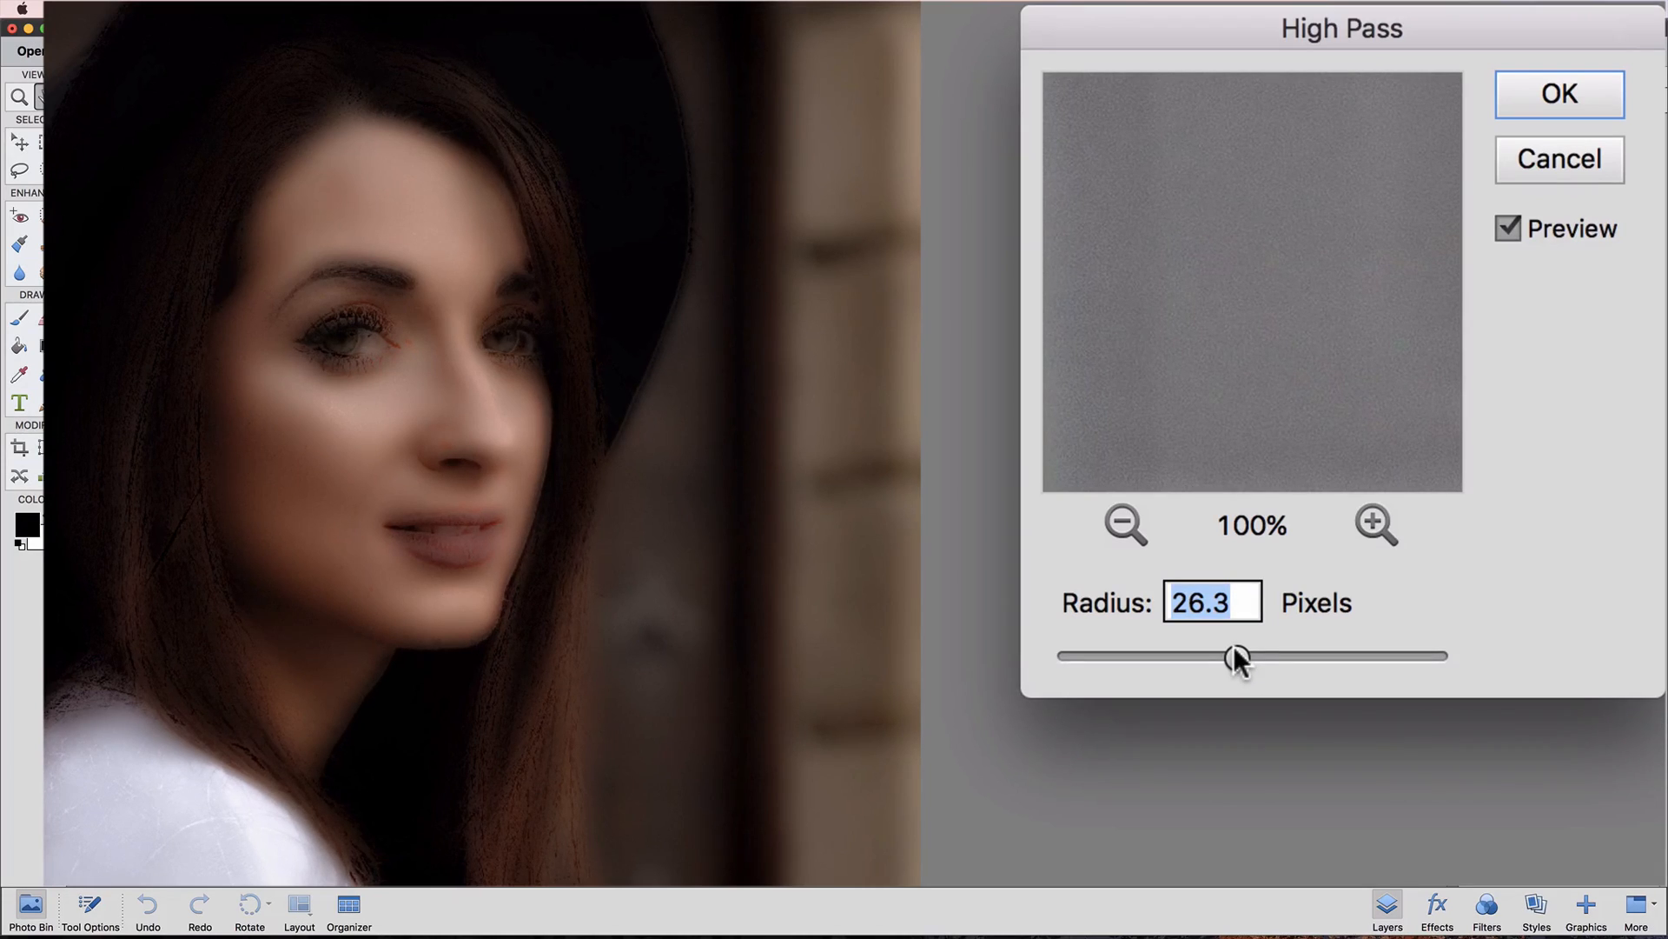
{"action": "left_click_drag", "start_coordinate": [1234, 655], "coordinate": [1255, 656]}
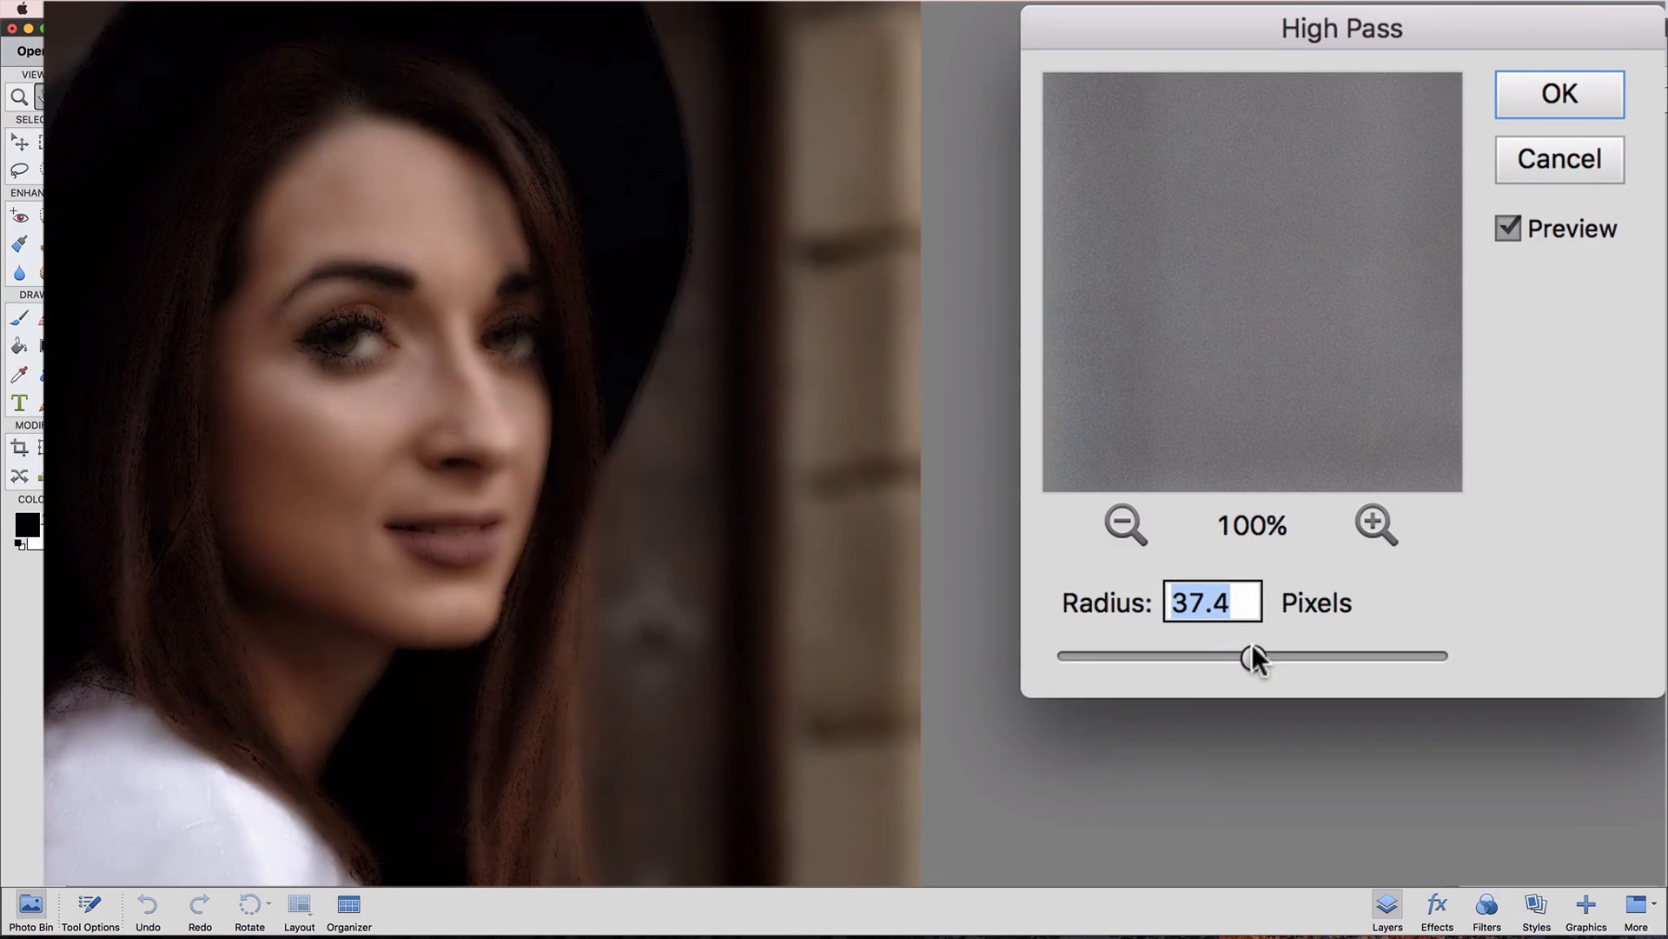
{"action": "left_click_drag", "start_coordinate": [1255, 655], "coordinate": [1233, 656]}
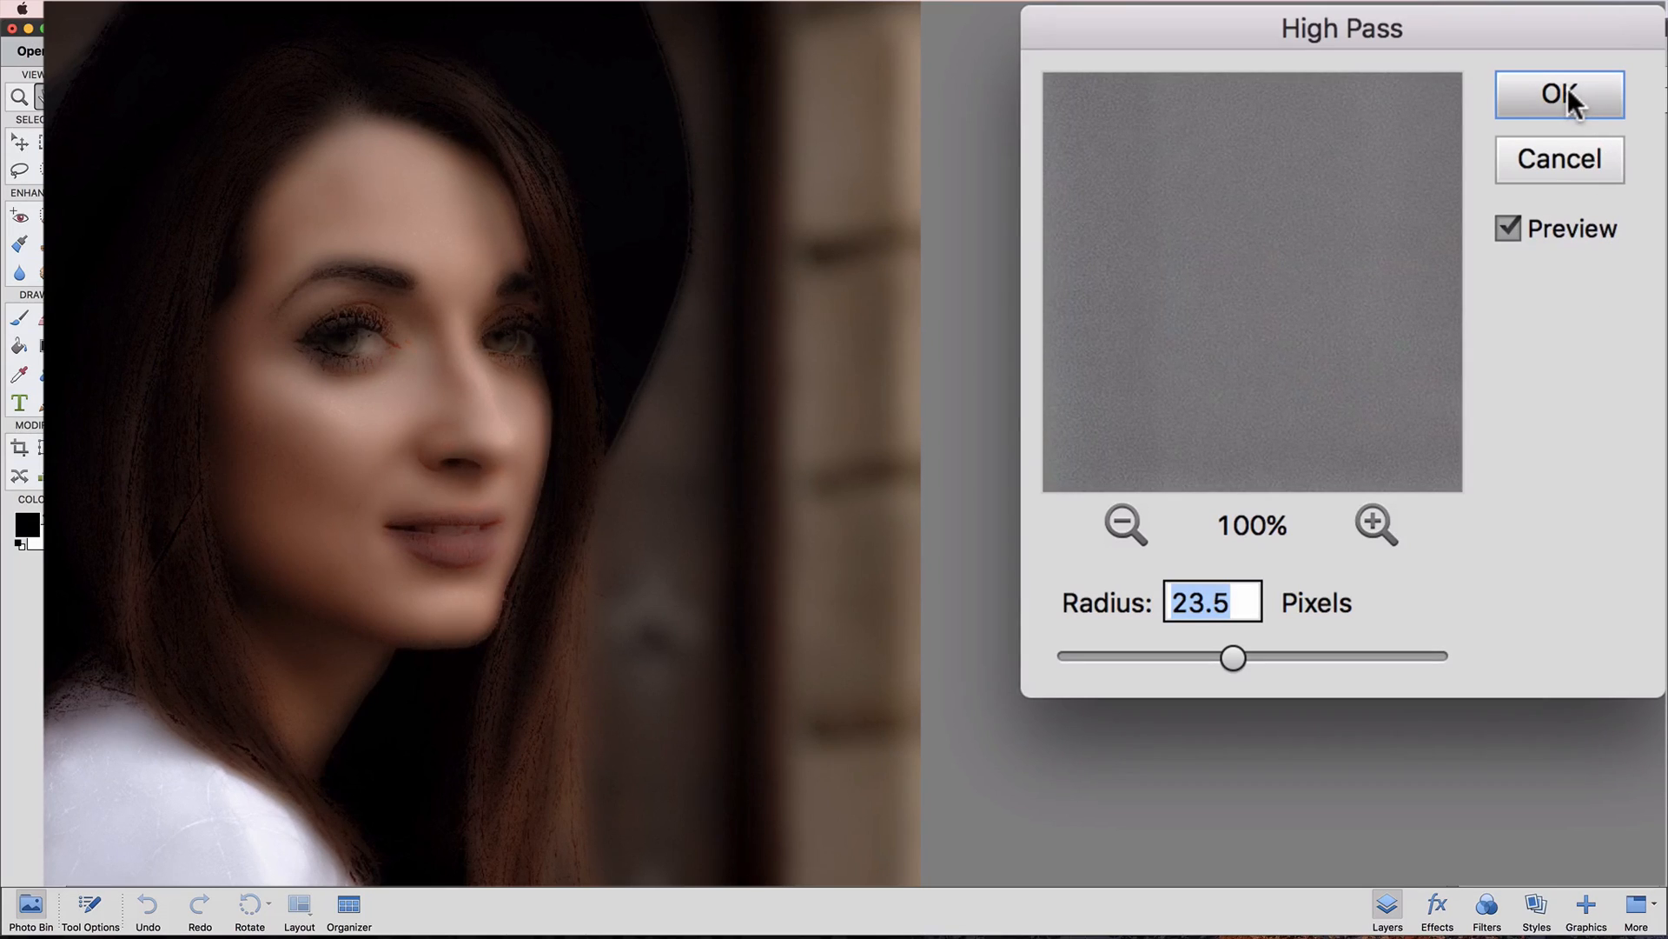
{"action": "left_click", "coordinate": [1557, 94]}
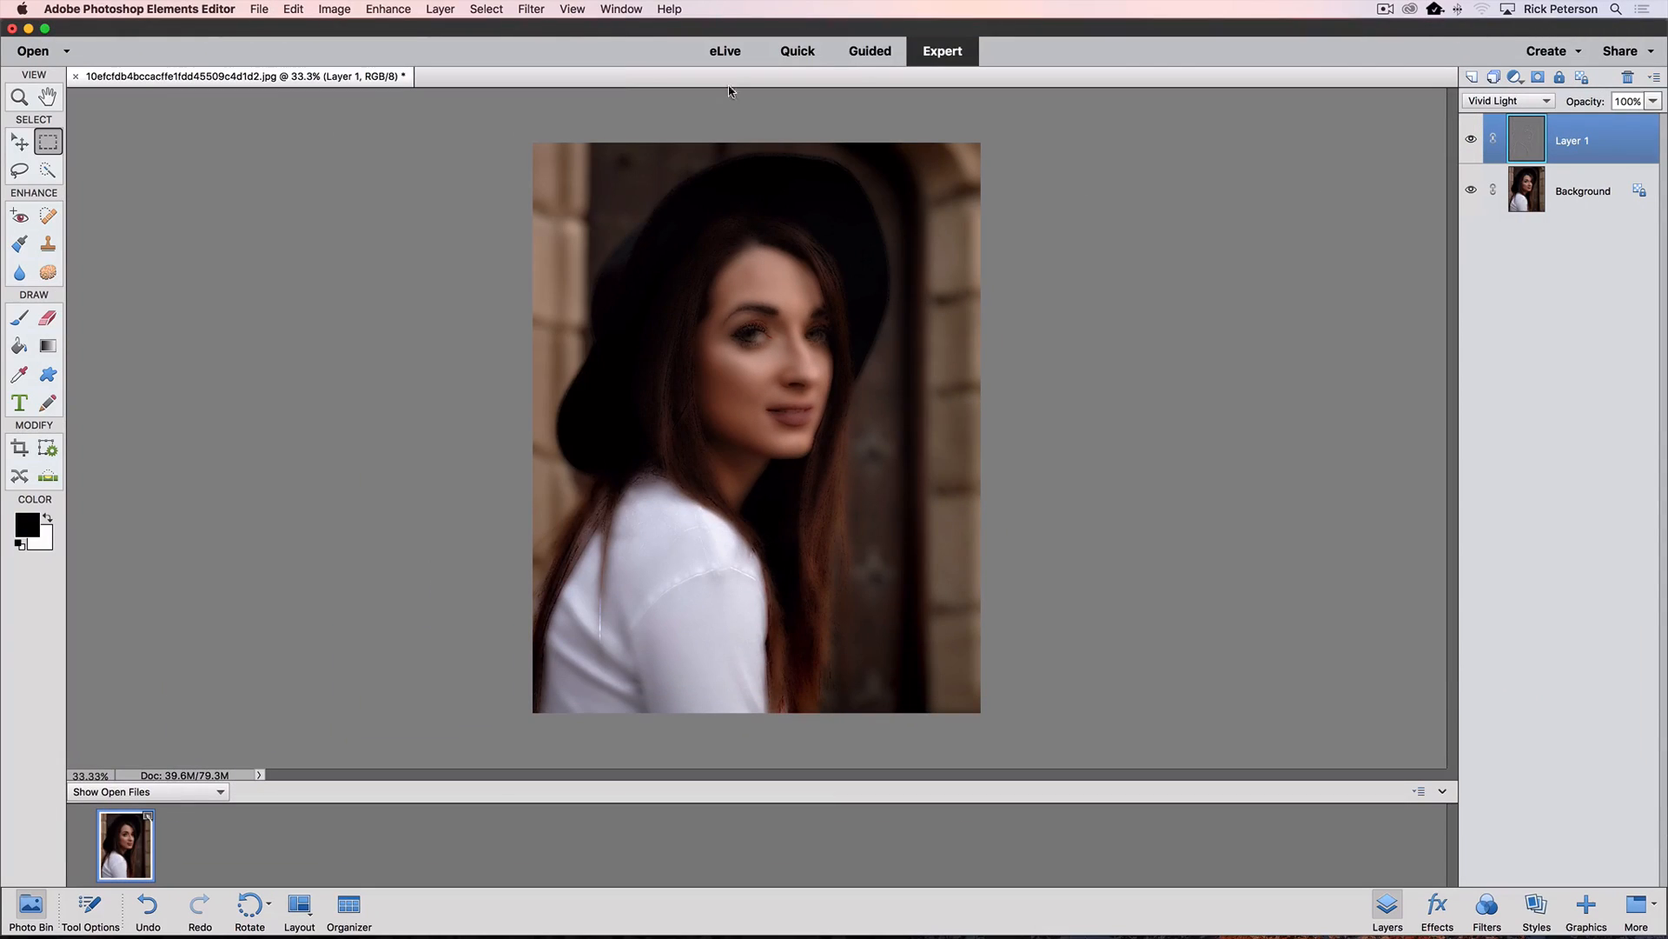
- Start the Gaussian Blur filter on Layer 1 from Filter > Blur
{"action": "left_click", "coordinate": [530, 9]}
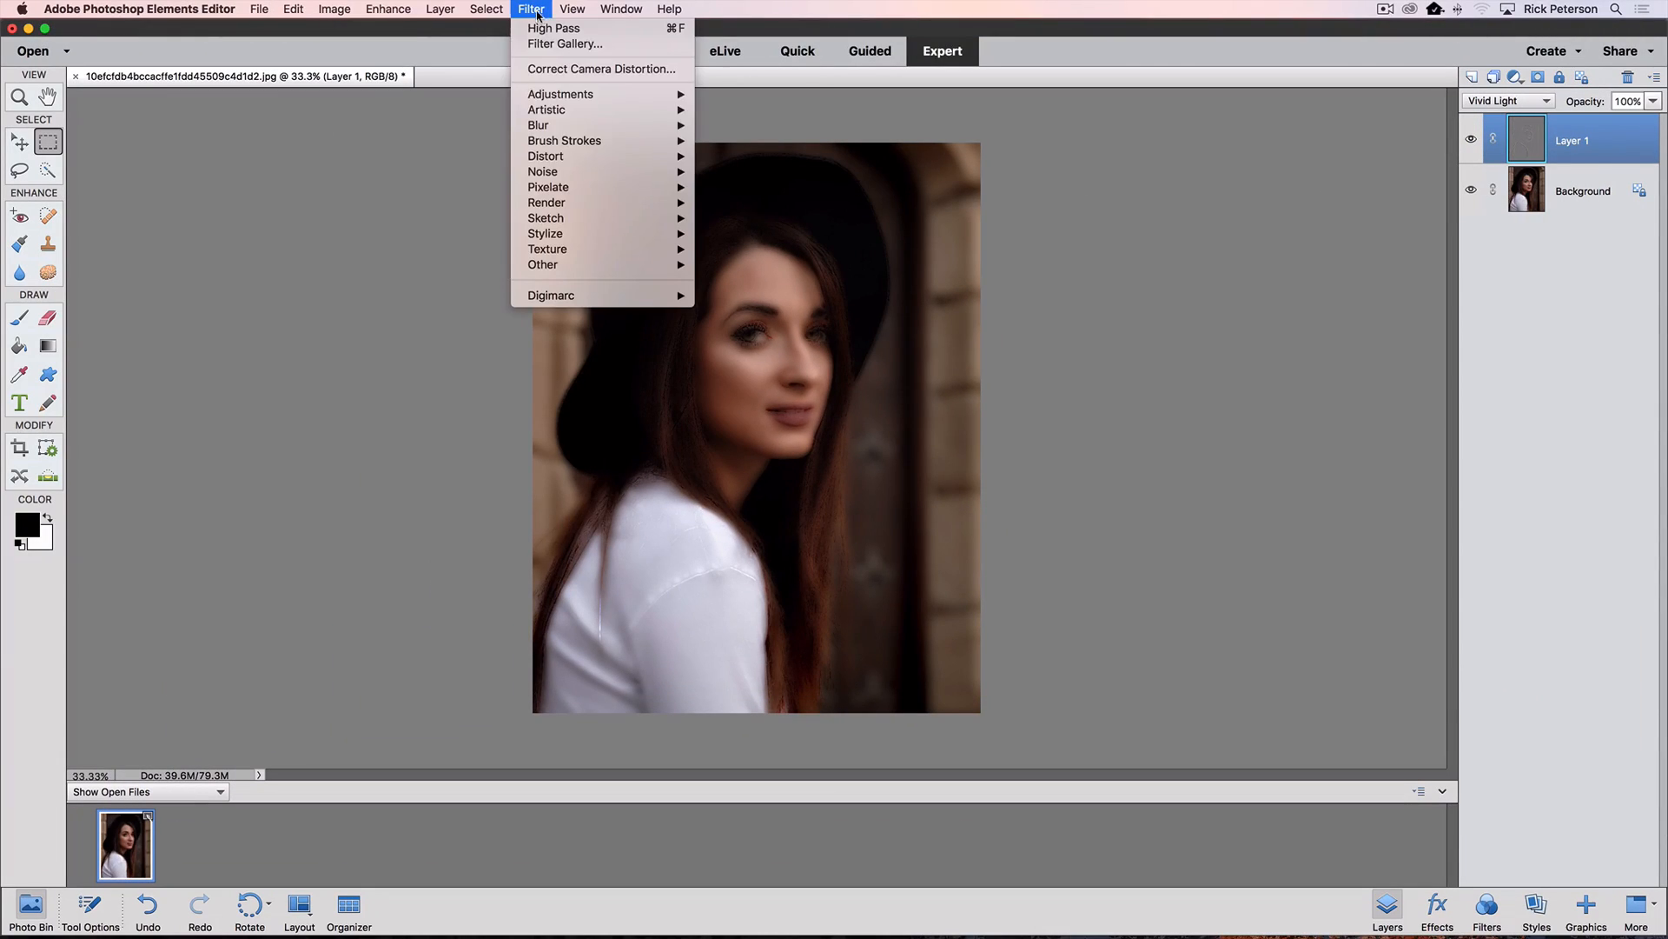
{"action": "mouse_move", "coordinate": [537, 125]}
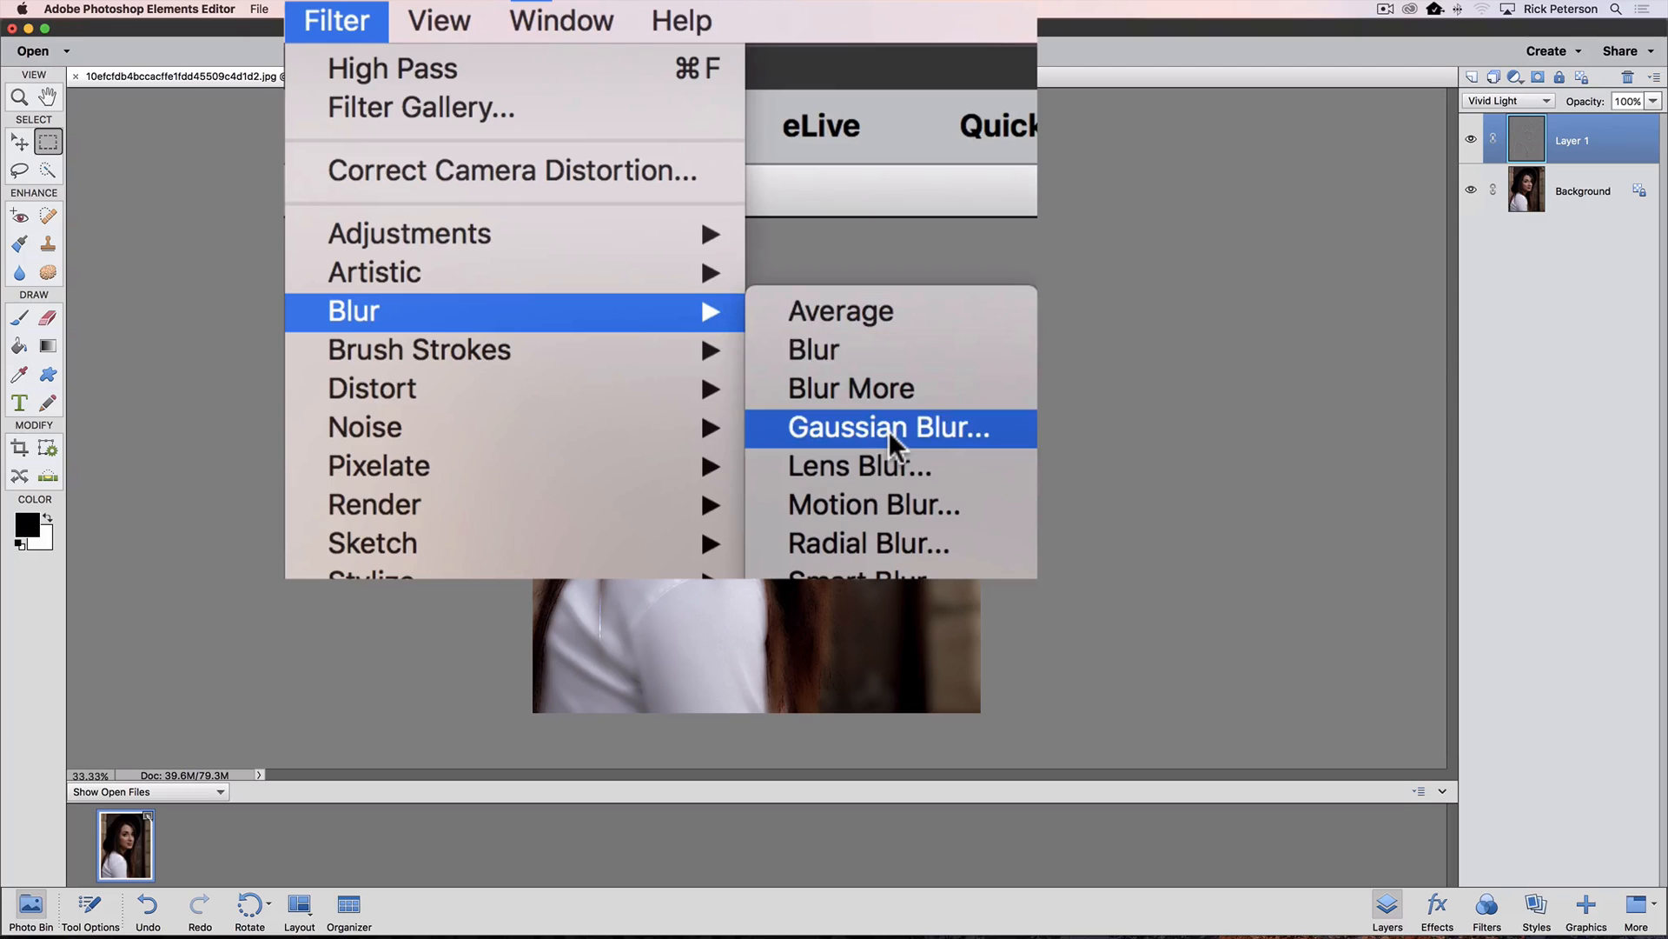
{"action": "left_click", "coordinate": [888, 427]}
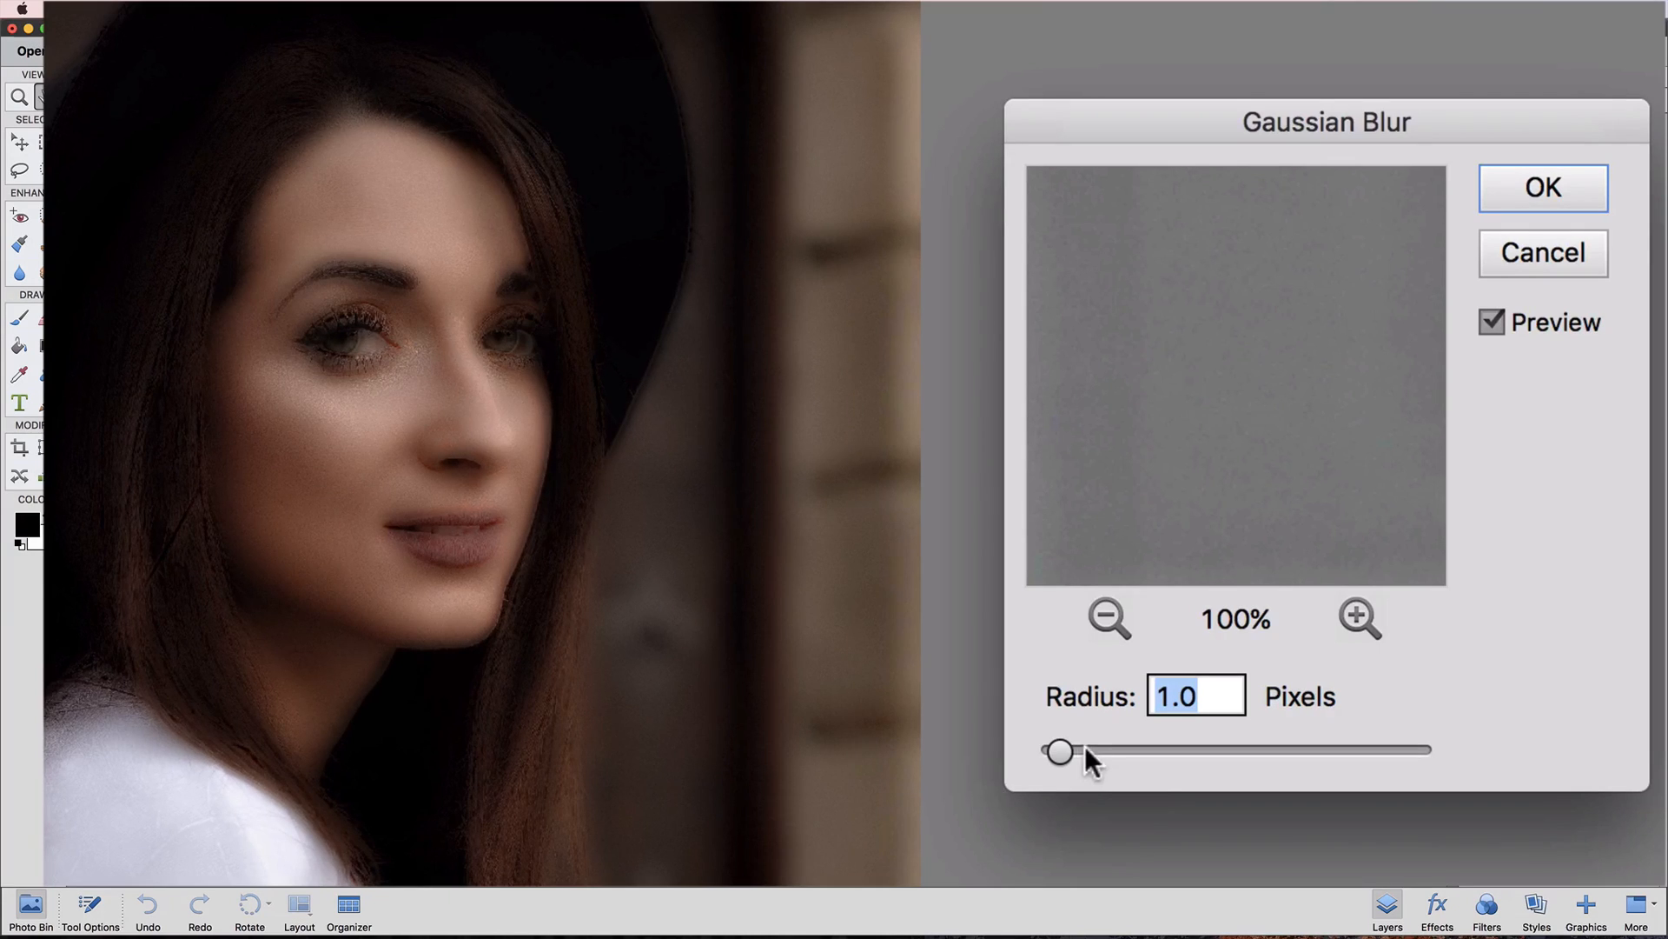
- Adjust the Gaussian Blur radius, settle on 4.0 pixels and apply it to Layer 1
{"action": "left_click_drag", "start_coordinate": [1058, 751], "coordinate": [1073, 750]}
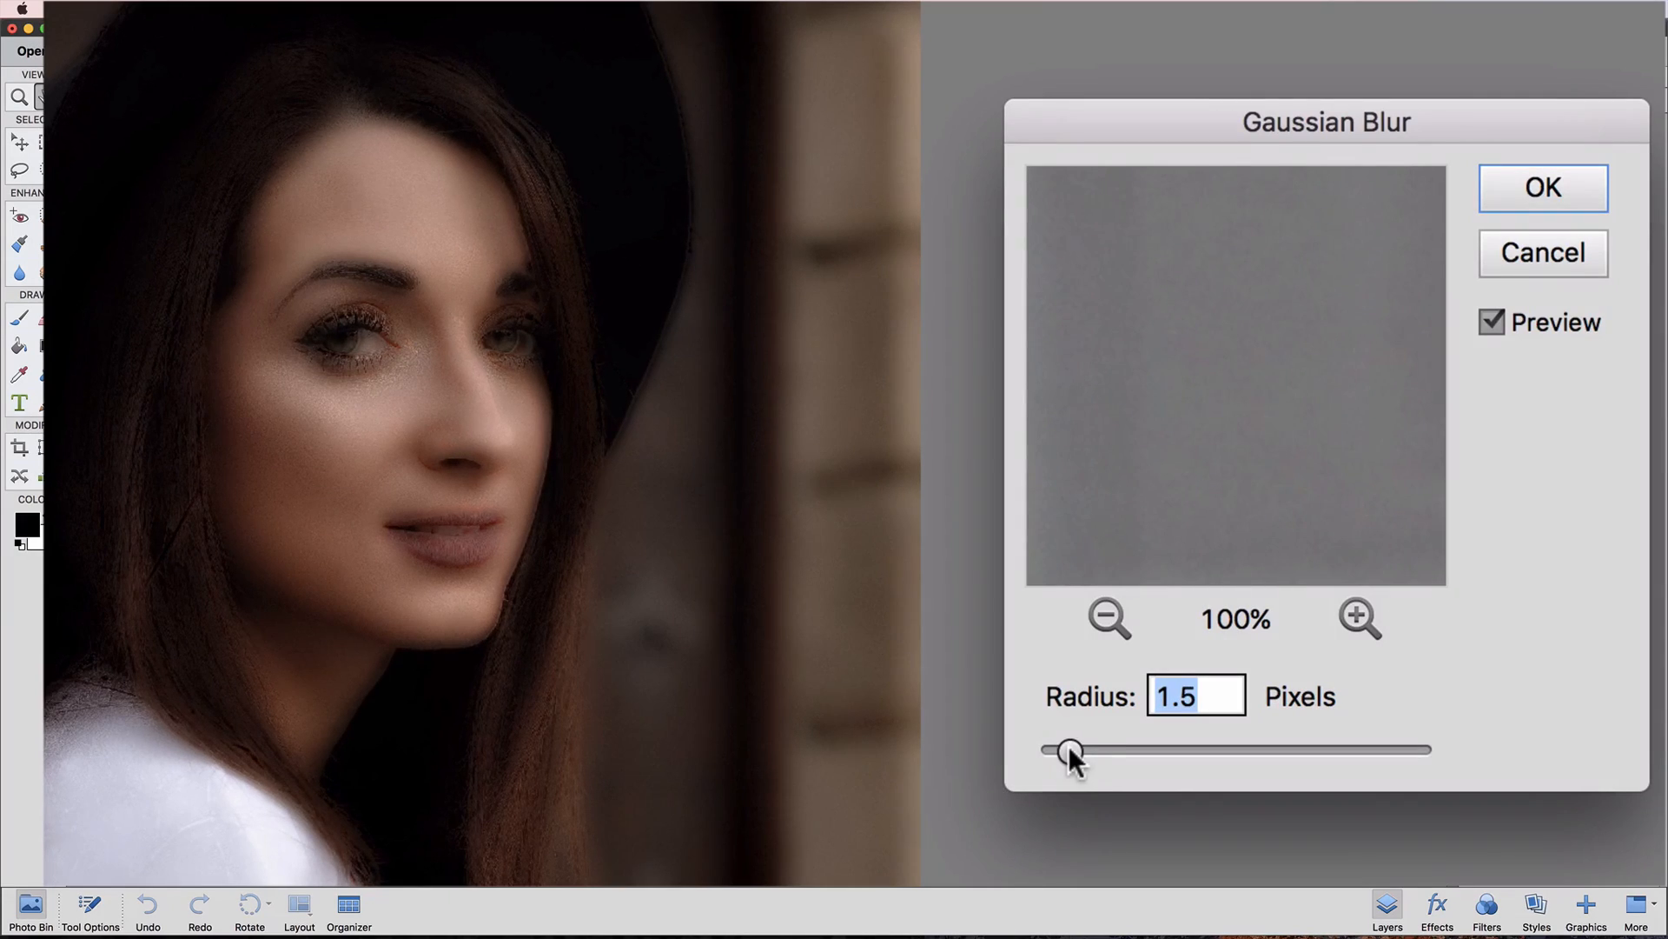
{"action": "left_click_drag", "start_coordinate": [1069, 750], "coordinate": [1097, 750]}
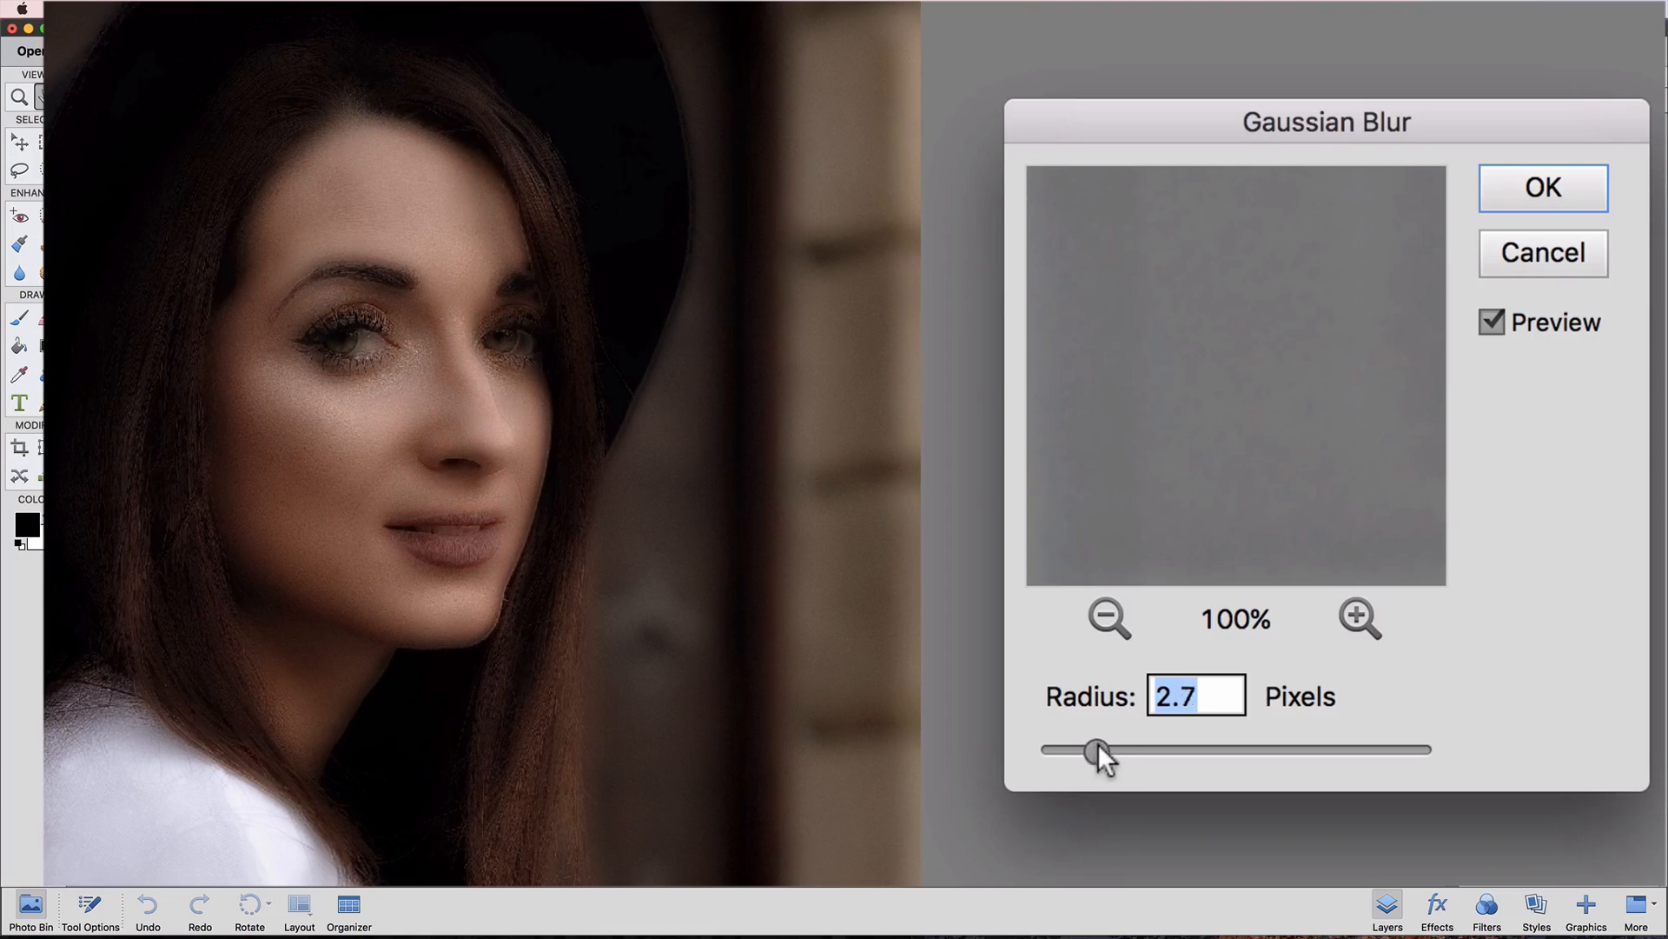
{"action": "left_click_drag", "start_coordinate": [1097, 751], "coordinate": [1121, 751]}
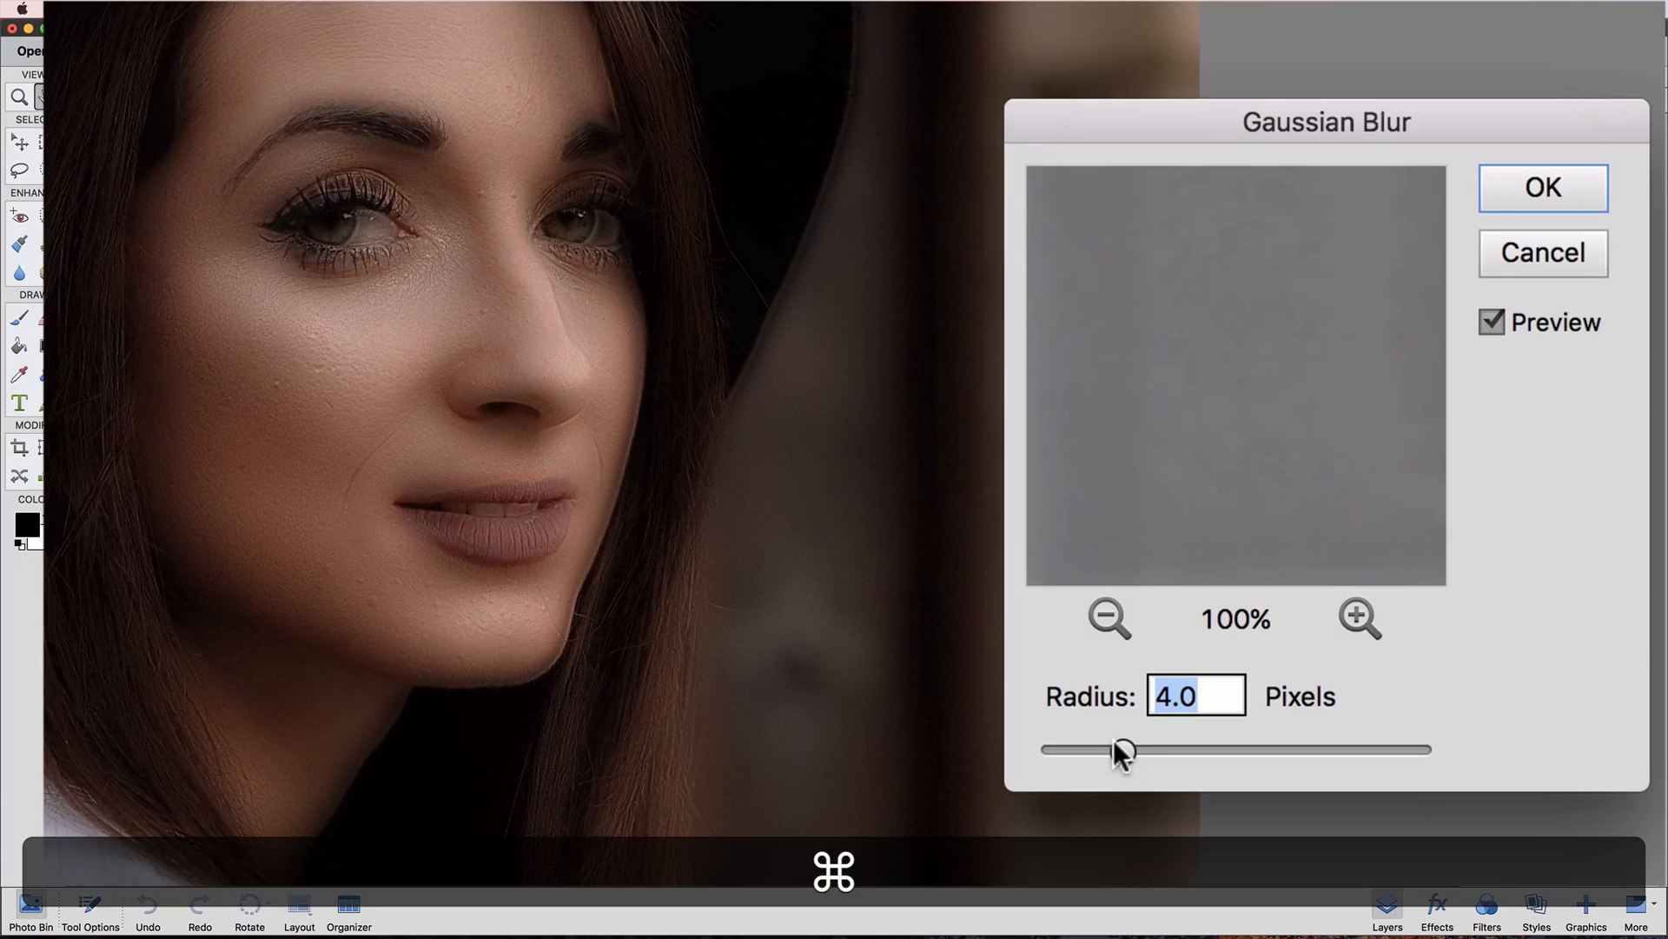
{"action": "left_click_drag", "start_coordinate": [1126, 749], "coordinate": [1109, 750]}
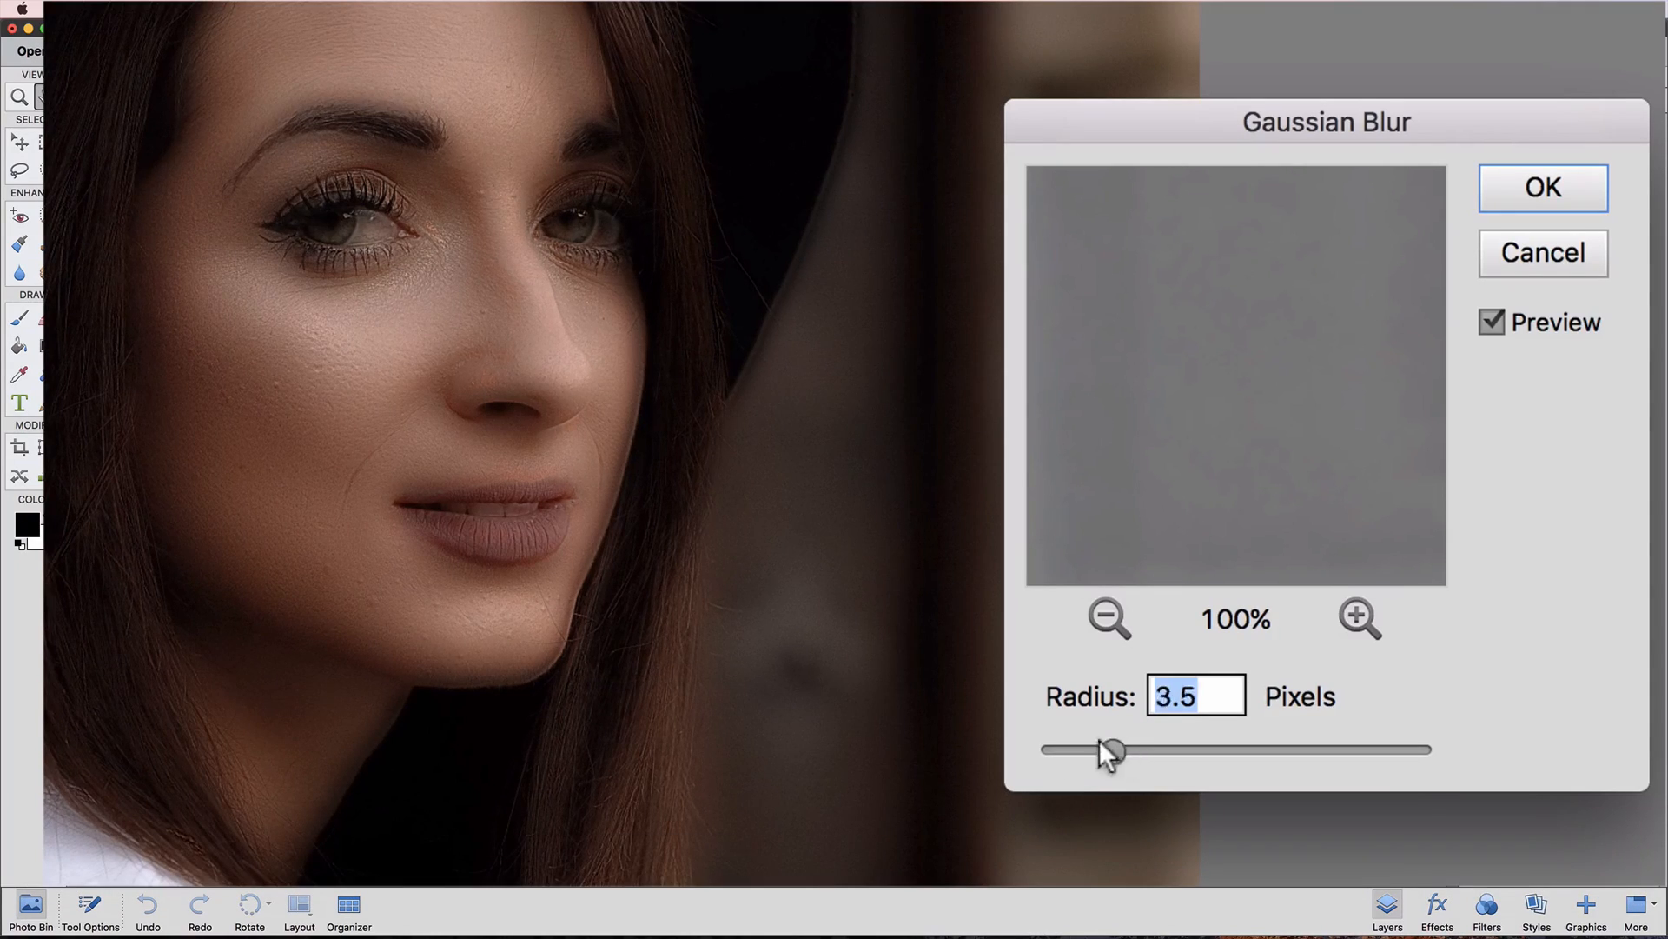
{"action": "left_click_drag", "start_coordinate": [1111, 751], "coordinate": [1085, 751]}
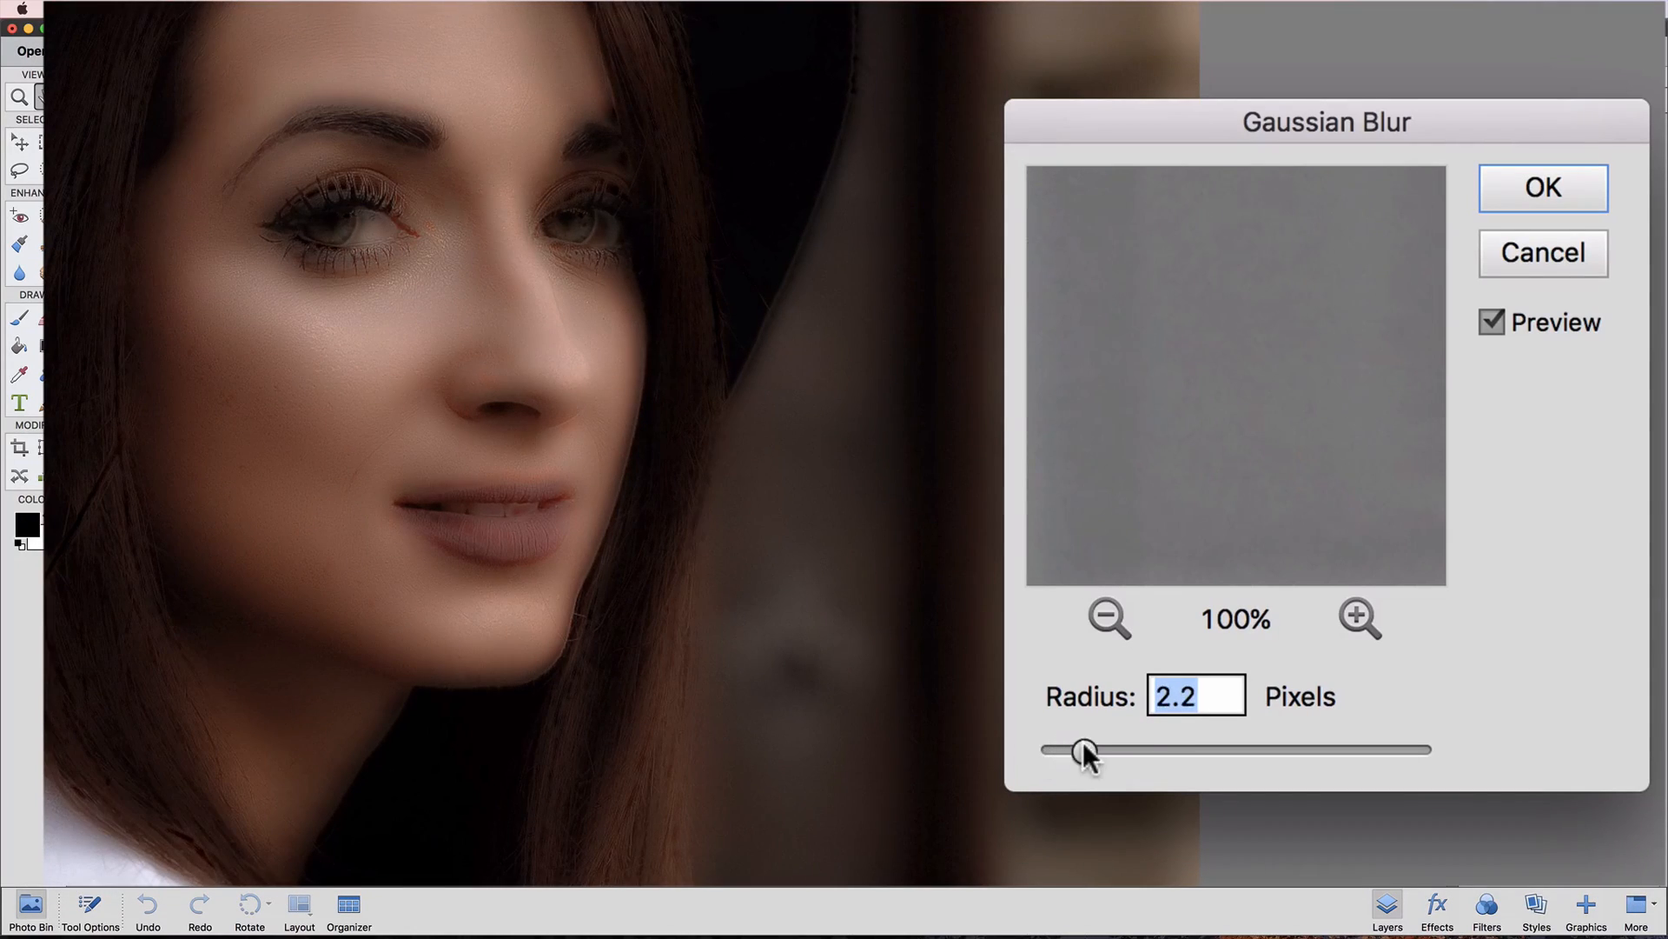
{"action": "left_click_drag", "start_coordinate": [1083, 751], "coordinate": [1107, 751]}
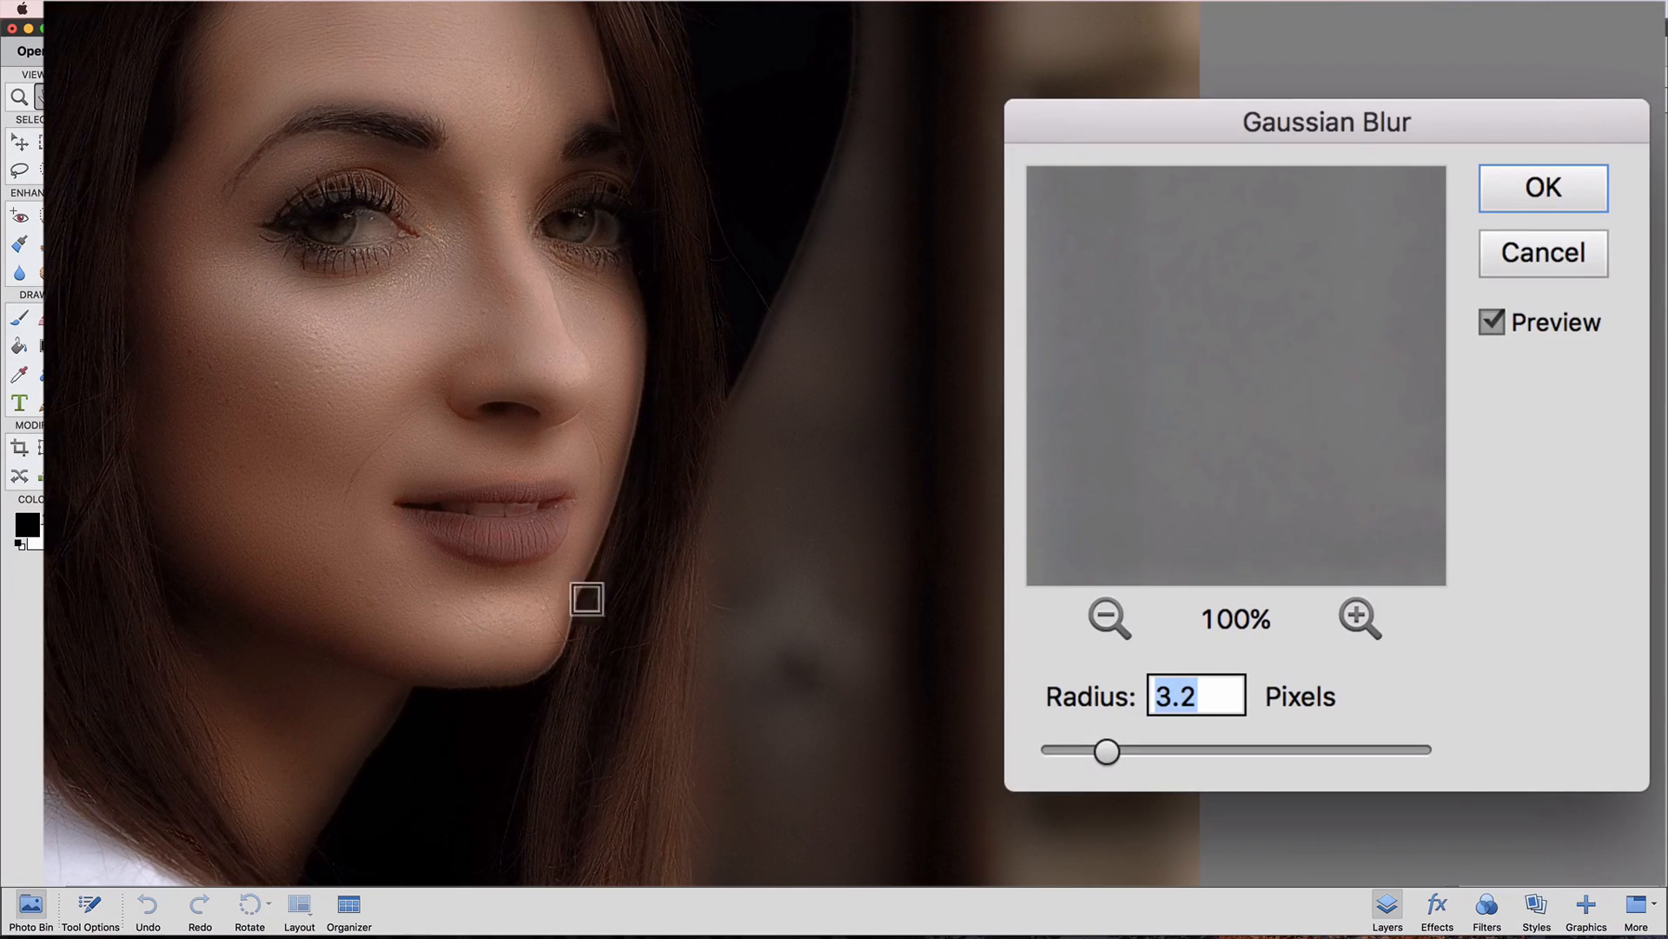
{"action": "left_click_drag", "start_coordinate": [1111, 750], "coordinate": [1124, 751]}
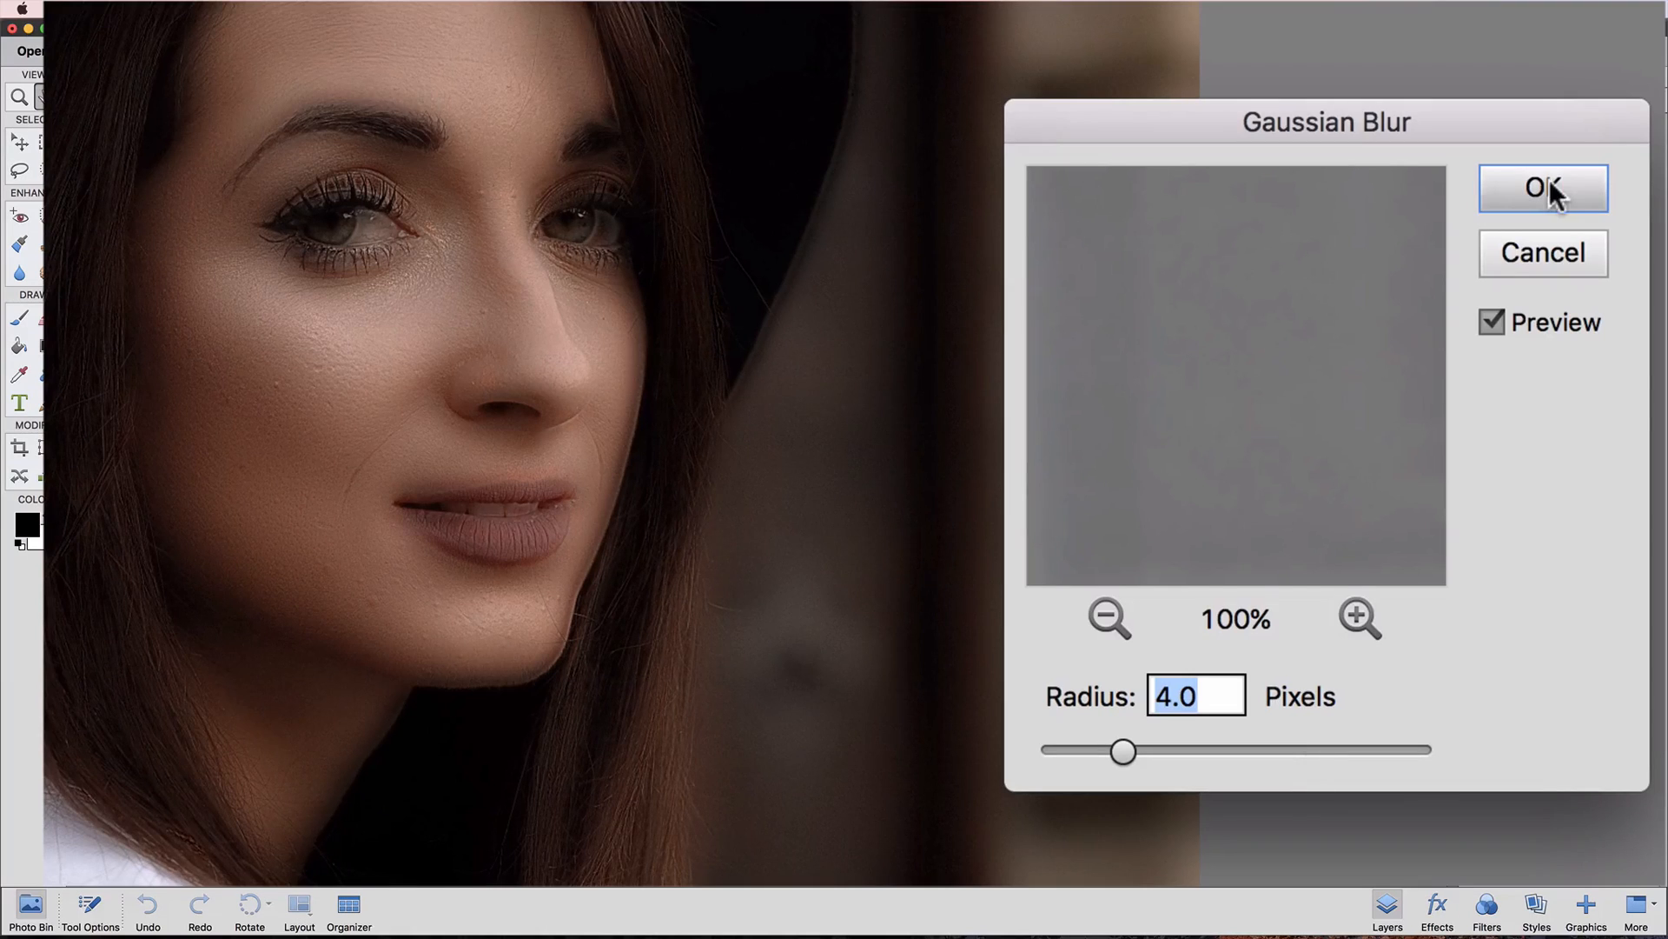
{"action": "left_click", "coordinate": [1542, 188]}
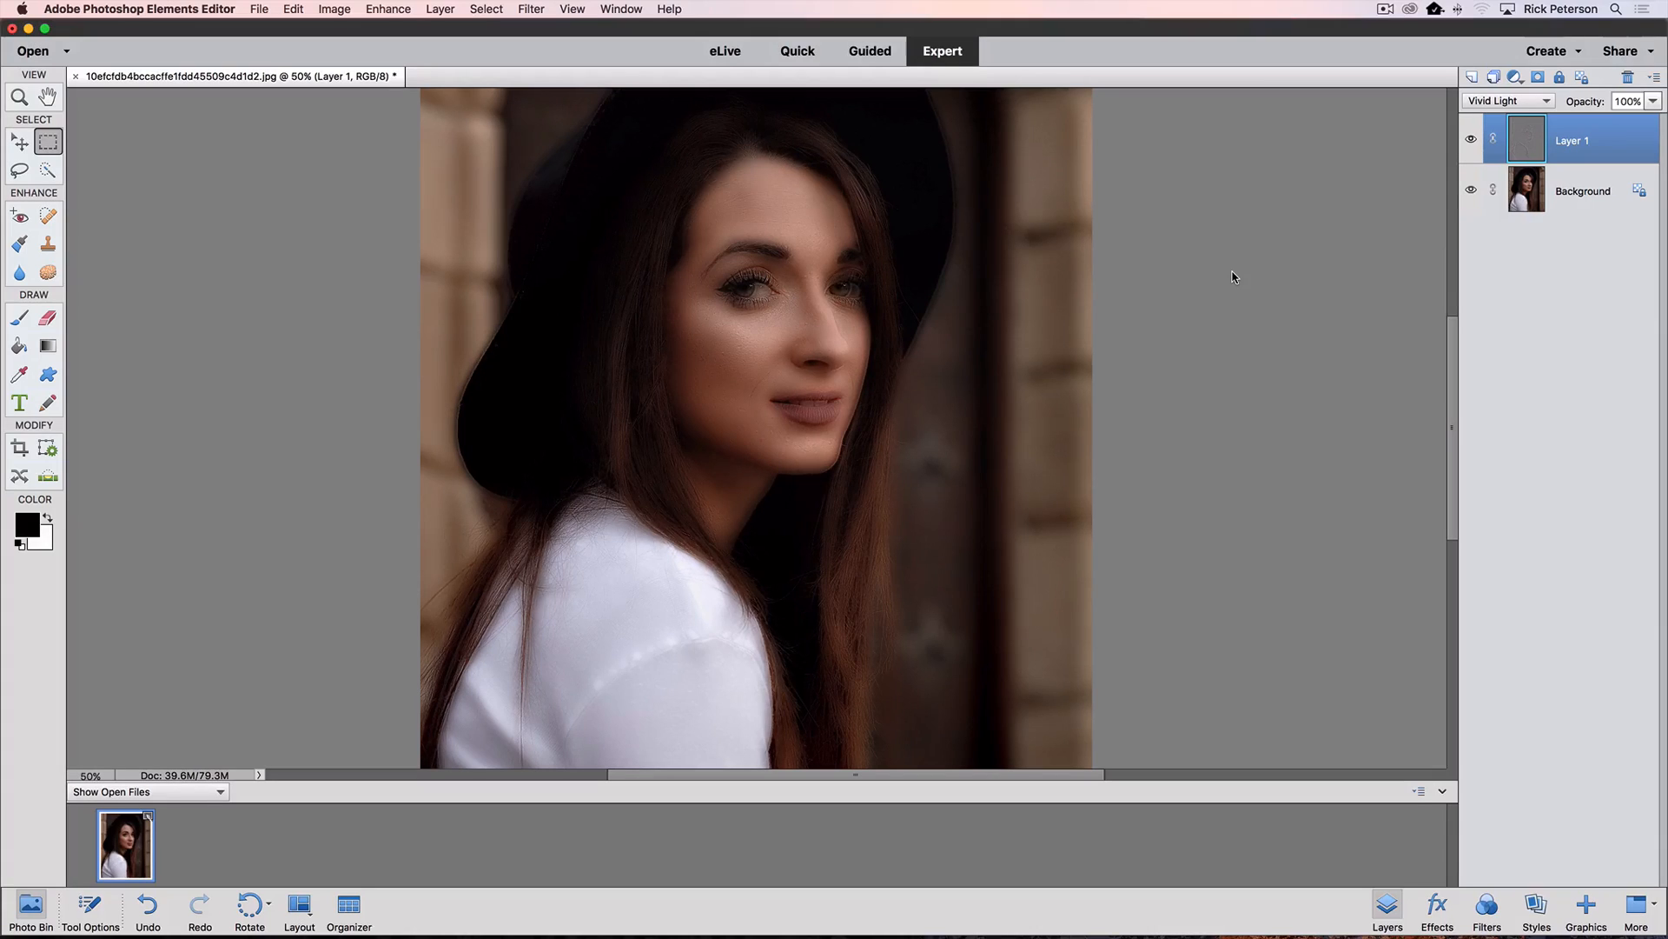
{"action": "mouse_move", "coordinate": [1246, 310]}
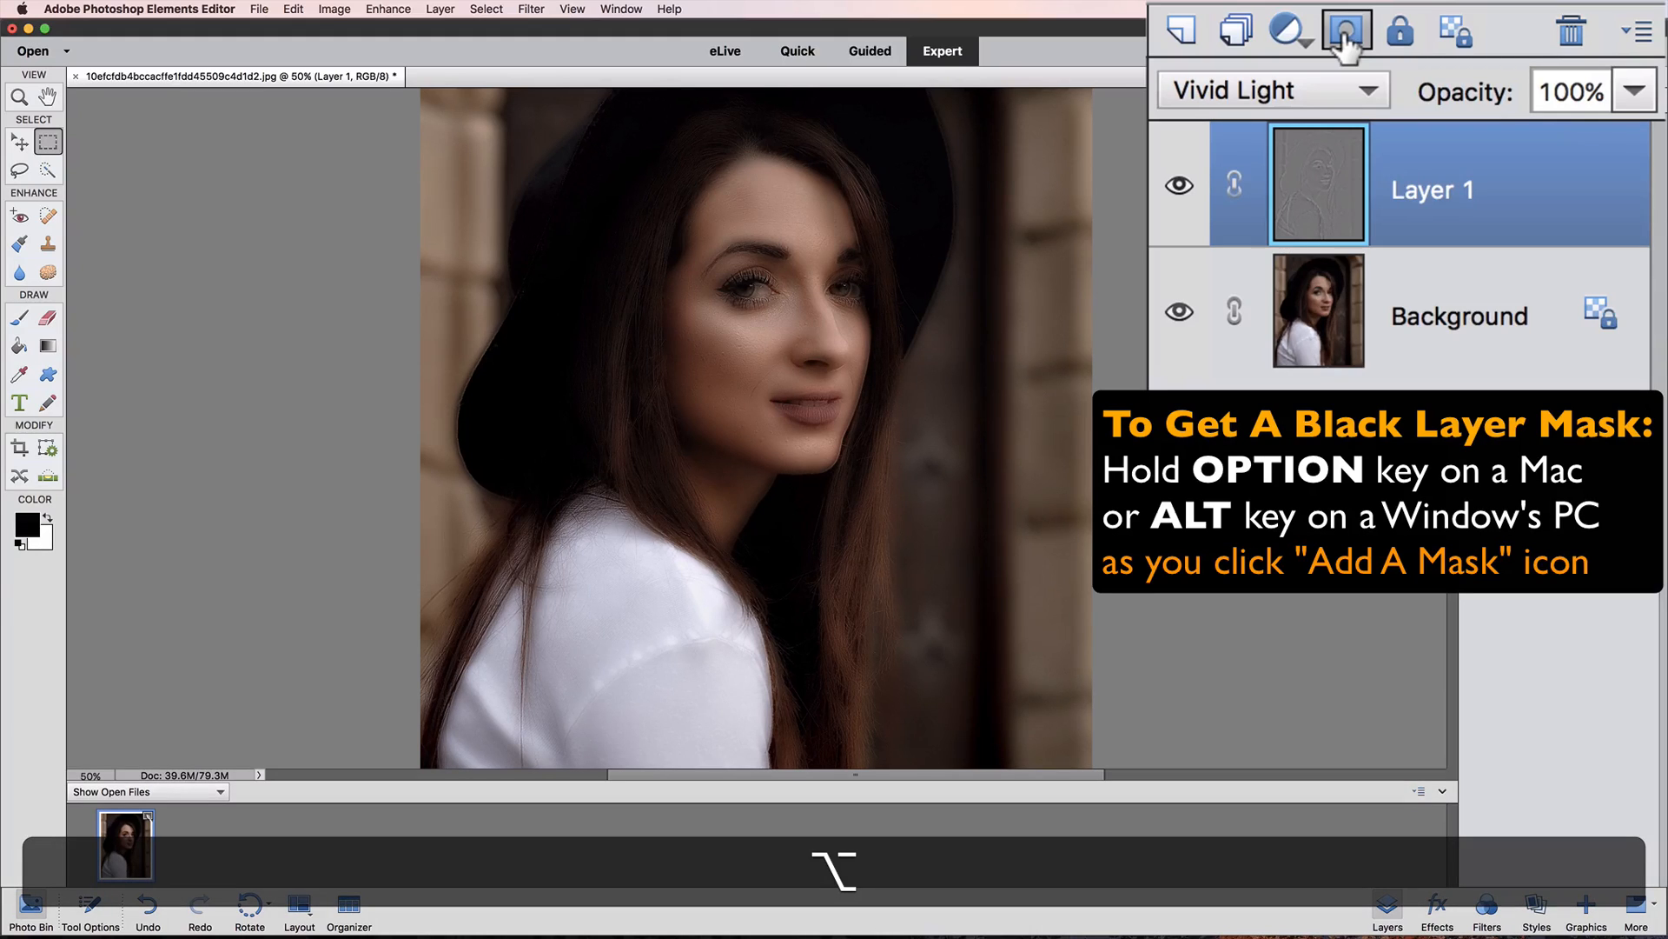
- Option-click Add Layer Mask to give Layer 1 a black mask, then take the Brush tool
{"action": "left_click", "coordinate": [1345, 29]}
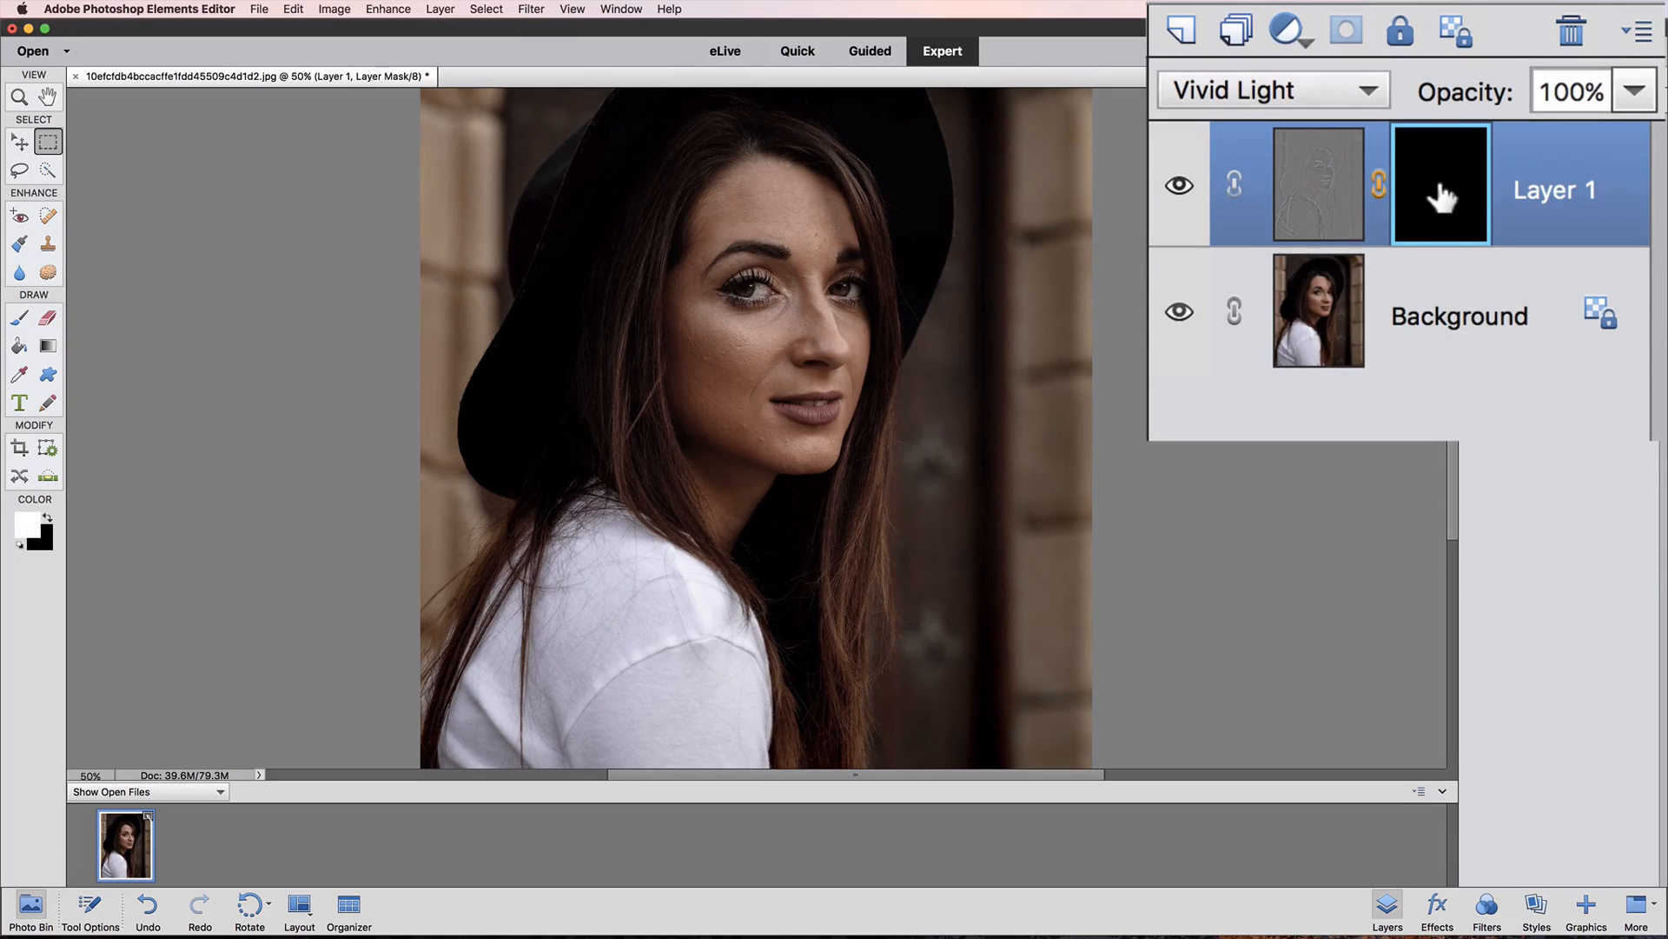
{"action": "mouse_move", "coordinate": [1317, 197]}
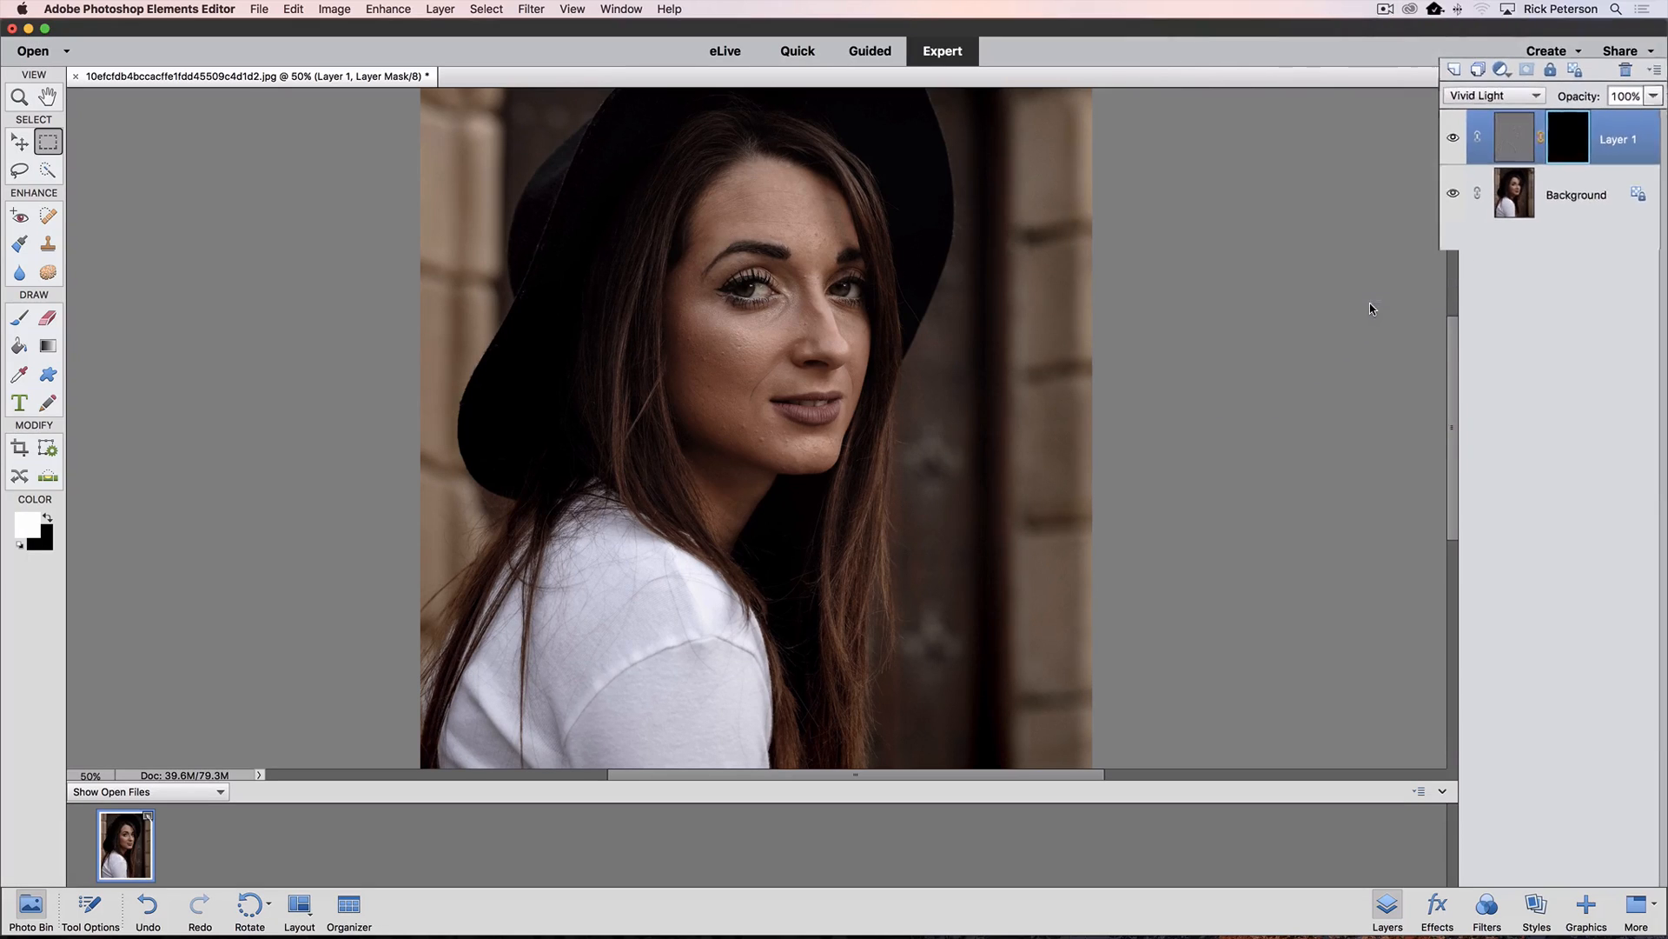
{"action": "left_click", "coordinate": [20, 318]}
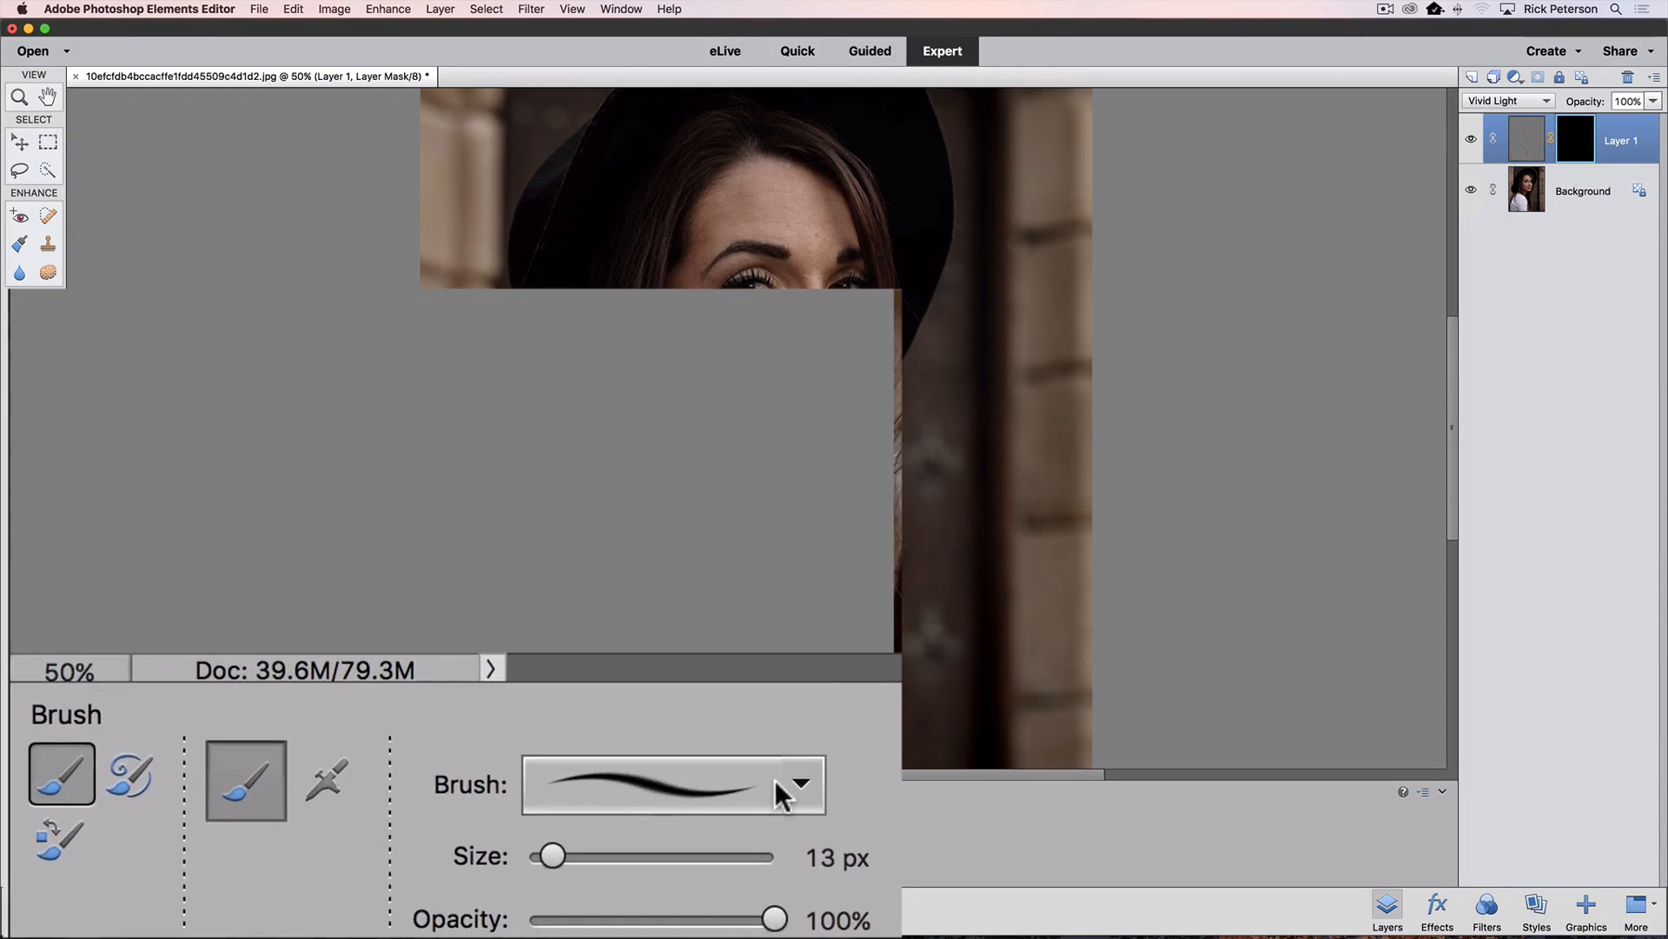
- Load the Basic Brushes set, choose the soft round 45-pixel tip and enlarge it
{"action": "left_click", "coordinate": [799, 783]}
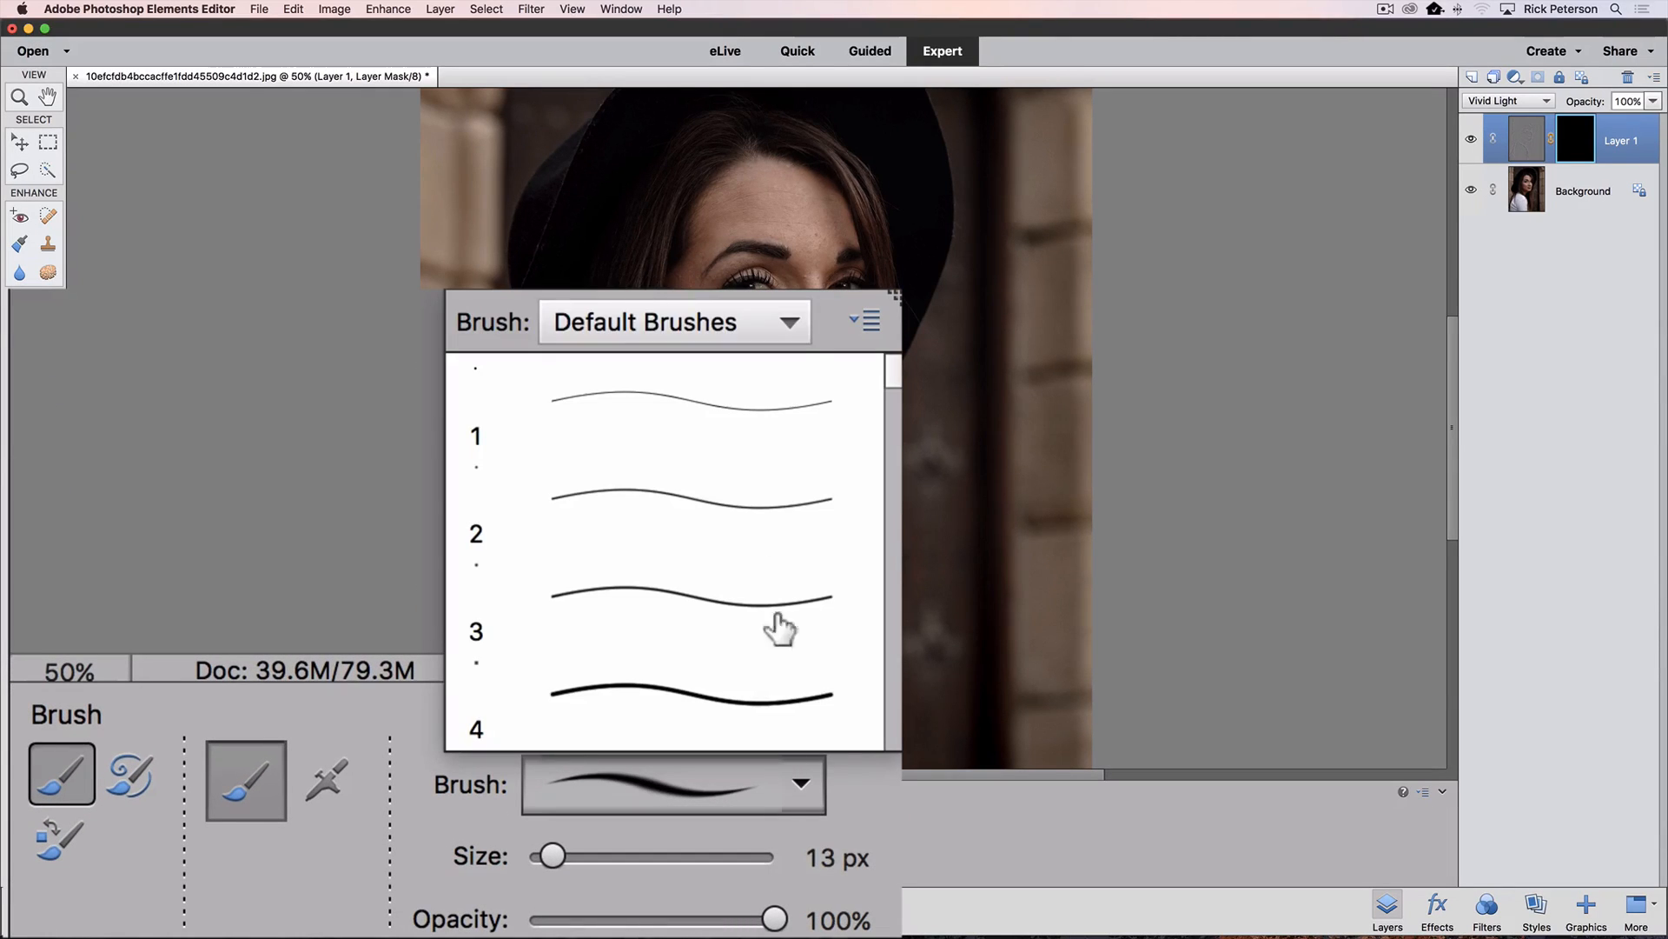
{"action": "left_click", "coordinate": [677, 322]}
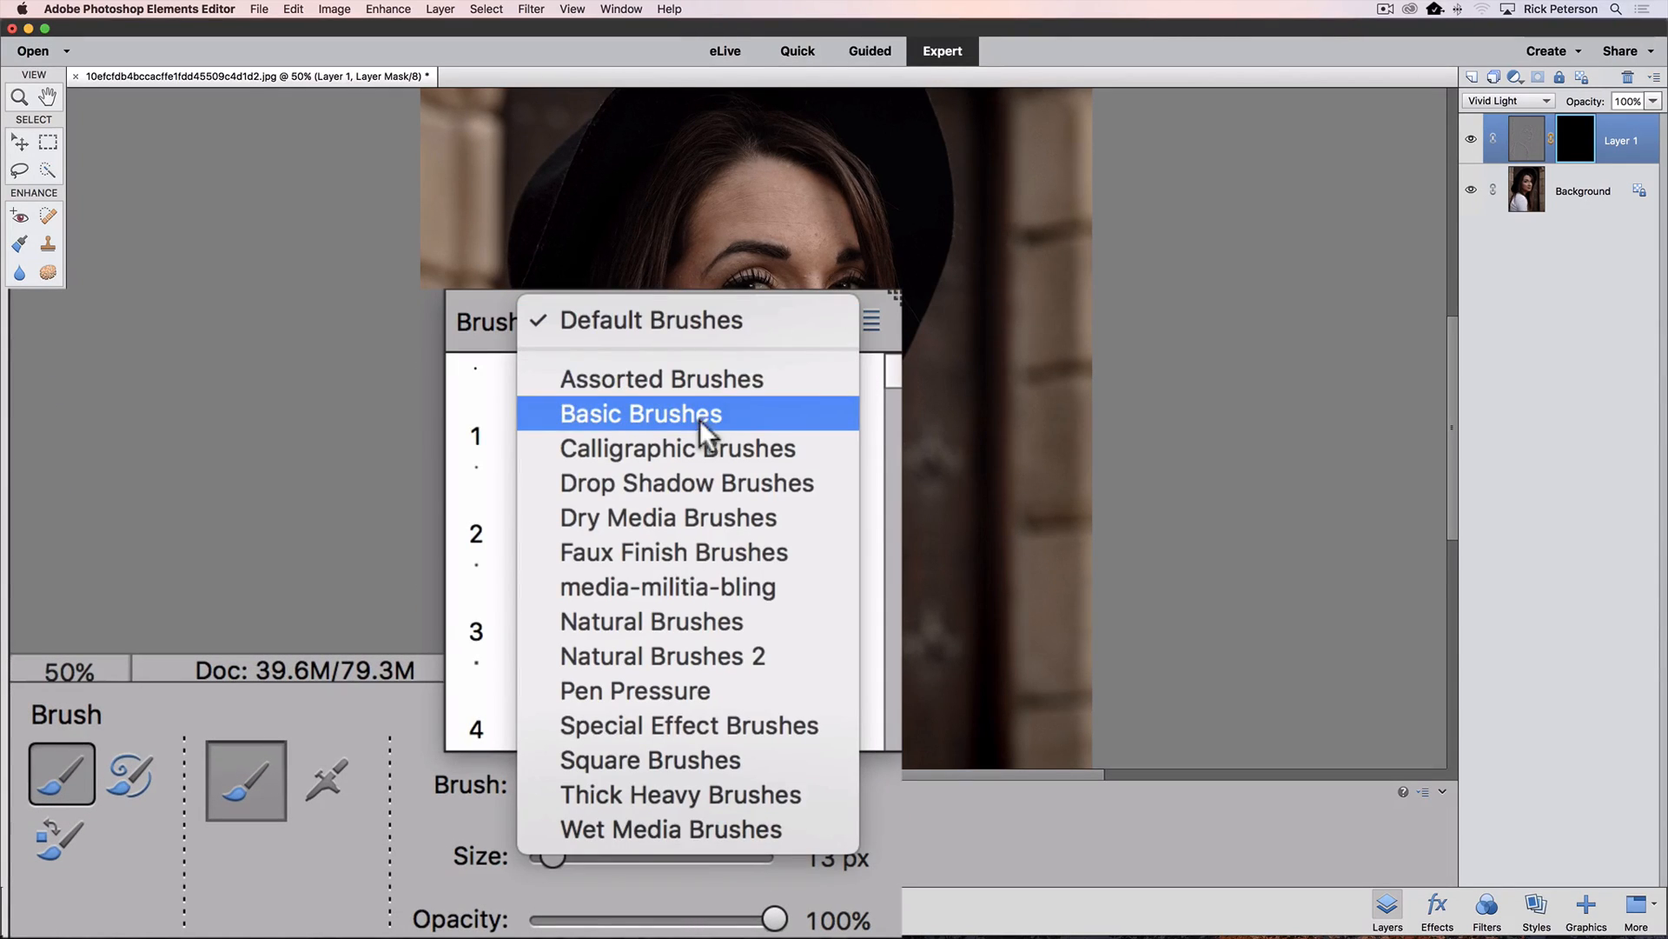
{"action": "left_click", "coordinate": [639, 414]}
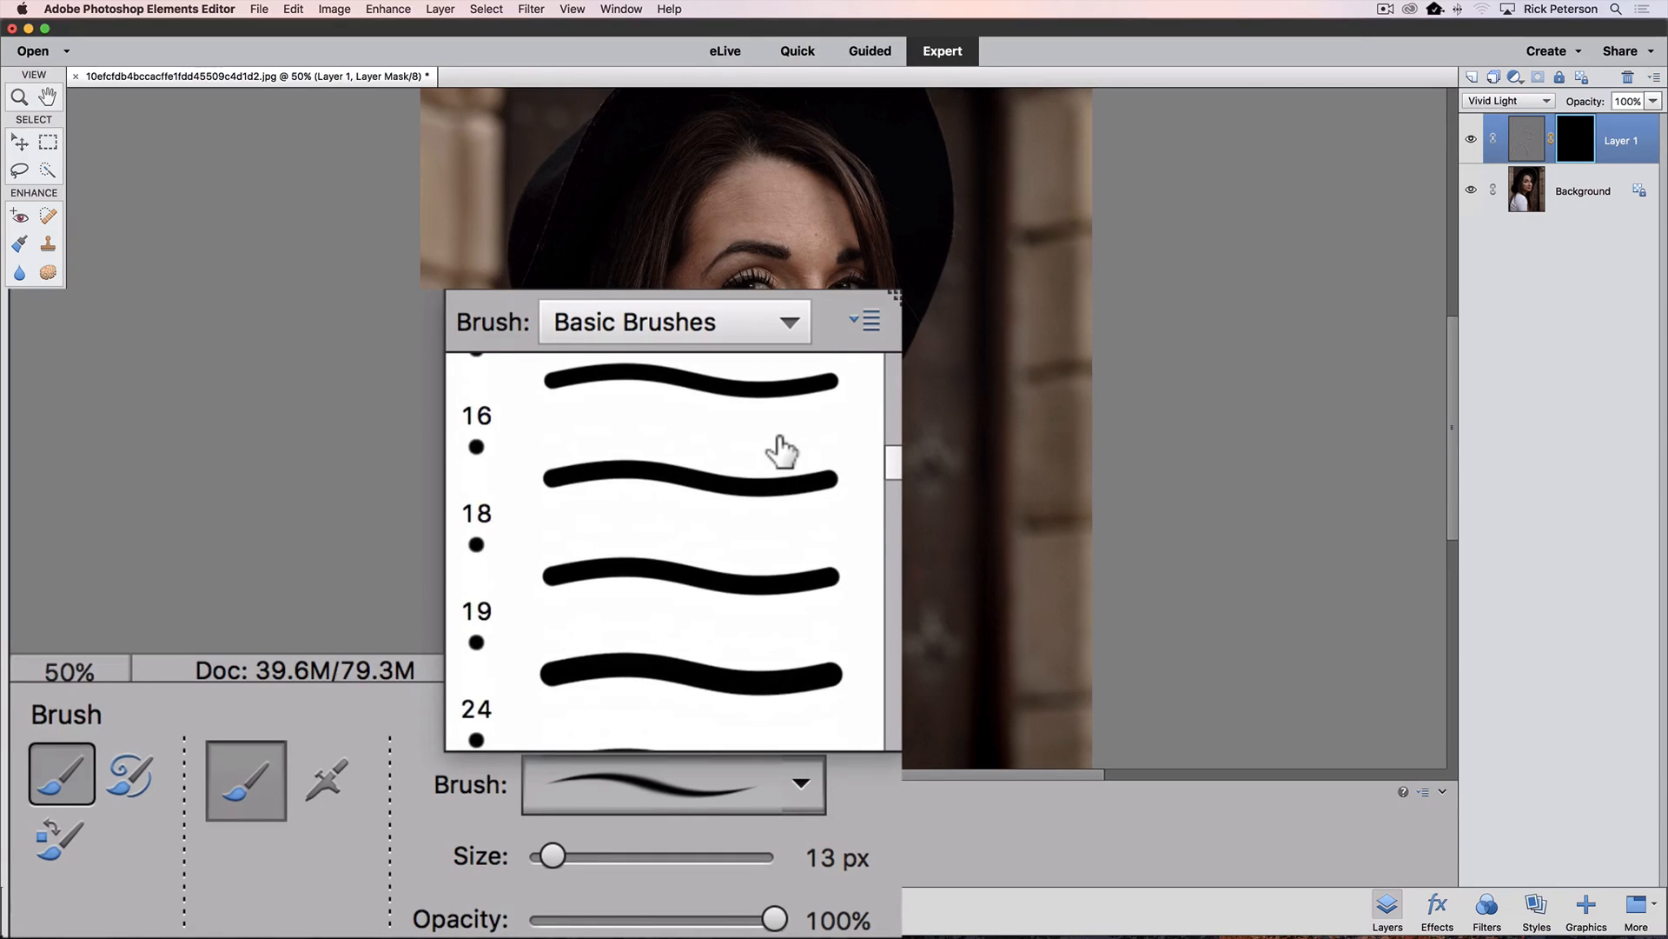
{"action": "scroll", "scroll_direction": "down", "scroll_amount": 3}
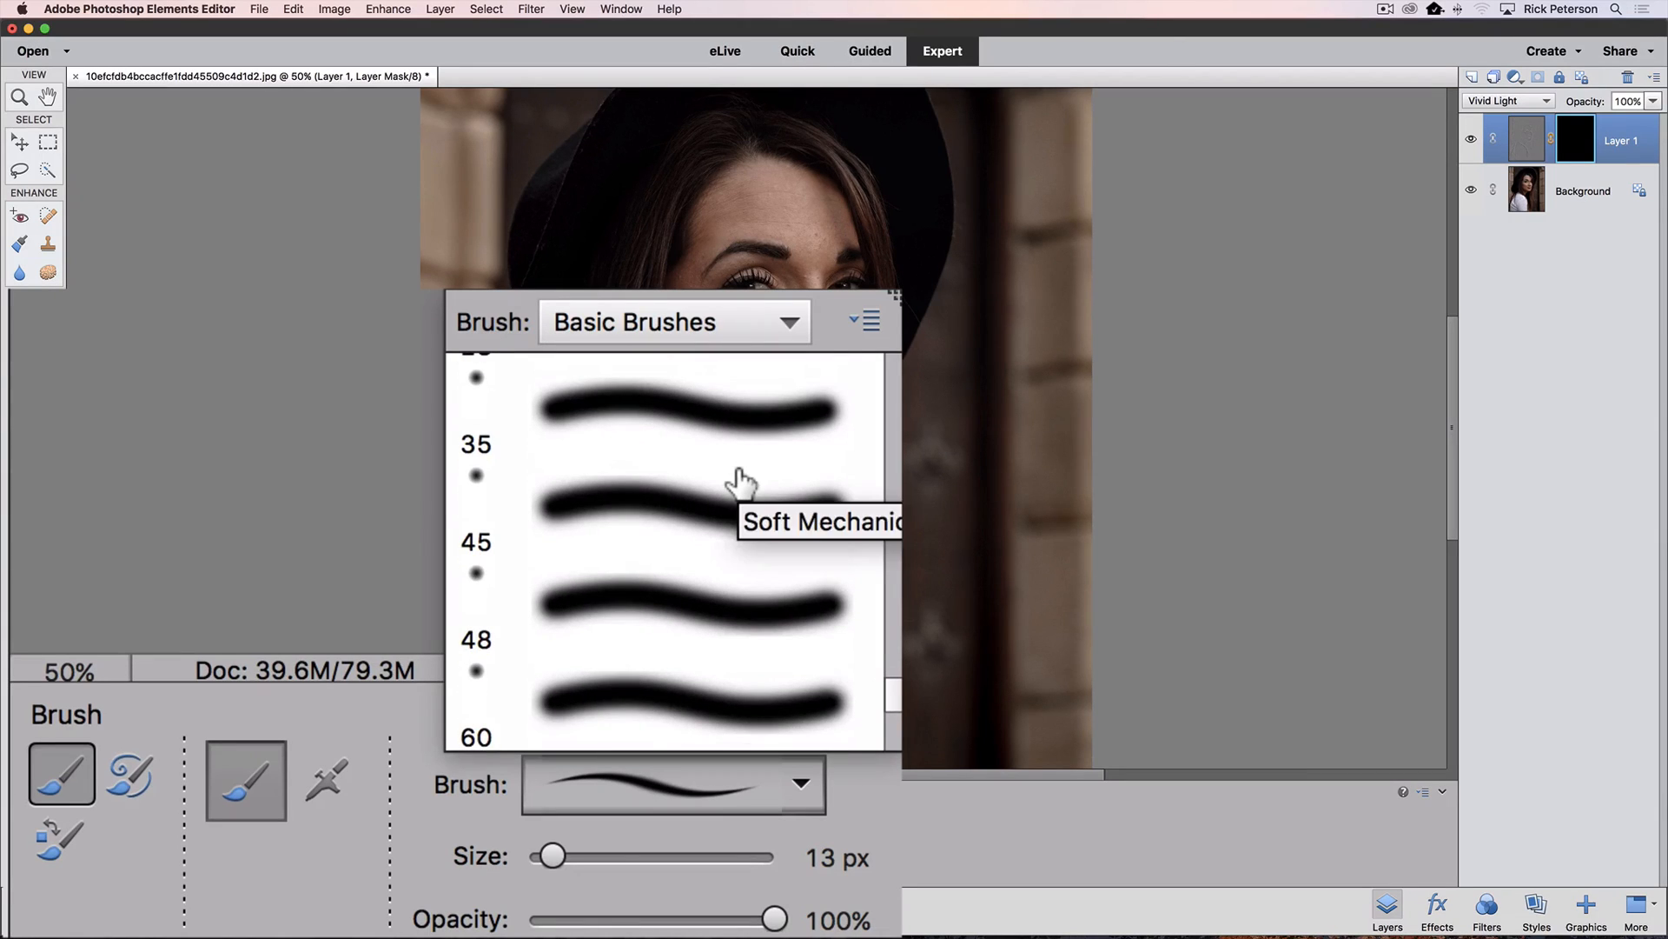
{"action": "mouse_move", "coordinate": [652, 514]}
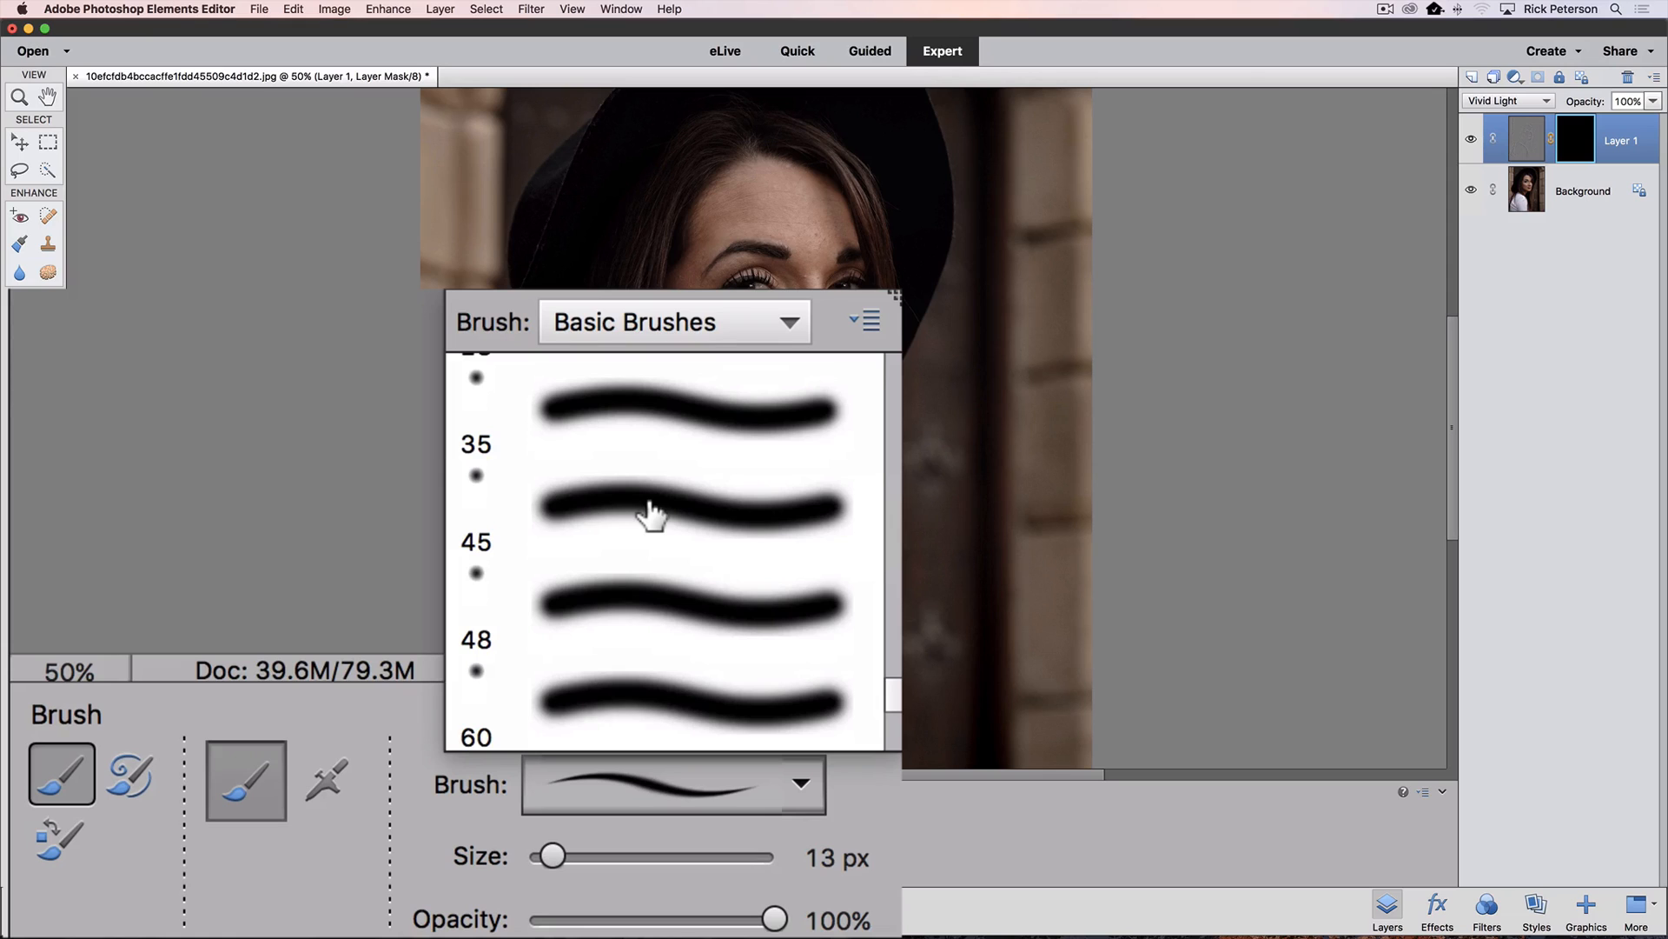
{"action": "left_click", "coordinate": [660, 505]}
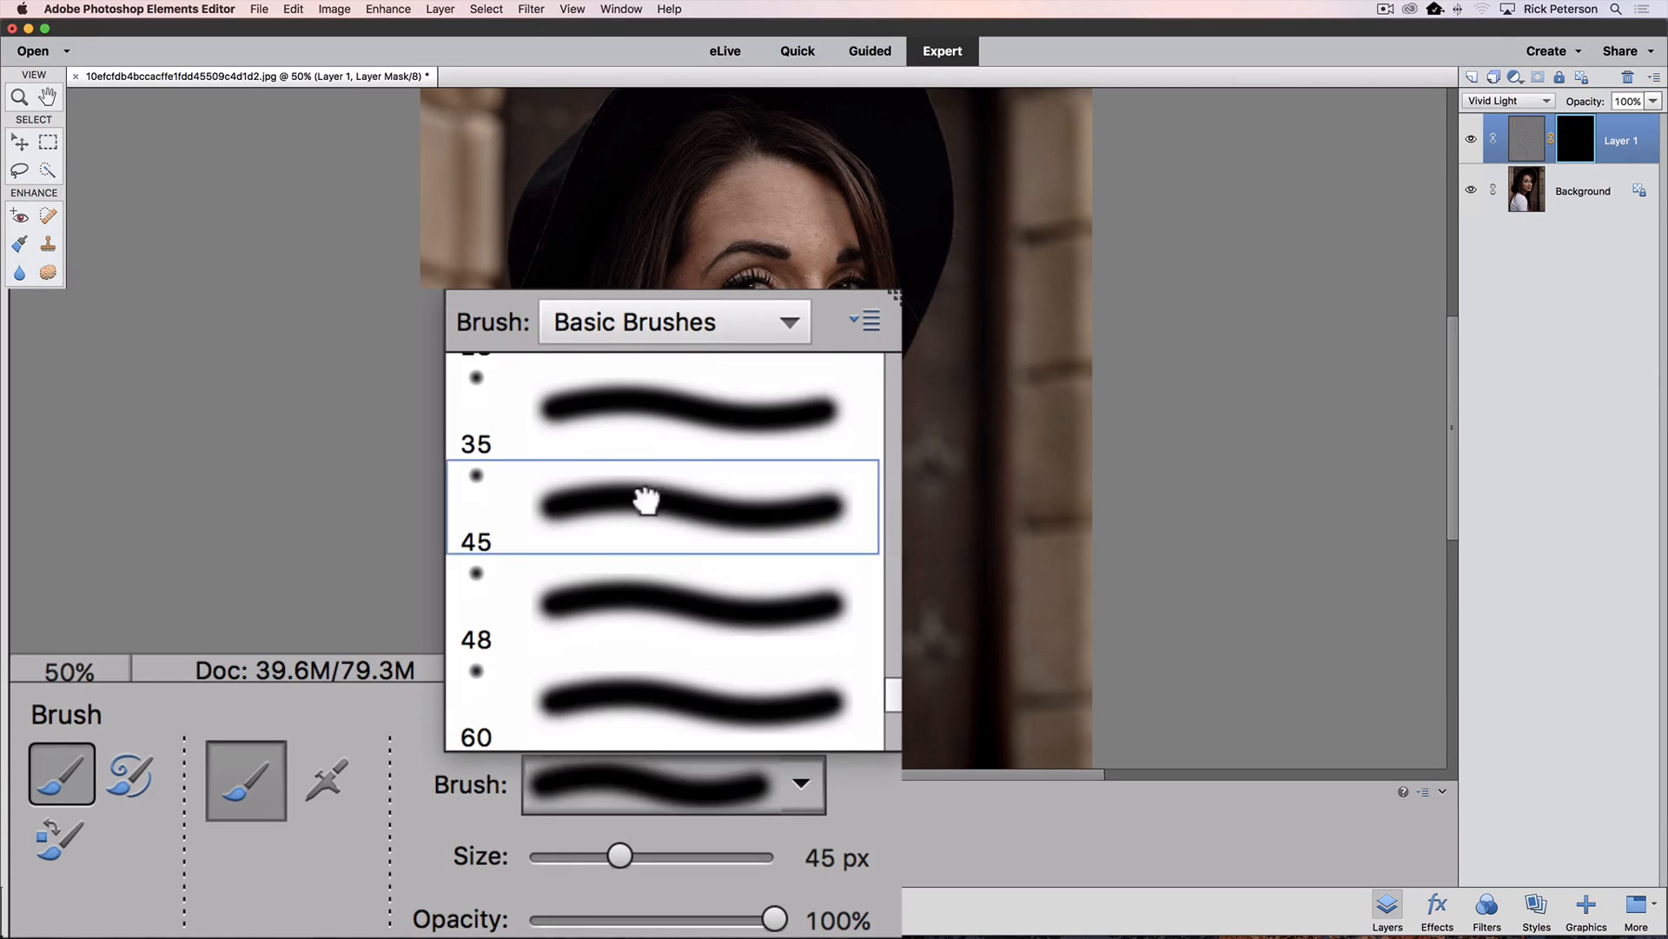
{"action": "left_click", "coordinate": [661, 505]}
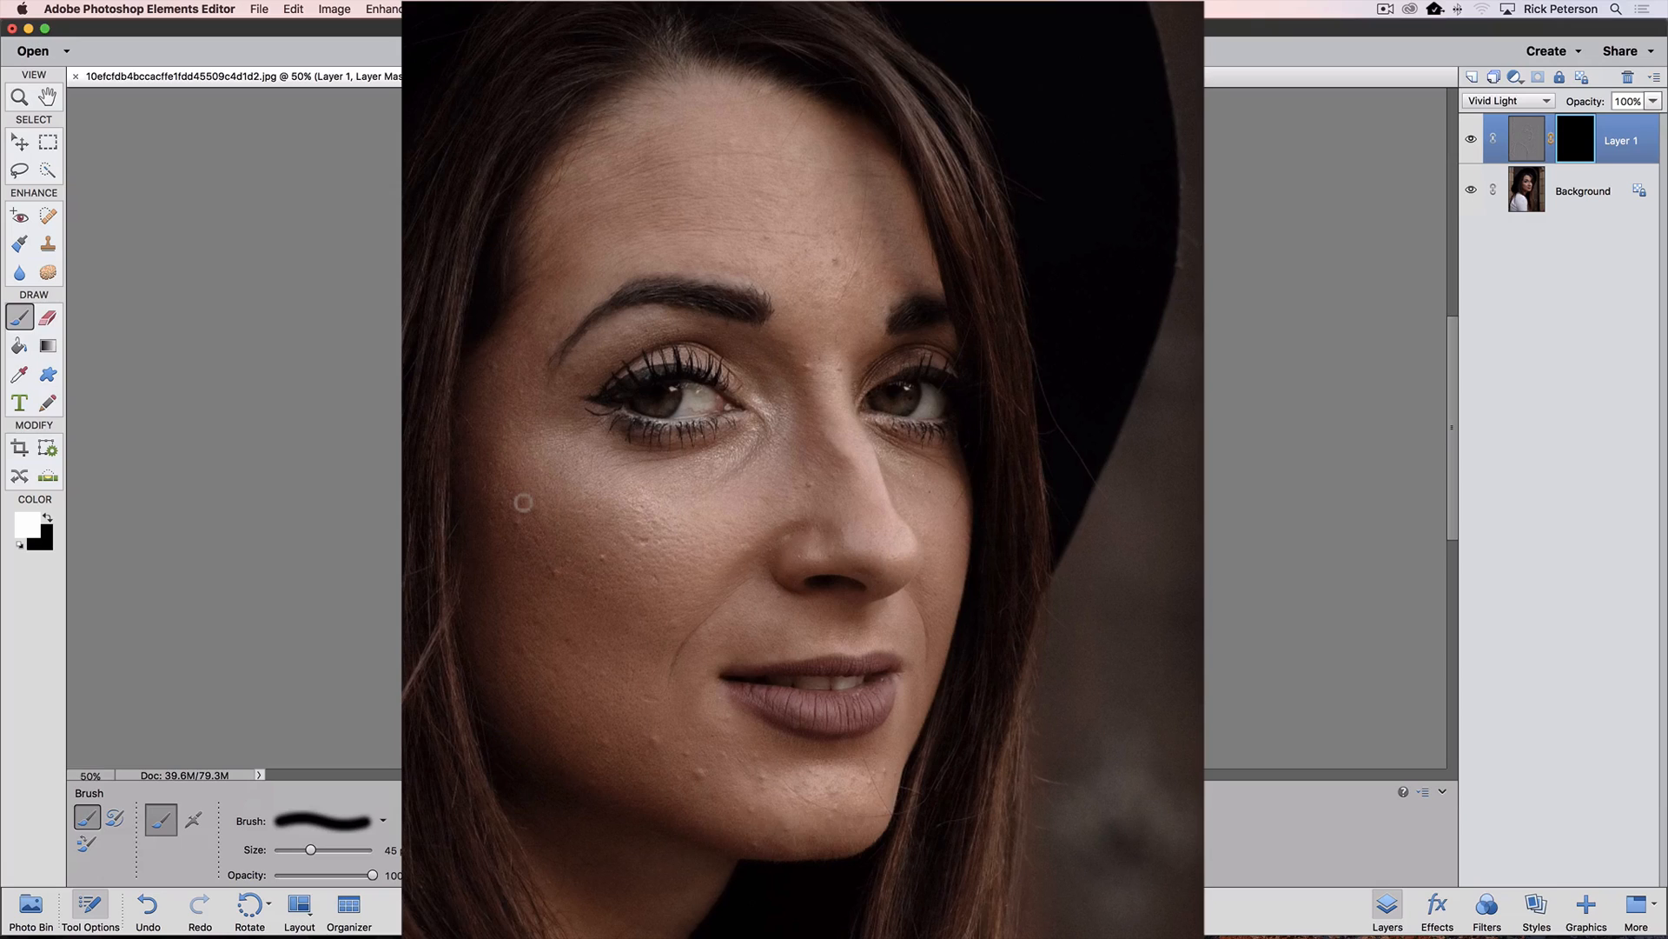
{"action": "key", "text": "]"}
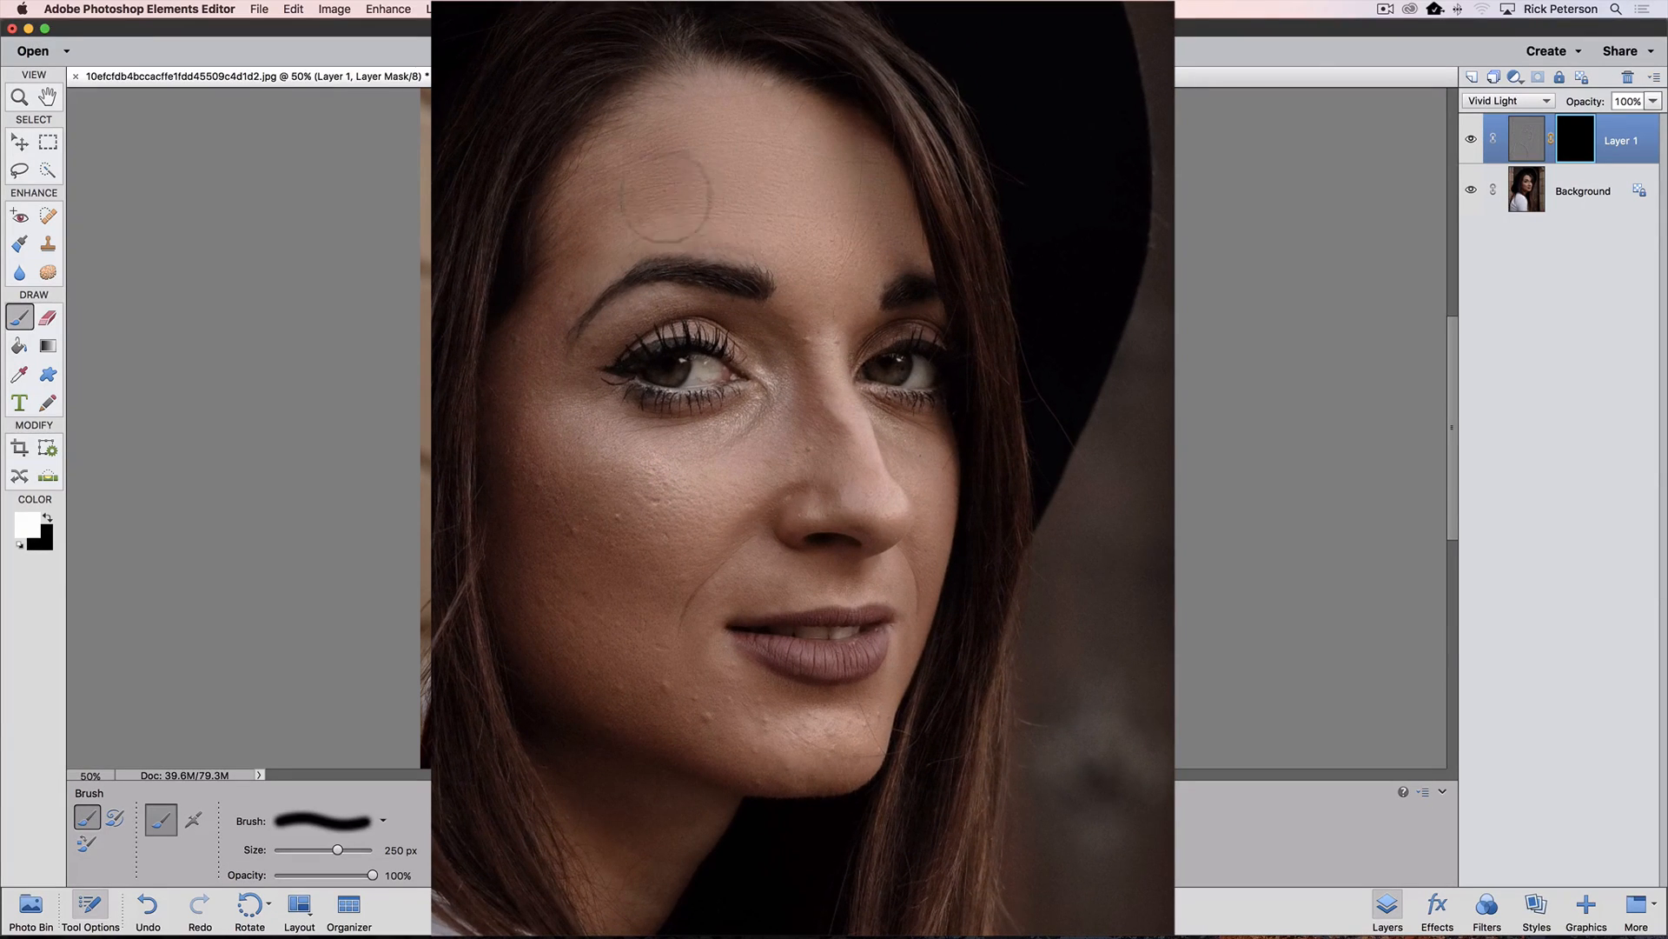
- Paint white onto Layer 1's mask over the facial skin to reveal the smoothing
{"action": "left_click_drag", "start_coordinate": [666, 191], "coordinate": [852, 319]}
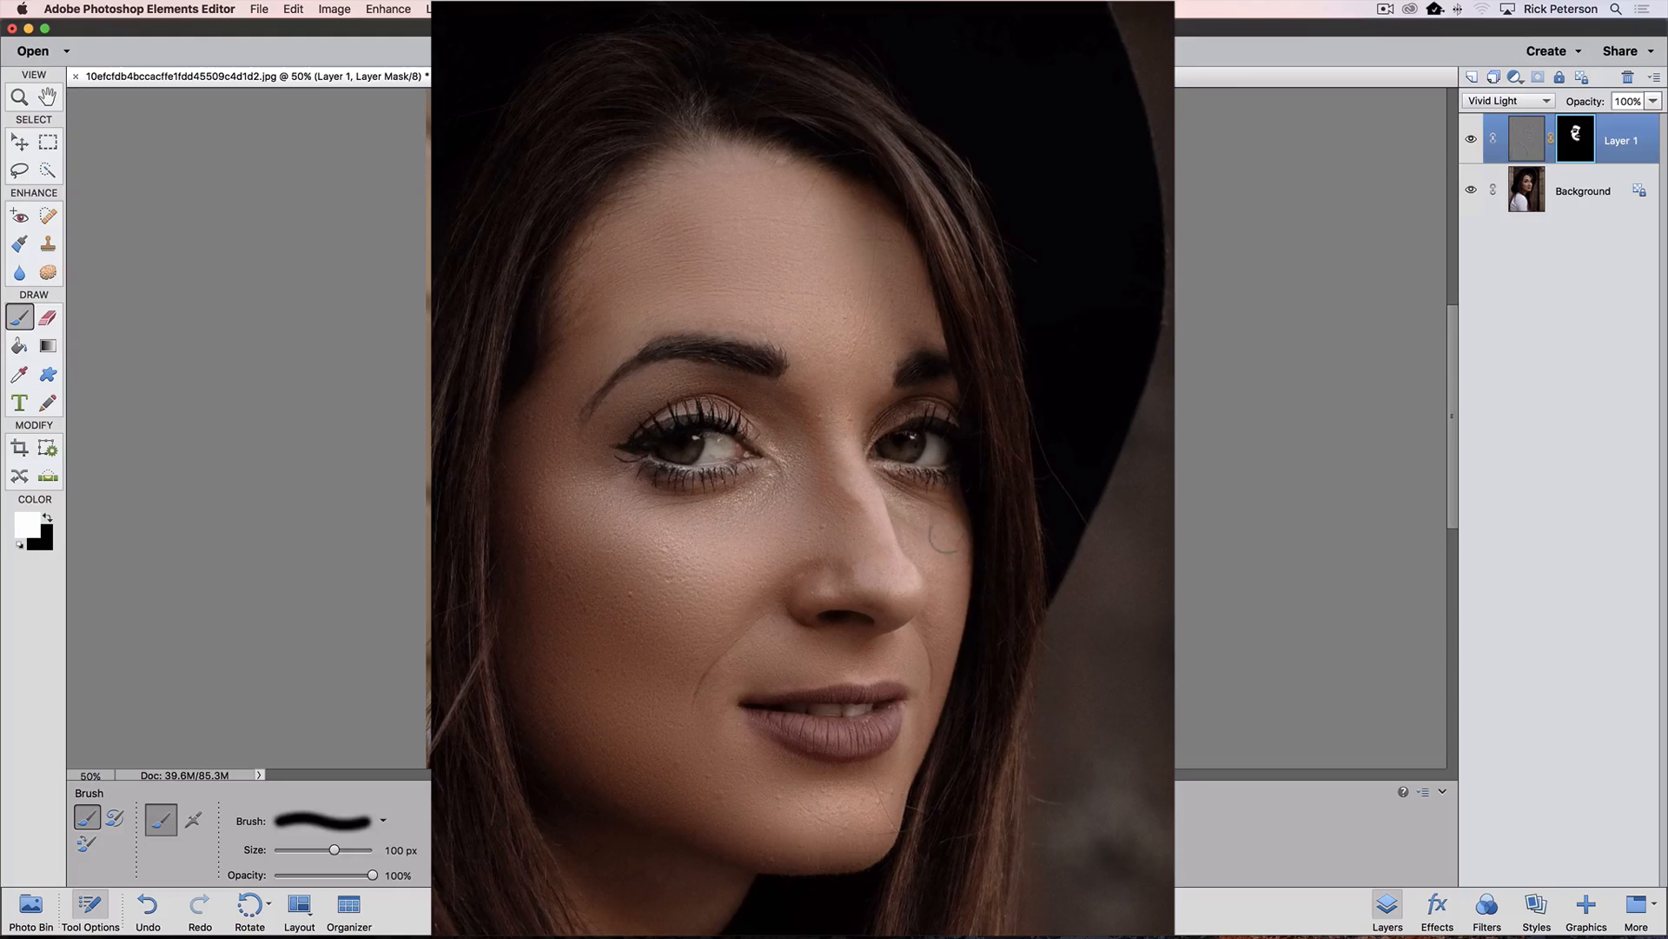
{"action": "left_click", "coordinate": [936, 522]}
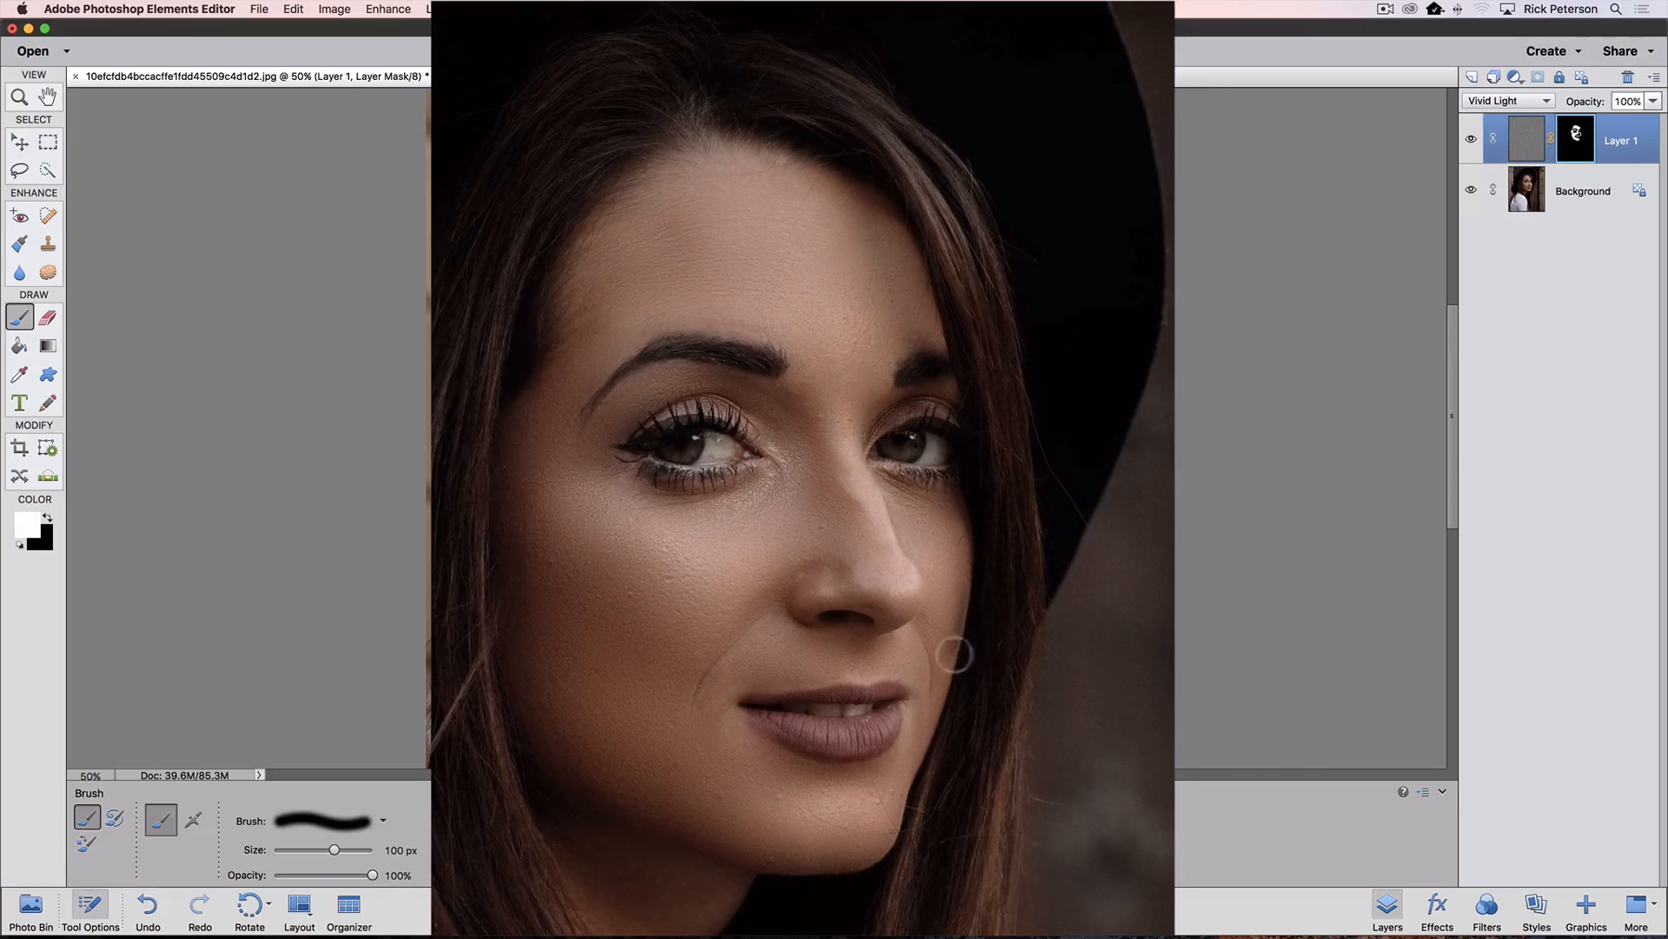
{"action": "mouse_move", "coordinate": [966, 709]}
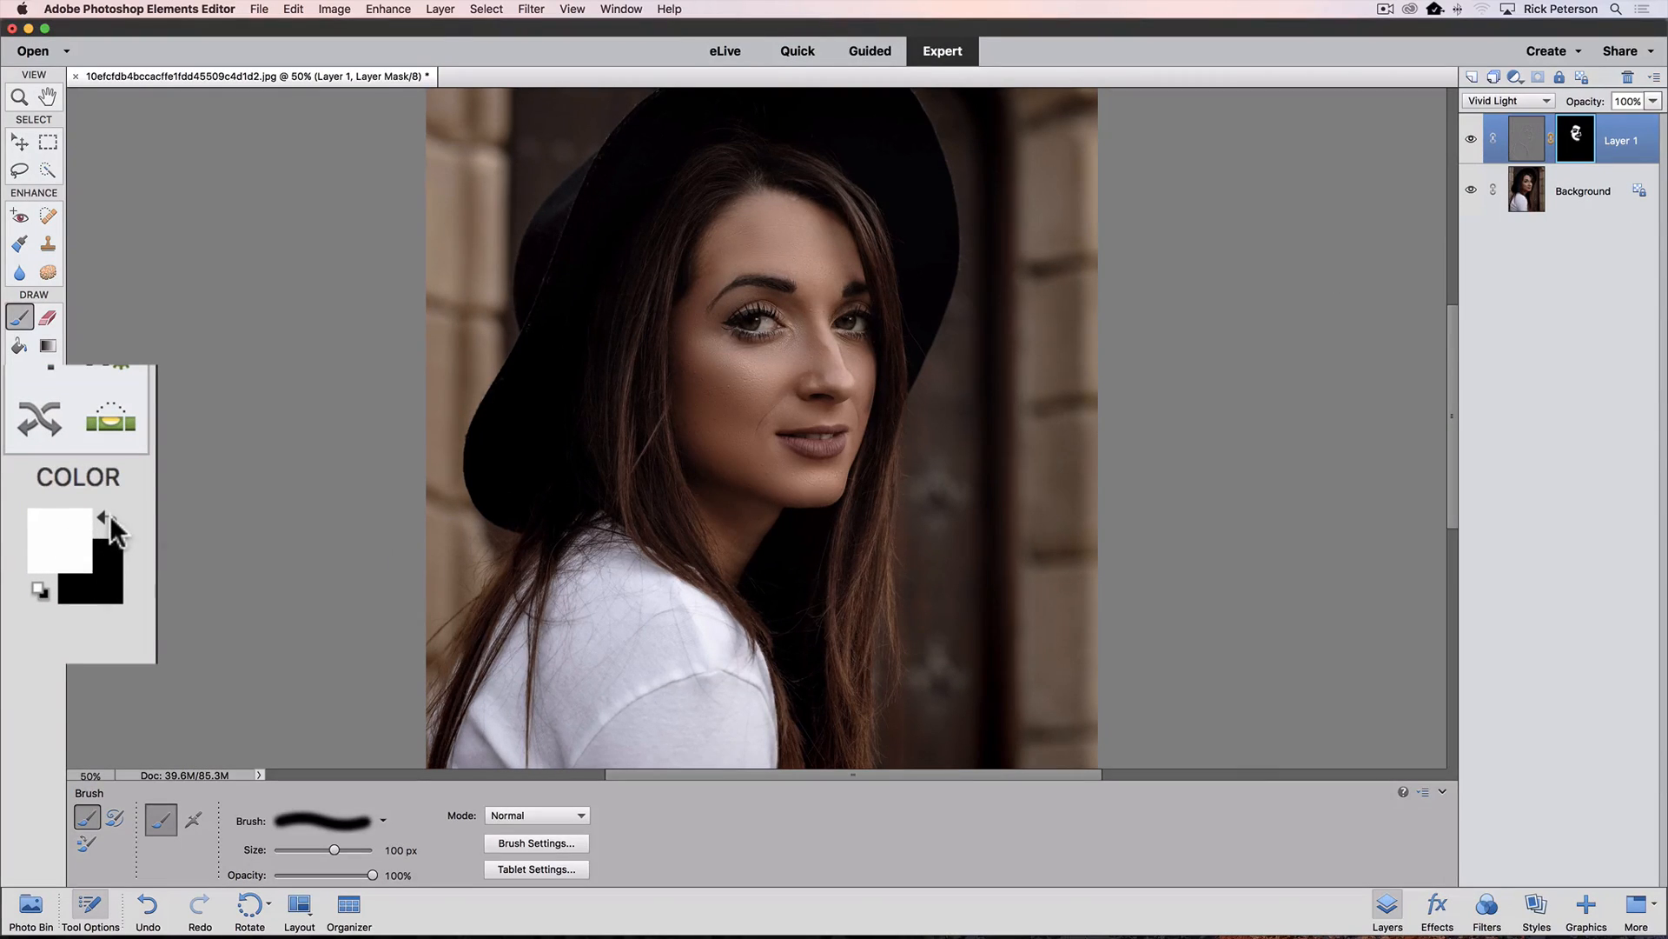
{"action": "mouse_move", "coordinate": [104, 521]}
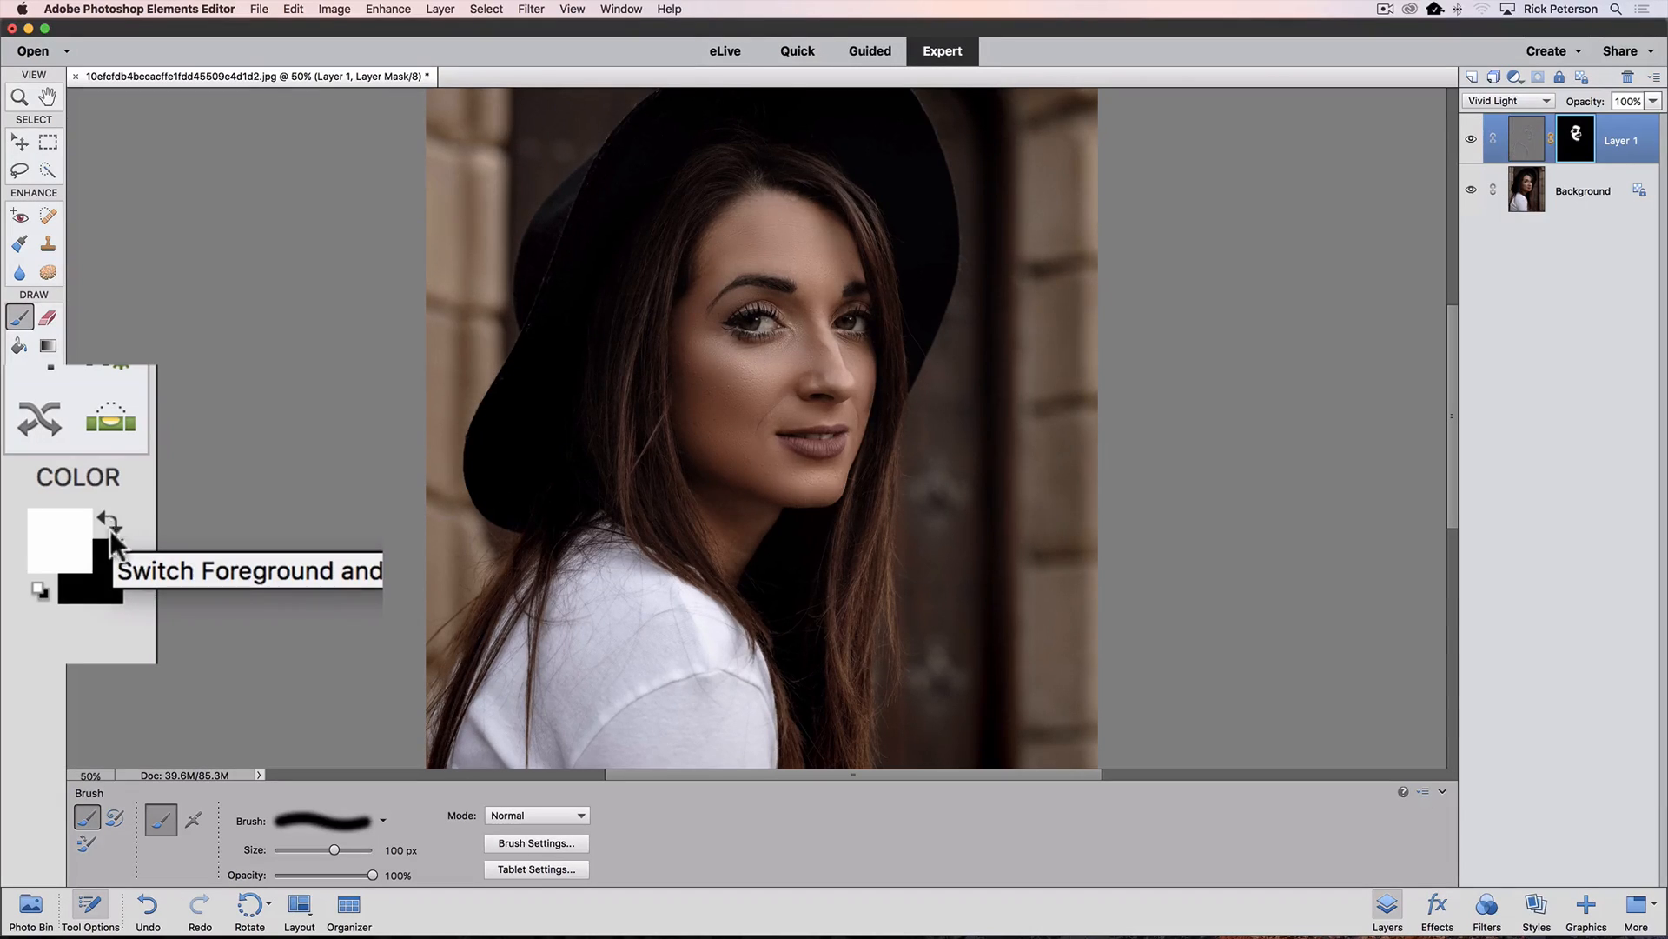
{"action": "left_click", "coordinate": [109, 522]}
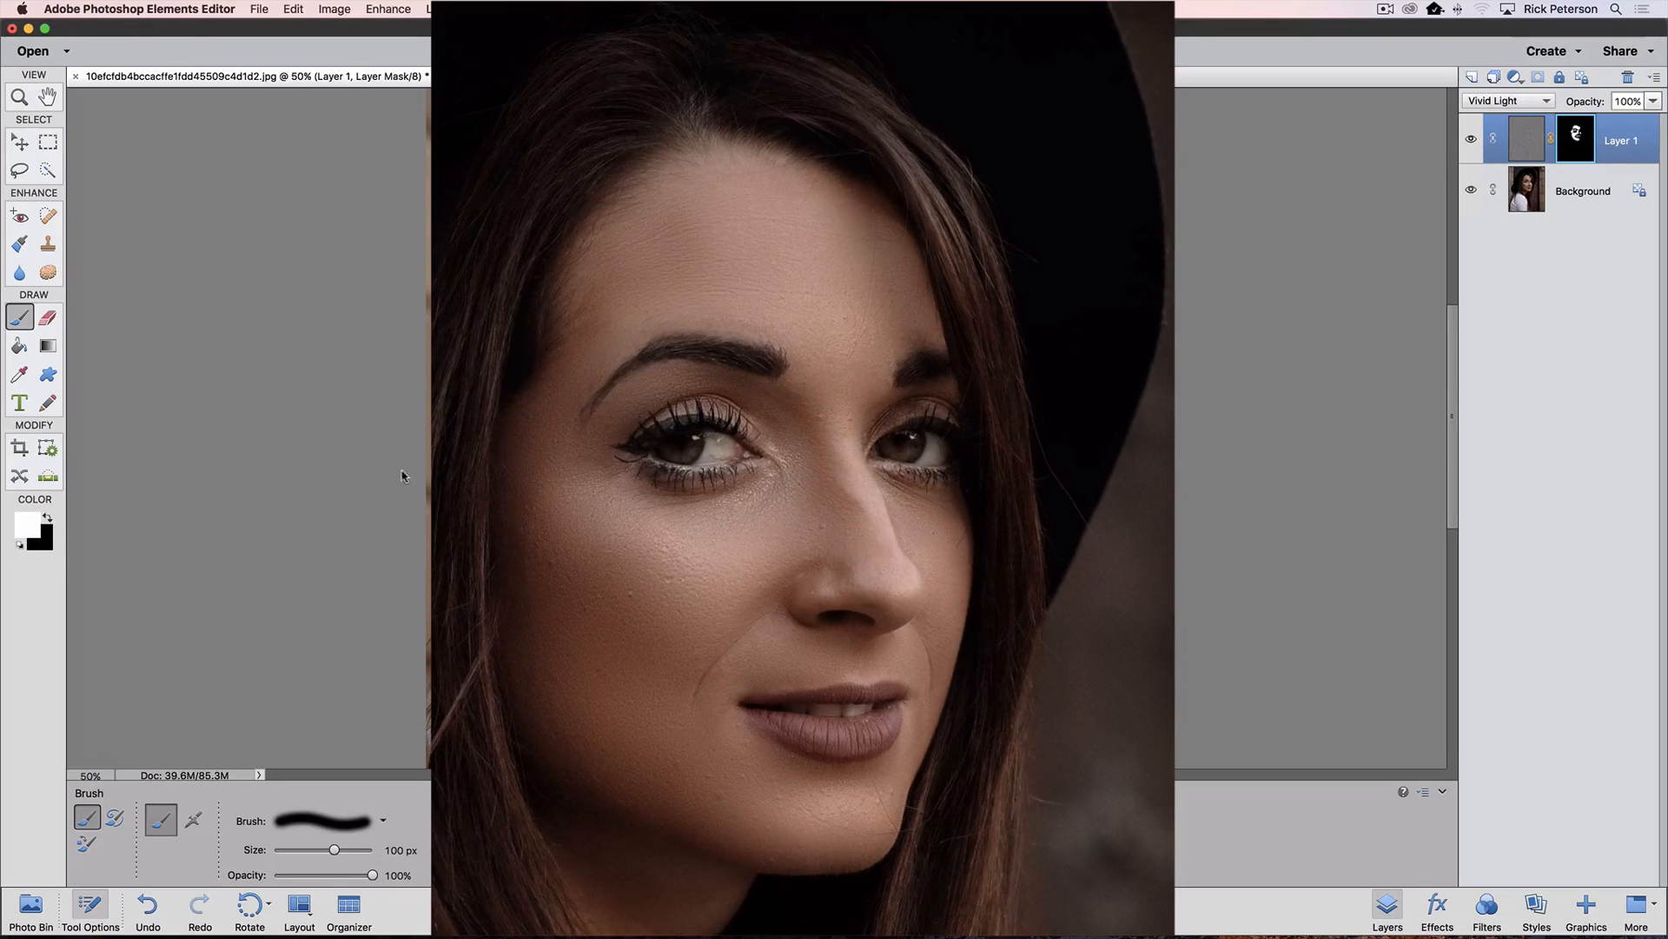
{"action": "mouse_move", "coordinate": [595, 825]}
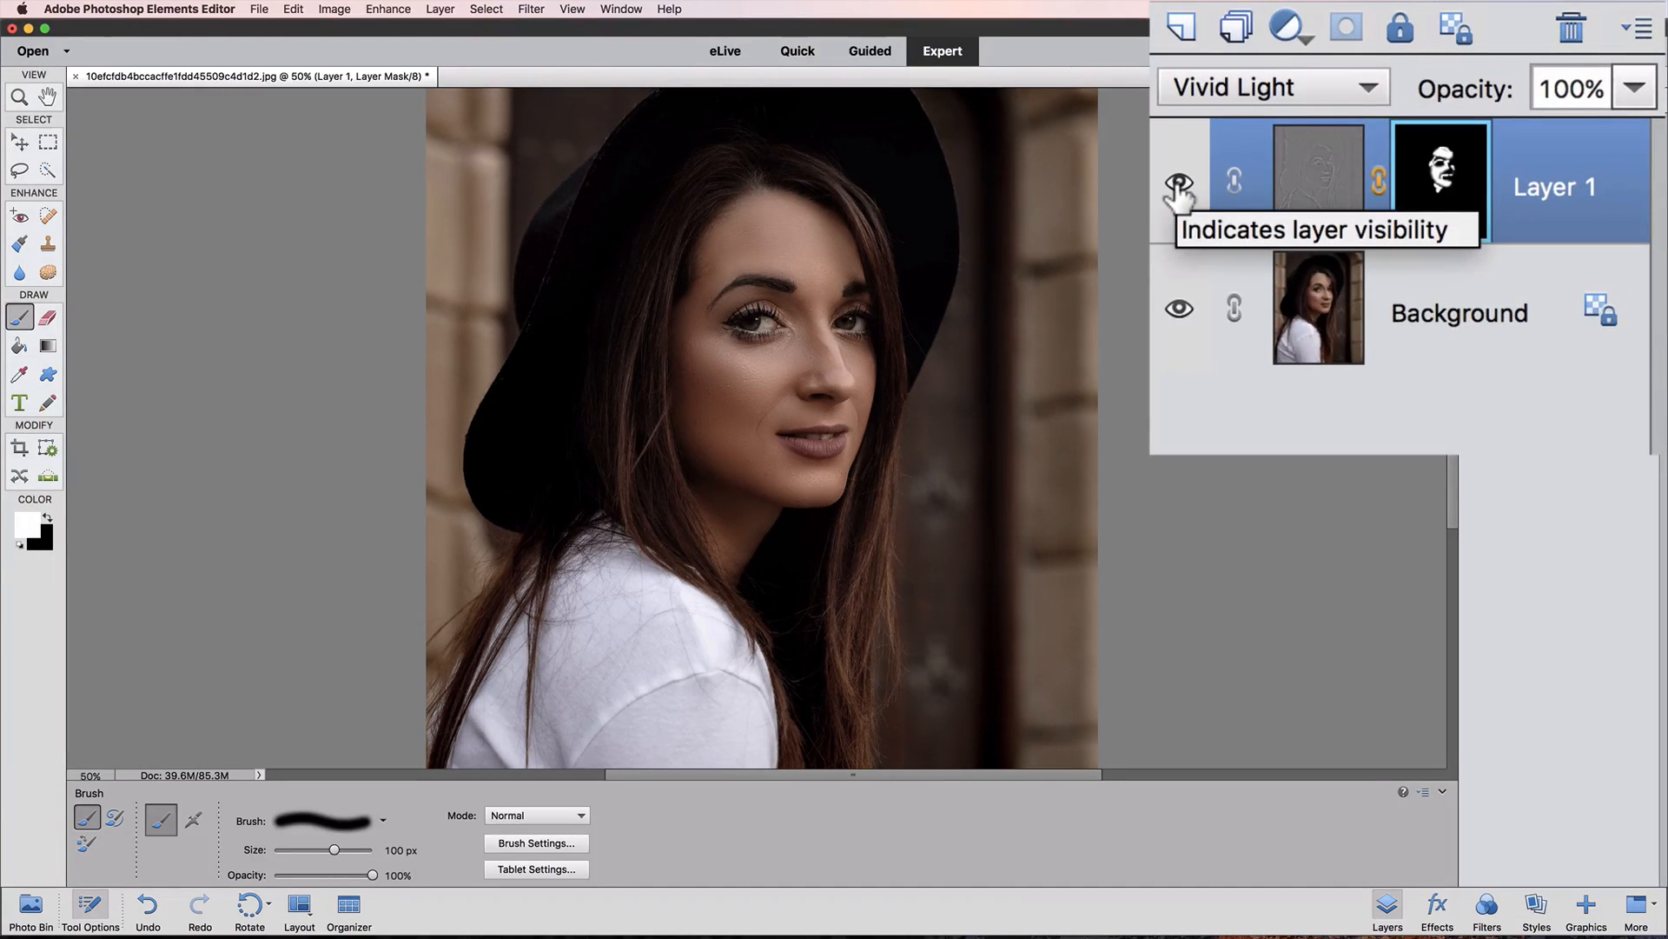
- Toggle Layer 1's visibility to compare the portrait before and after smoothing
{"action": "left_click", "coordinate": [1178, 181]}
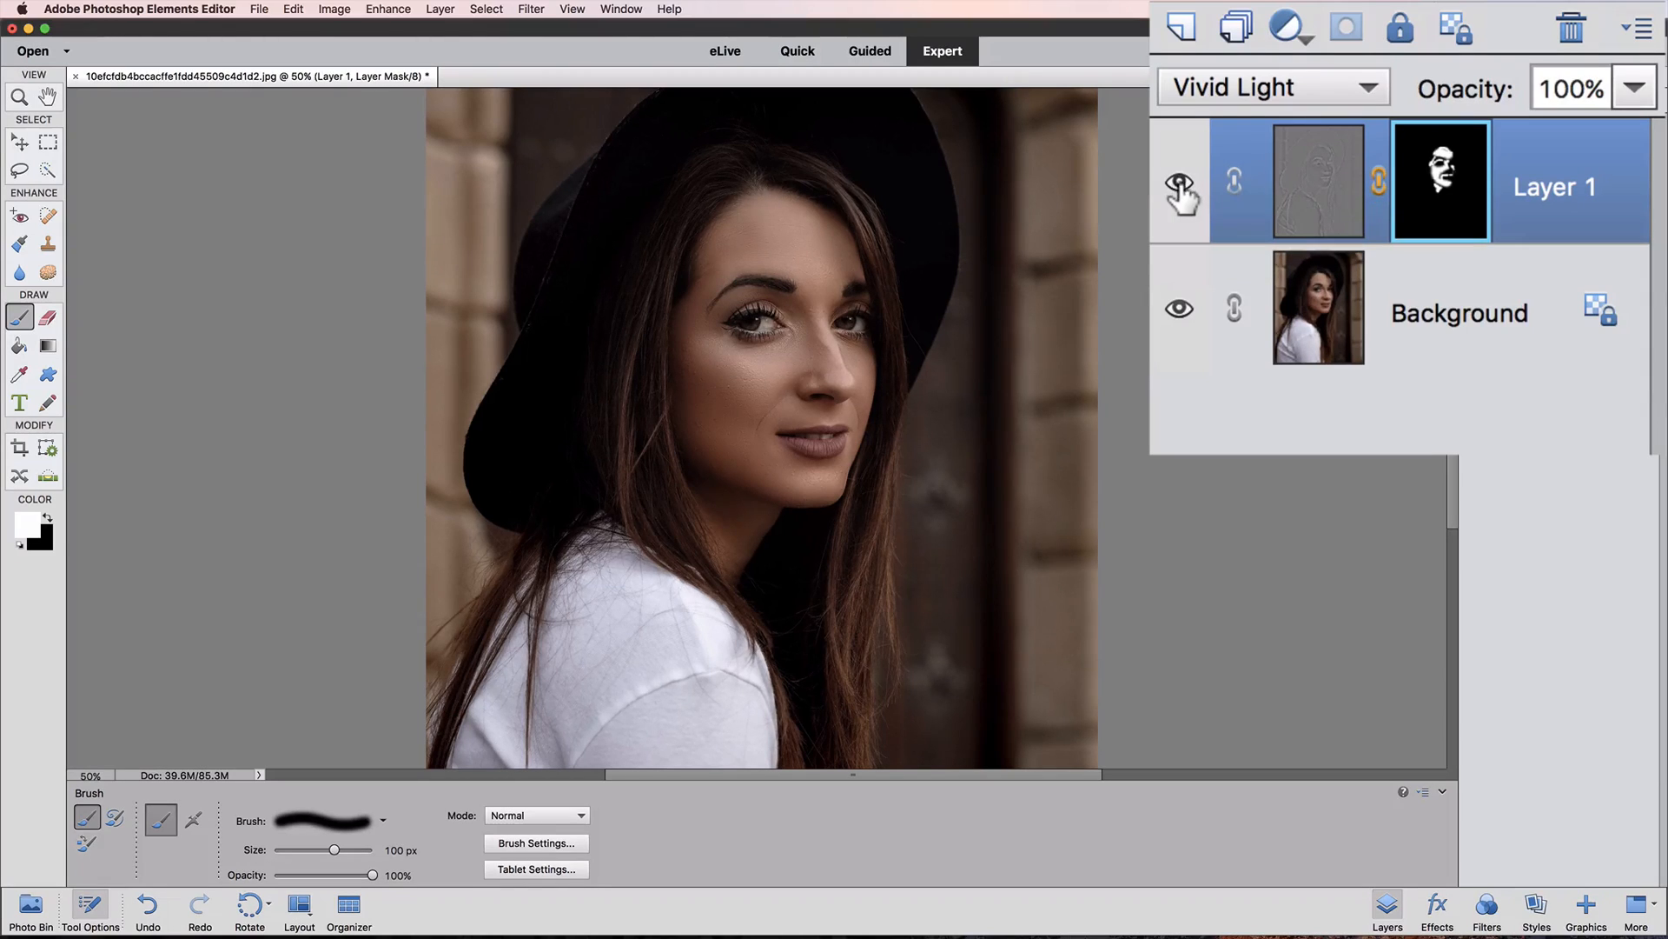